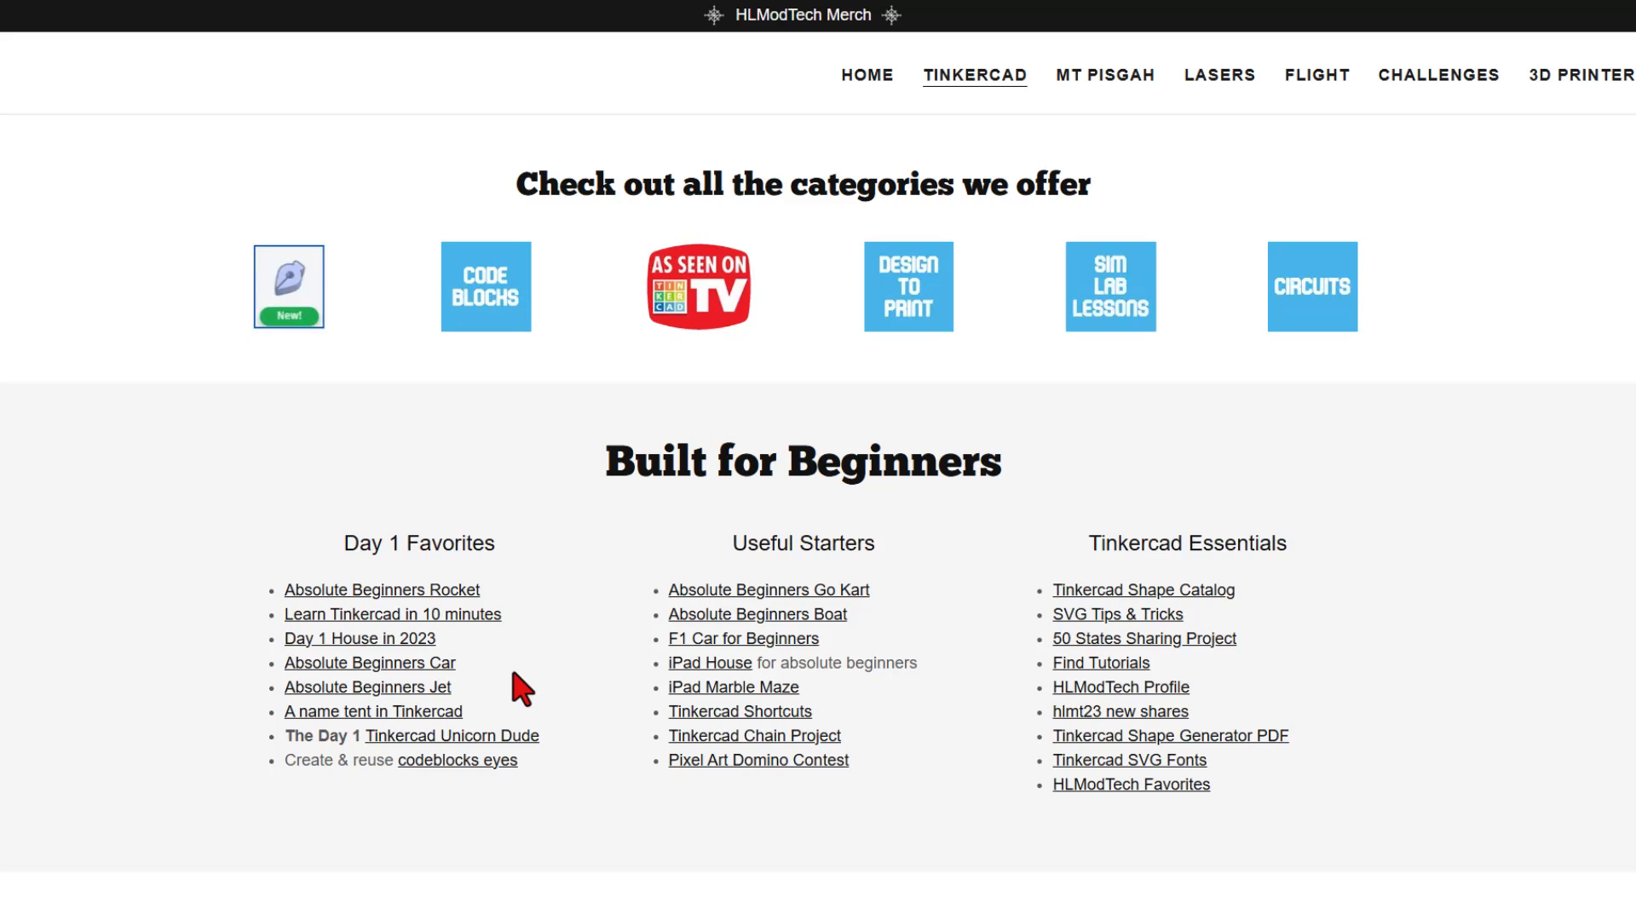
mouse_move(898, 714)
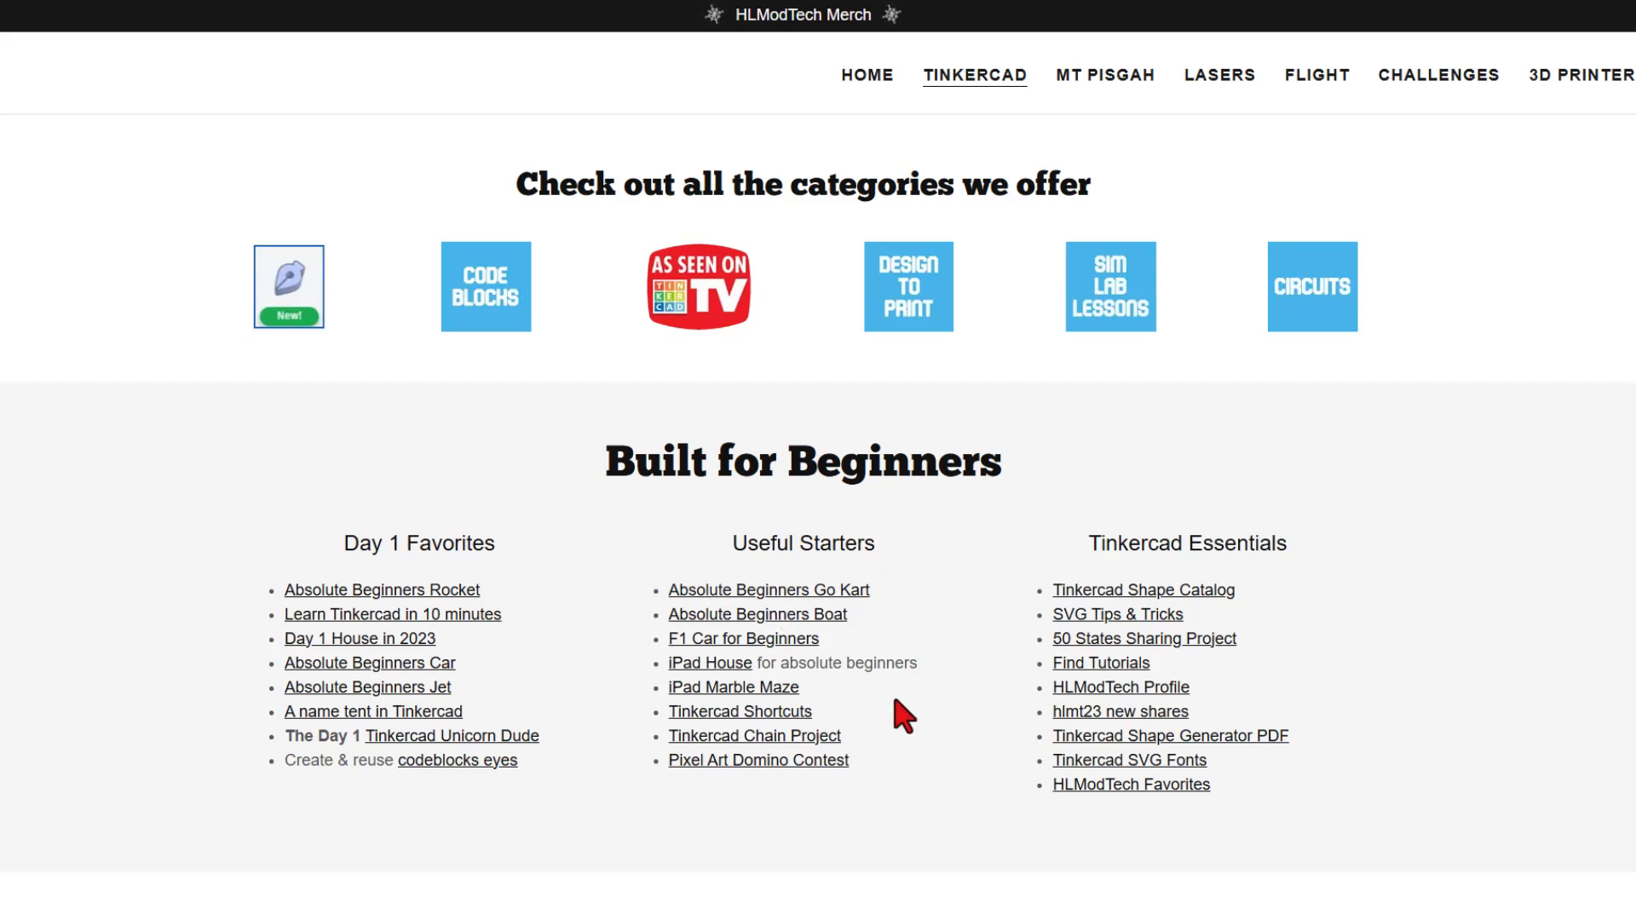
mouse_move(1259, 559)
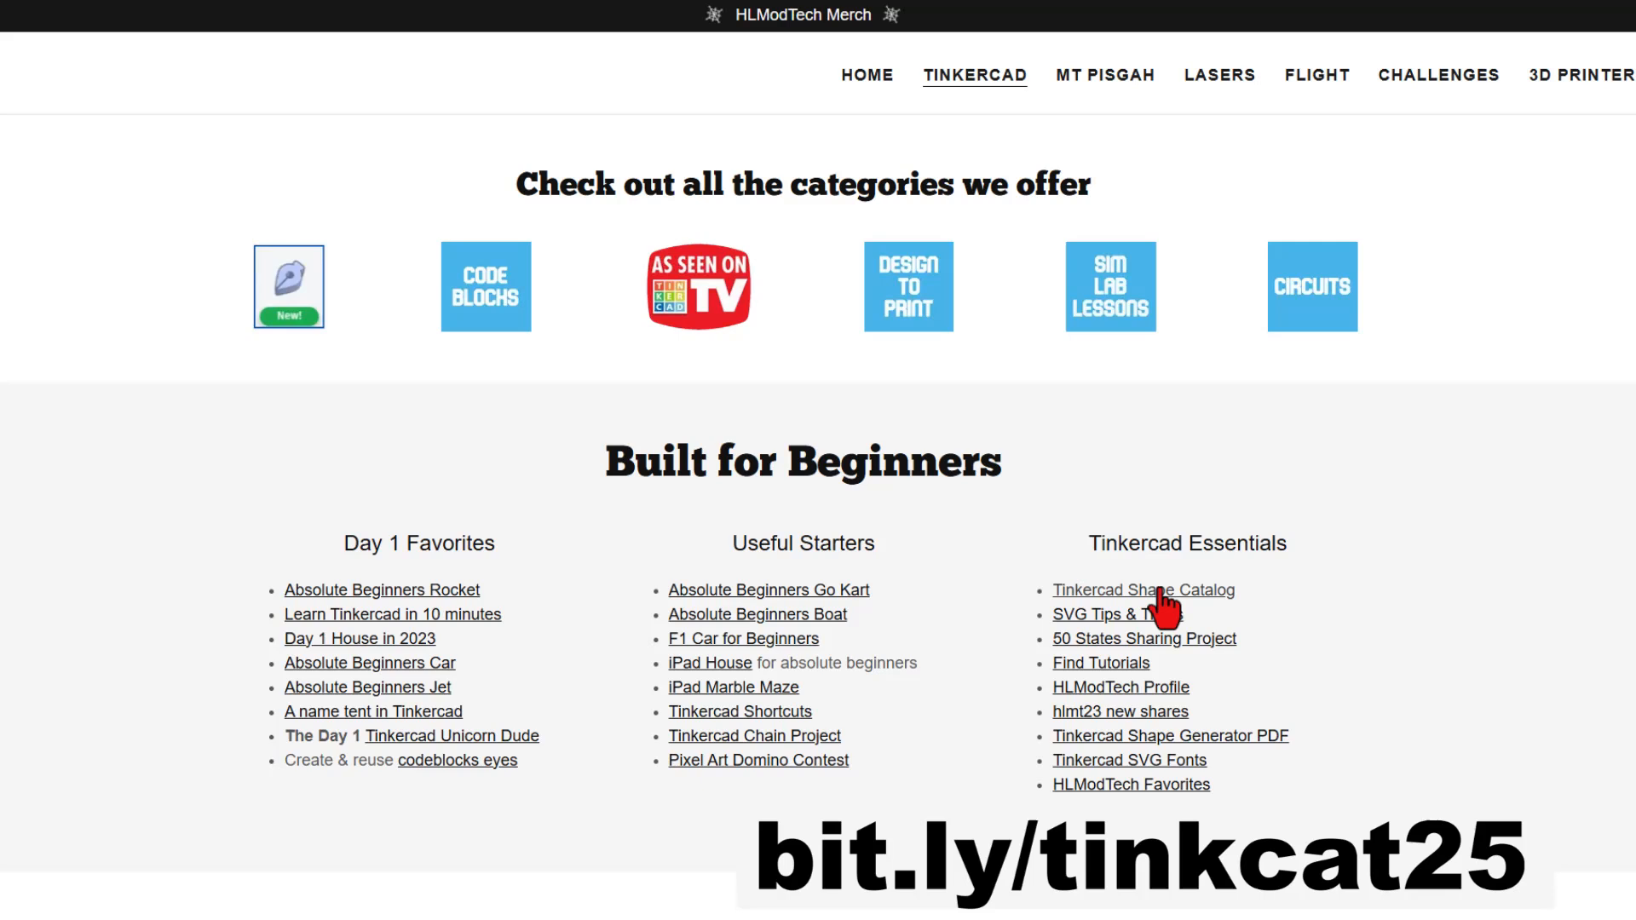
mouse_move(1316, 634)
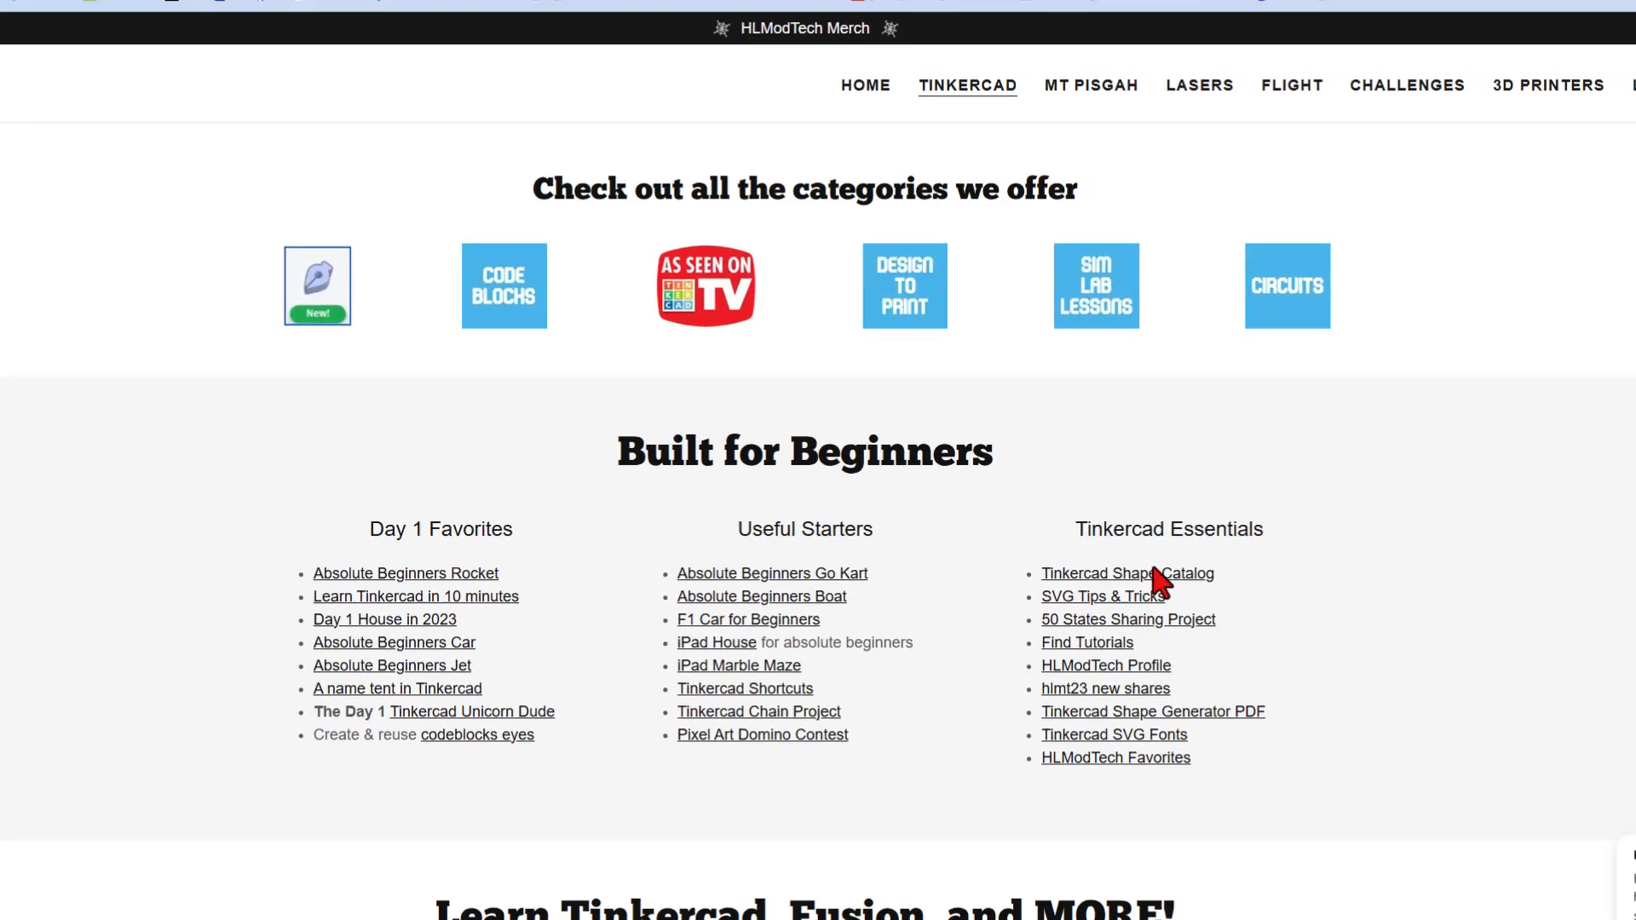
Open the Tinkercad Shape Catalog Master link and make a personal copy of it.
click(1127, 573)
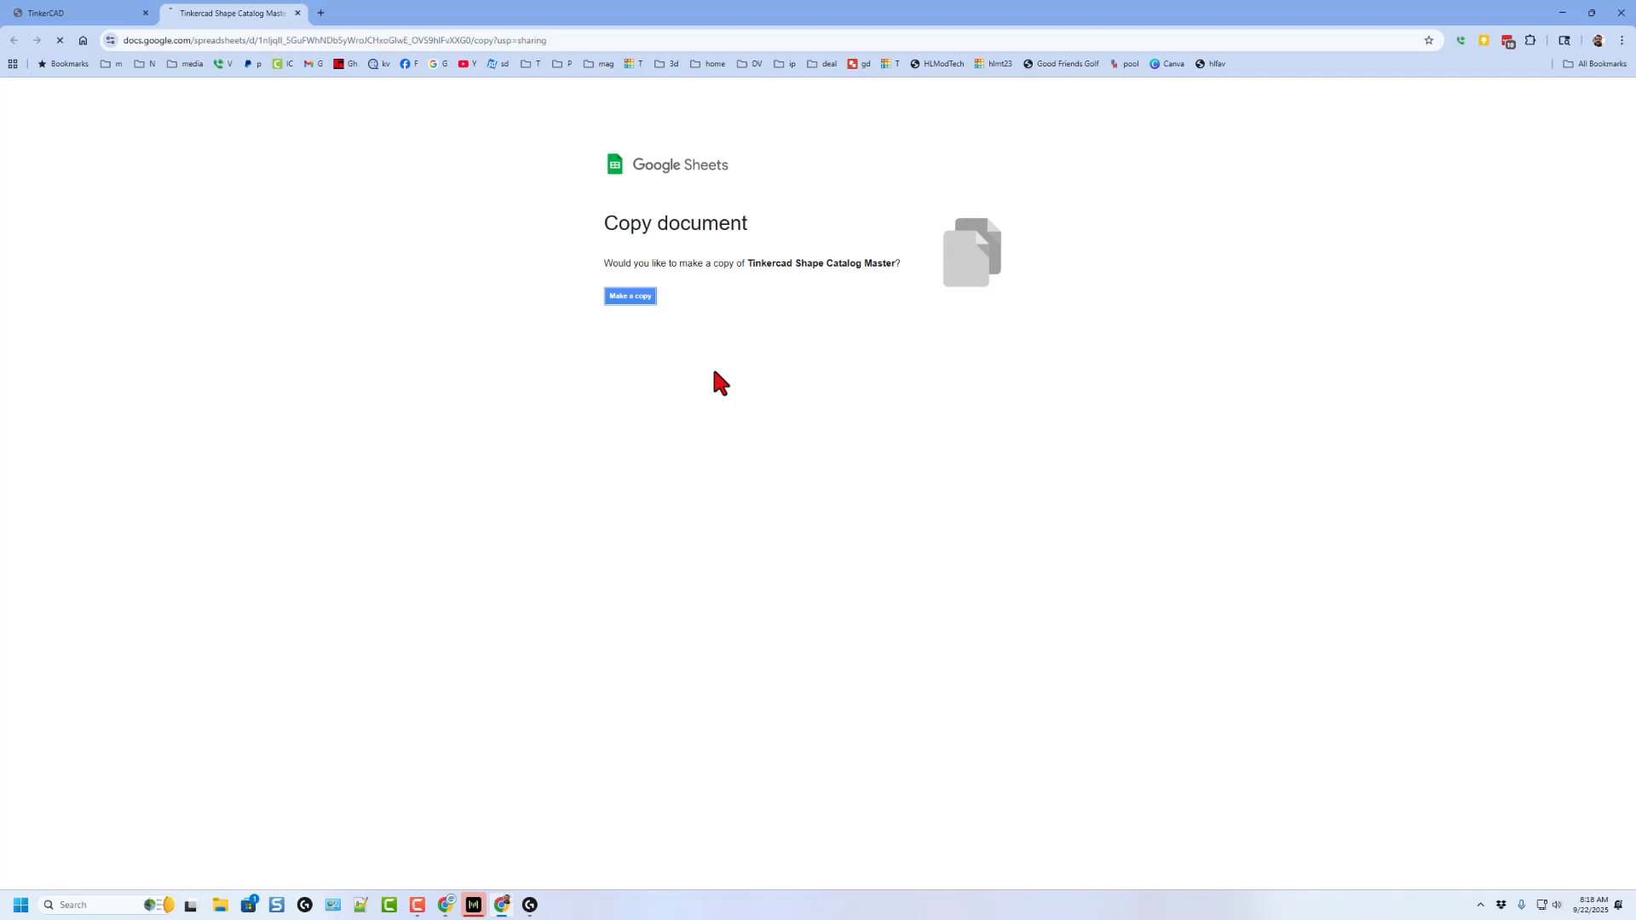
click(630, 296)
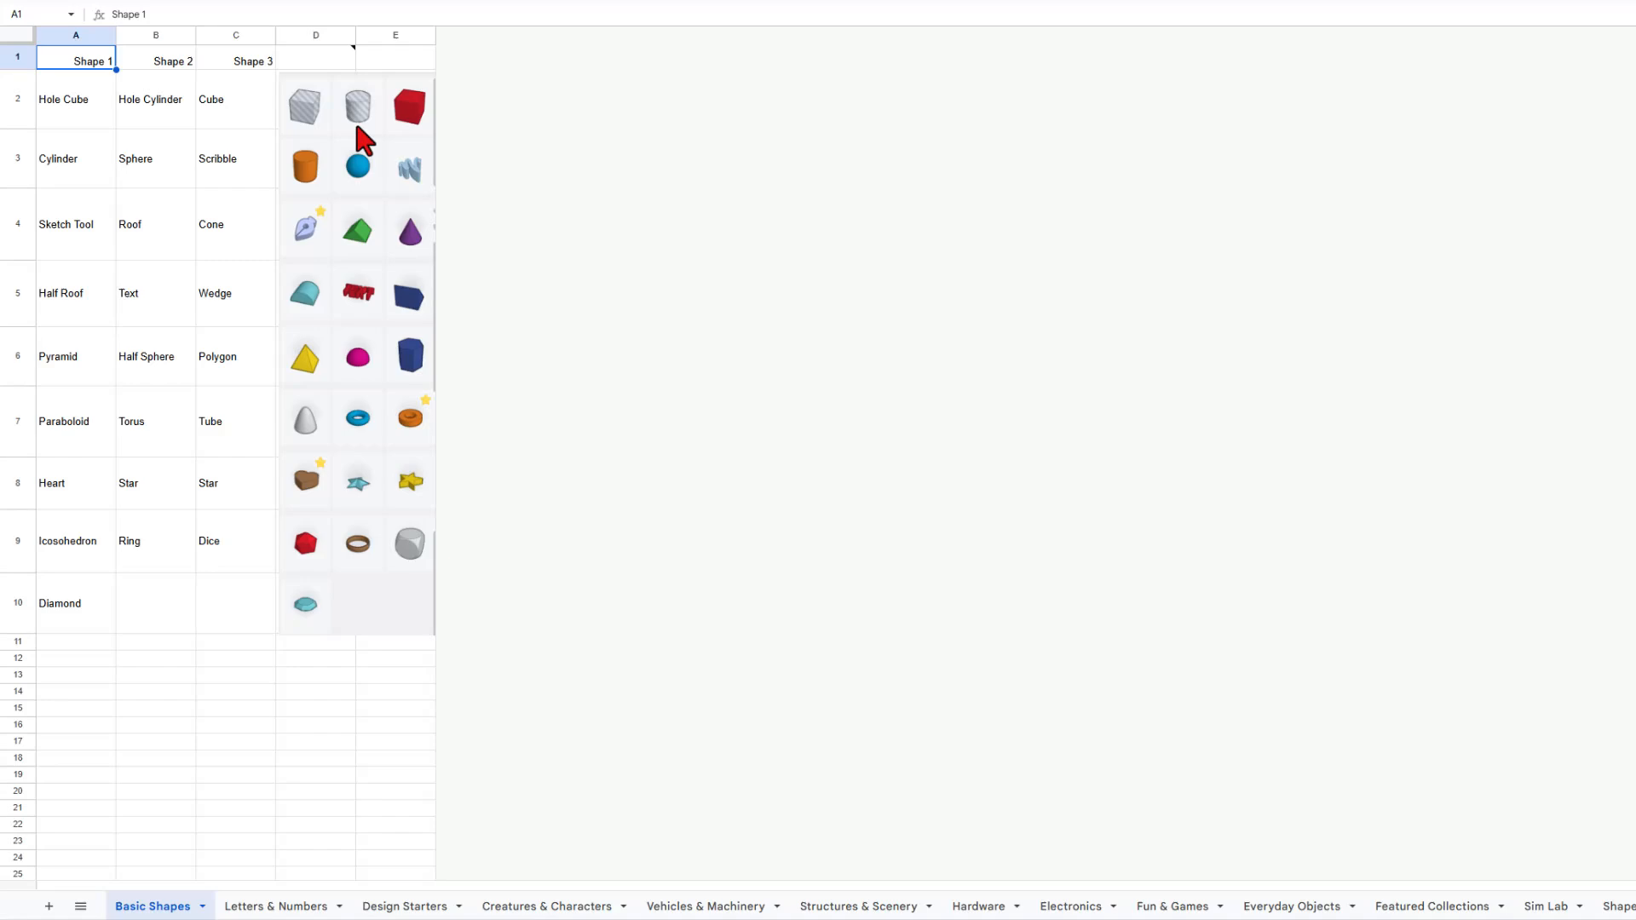
mouse_move(381, 573)
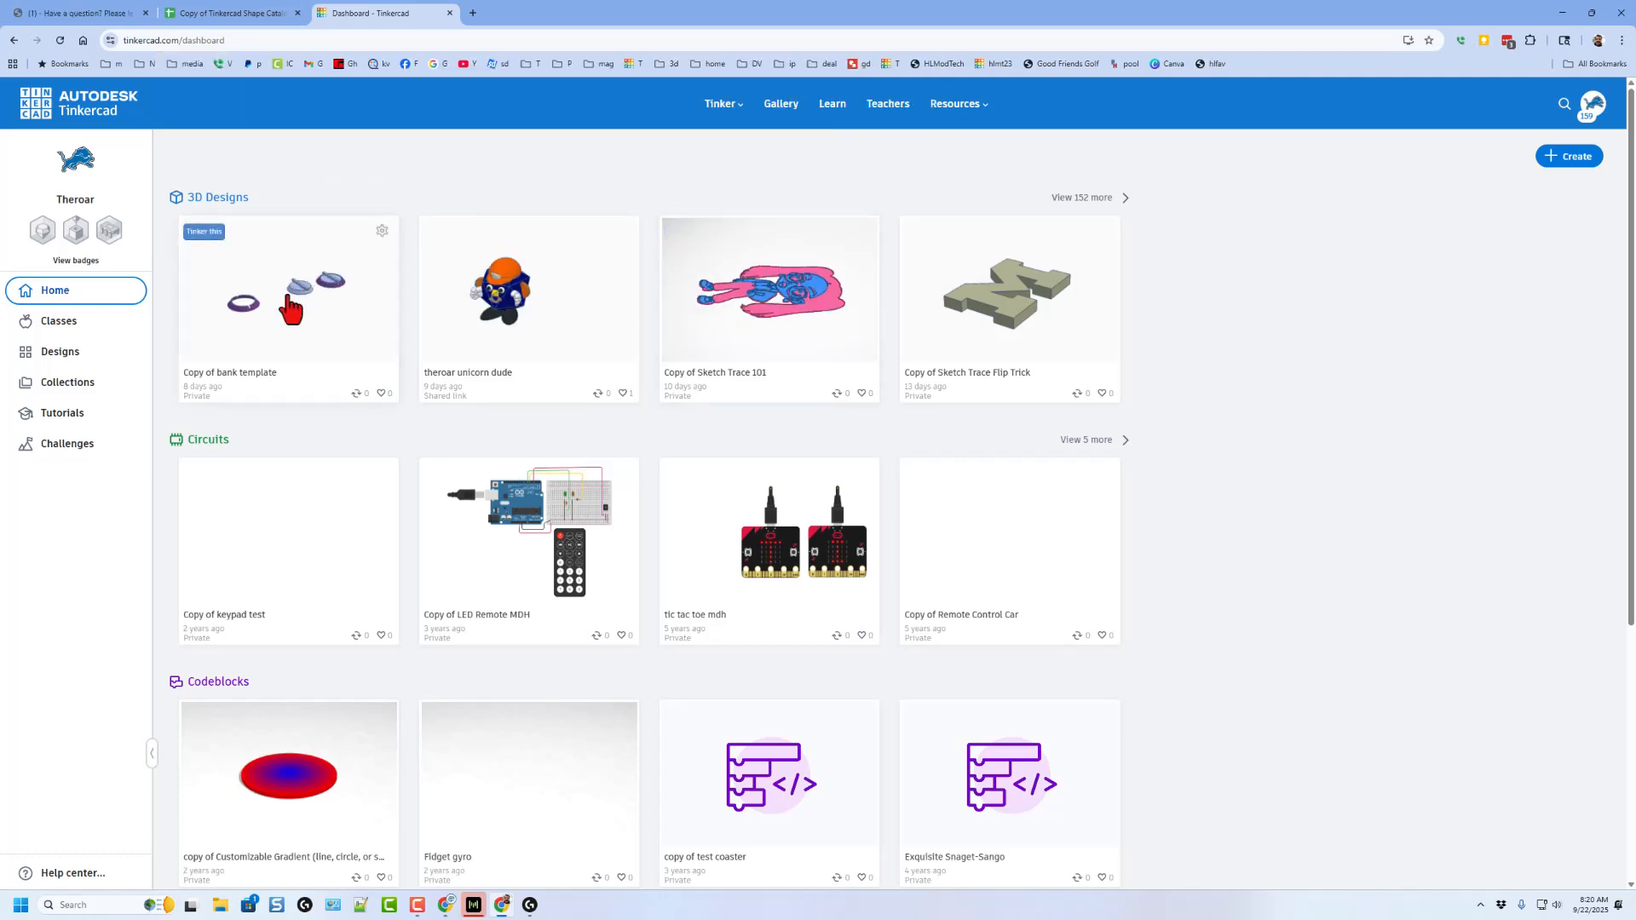
mouse_move(612, 331)
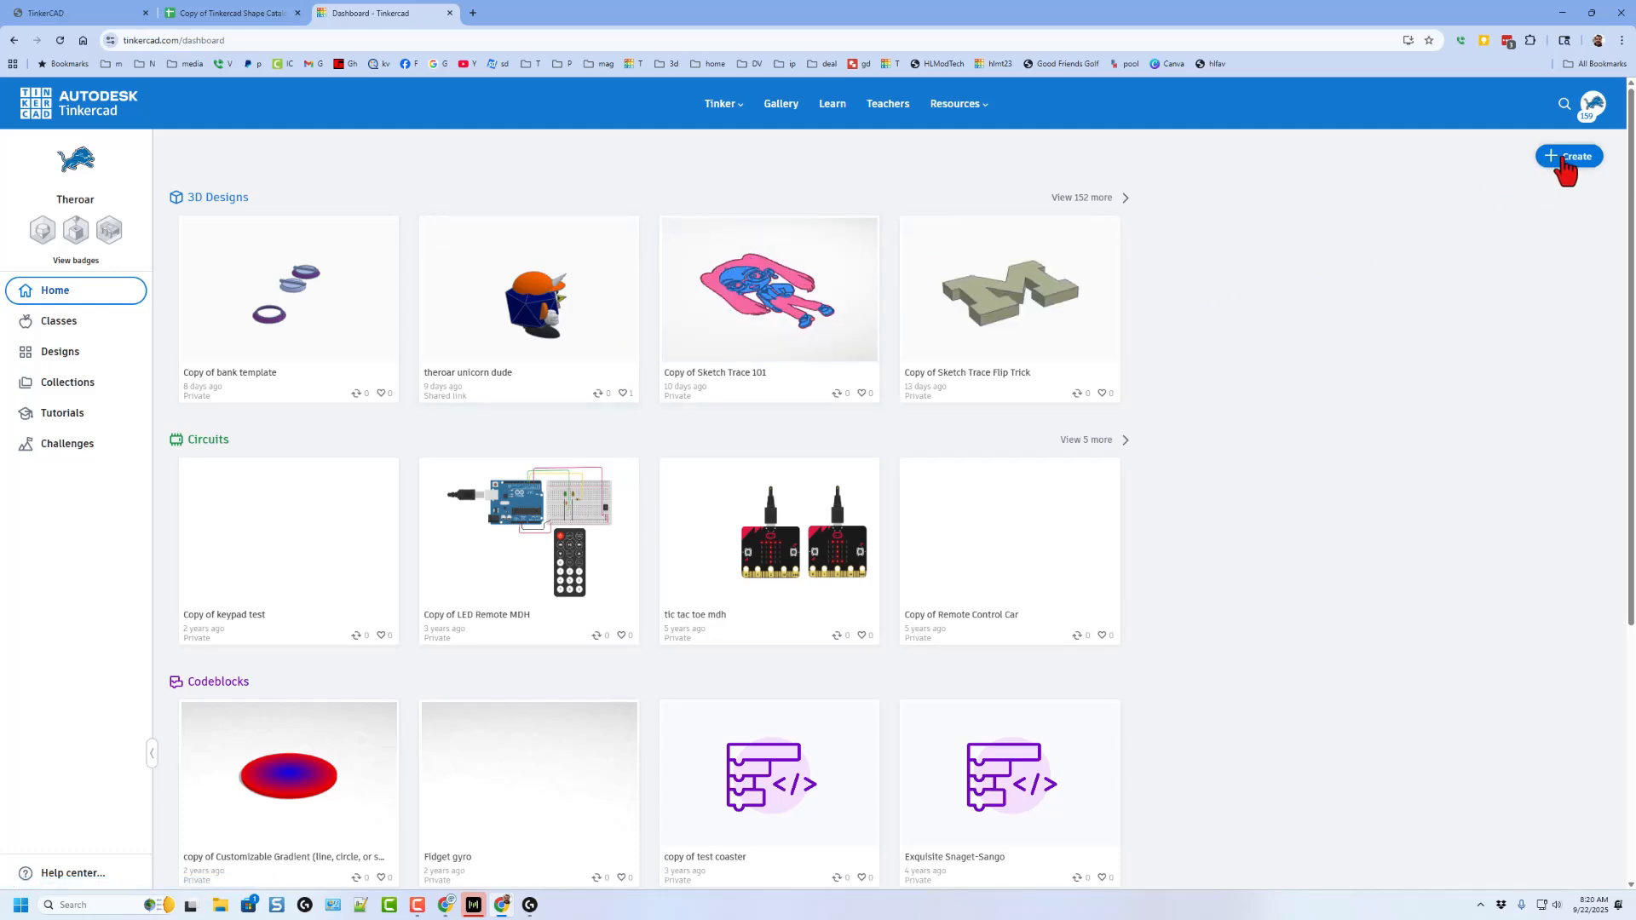
Choose Create > 3D Design on the Tinkercad dashboard.
click(1568, 156)
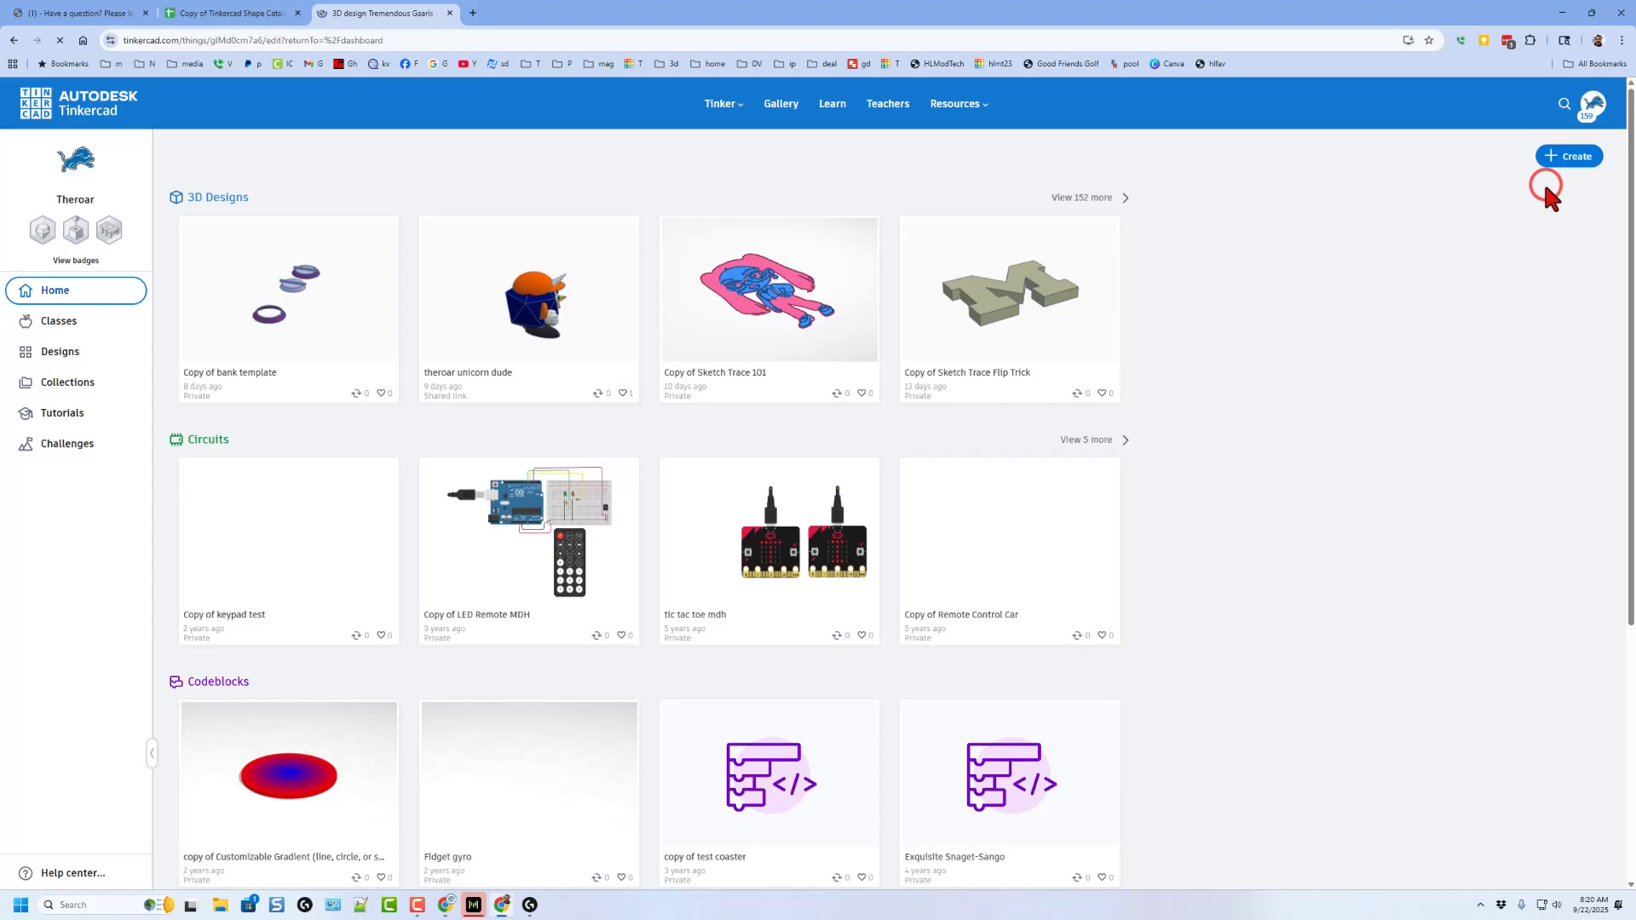
Drag a Diamond and a Half Roof from Basic Shapes onto the workplane.
click(1568, 156)
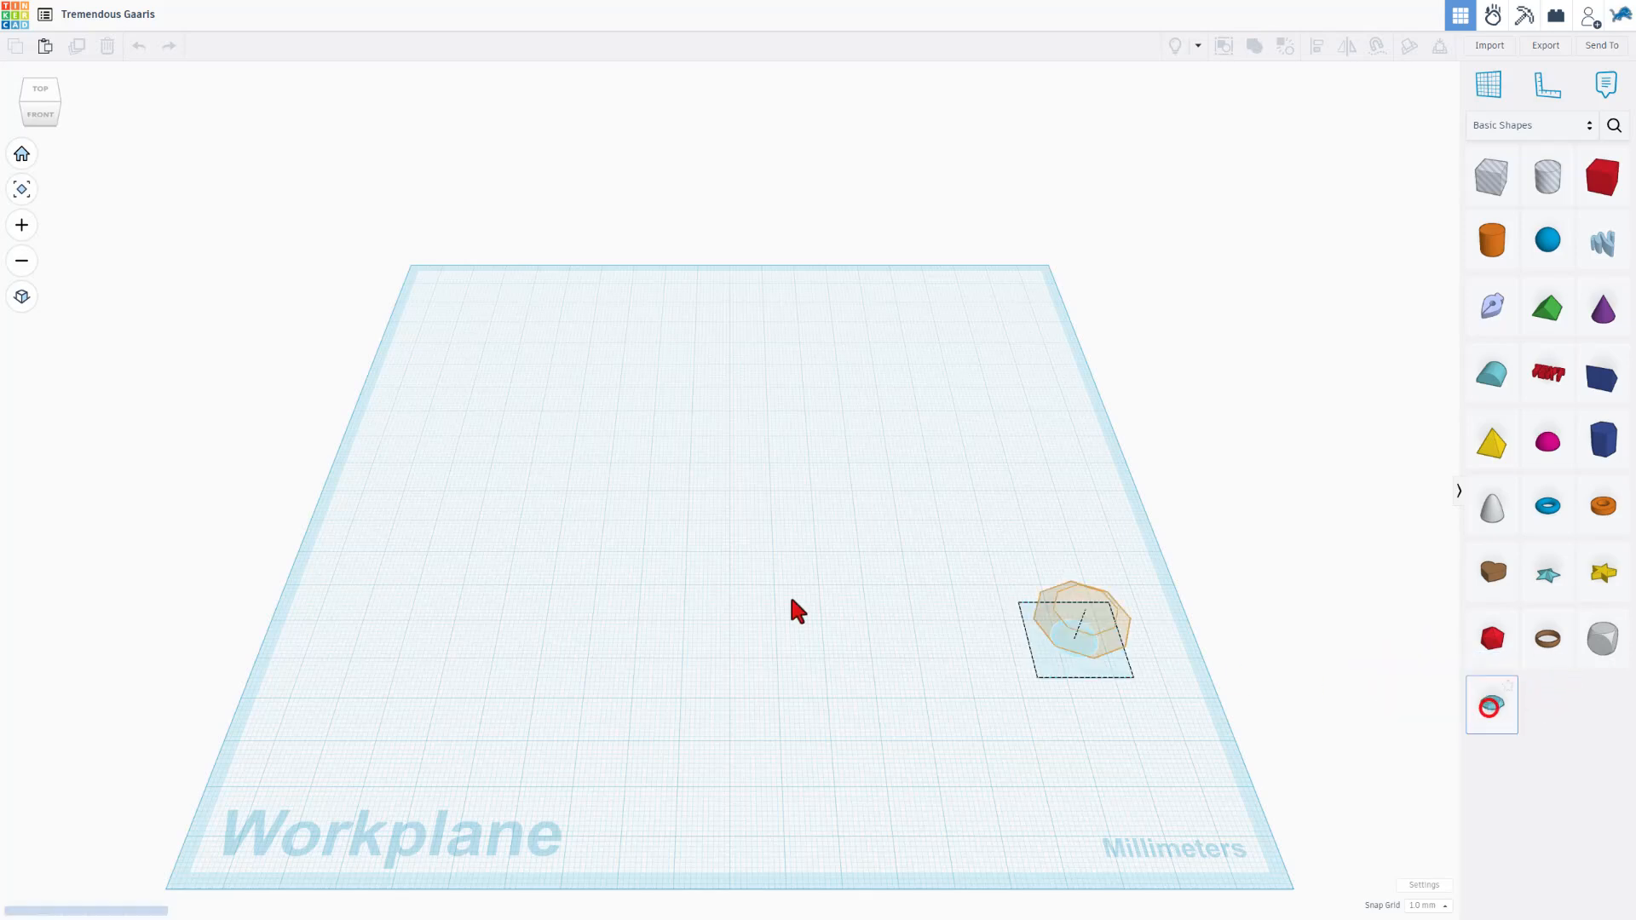
click(1491, 372)
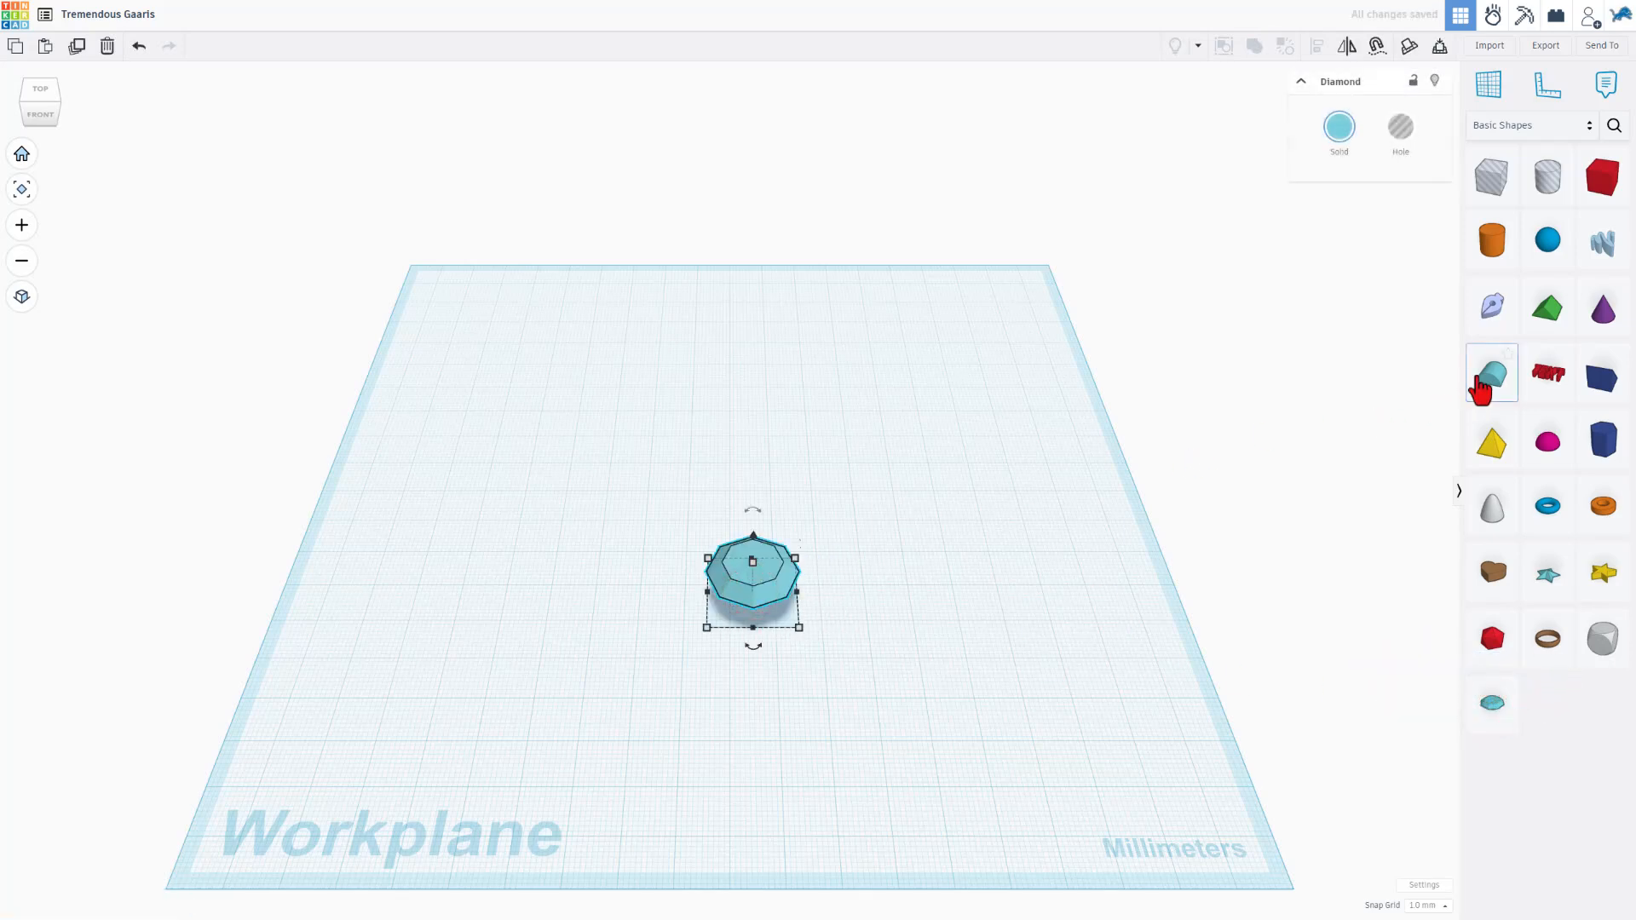
click(1490, 373)
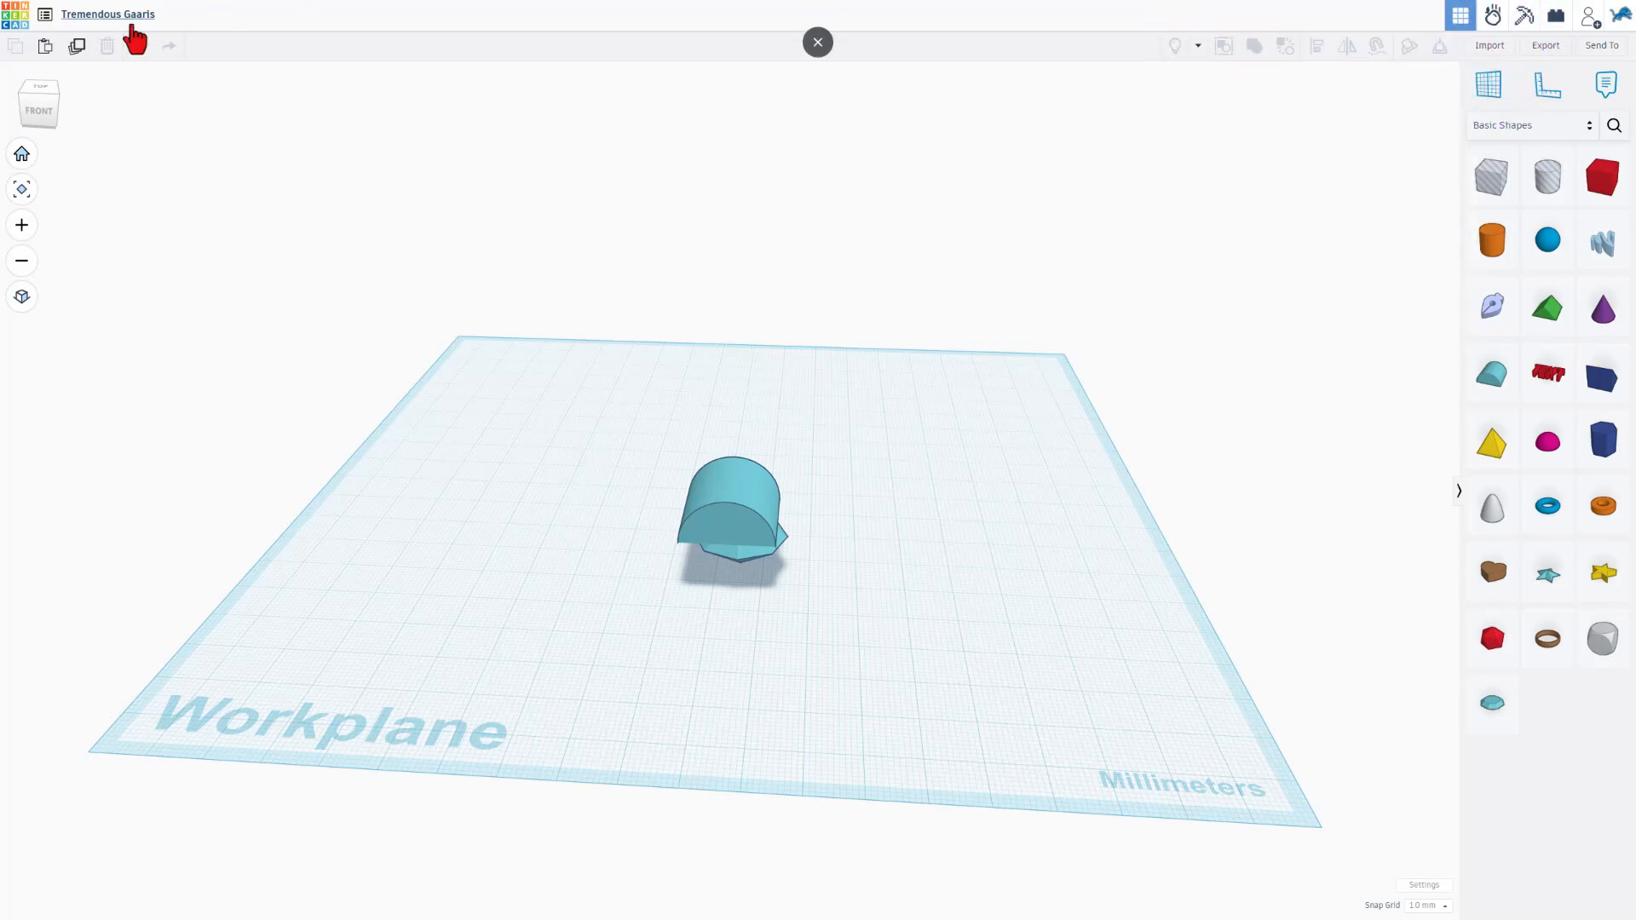
Rename the design 'silly', return to the dashboard, and reopen it.
click(110, 15)
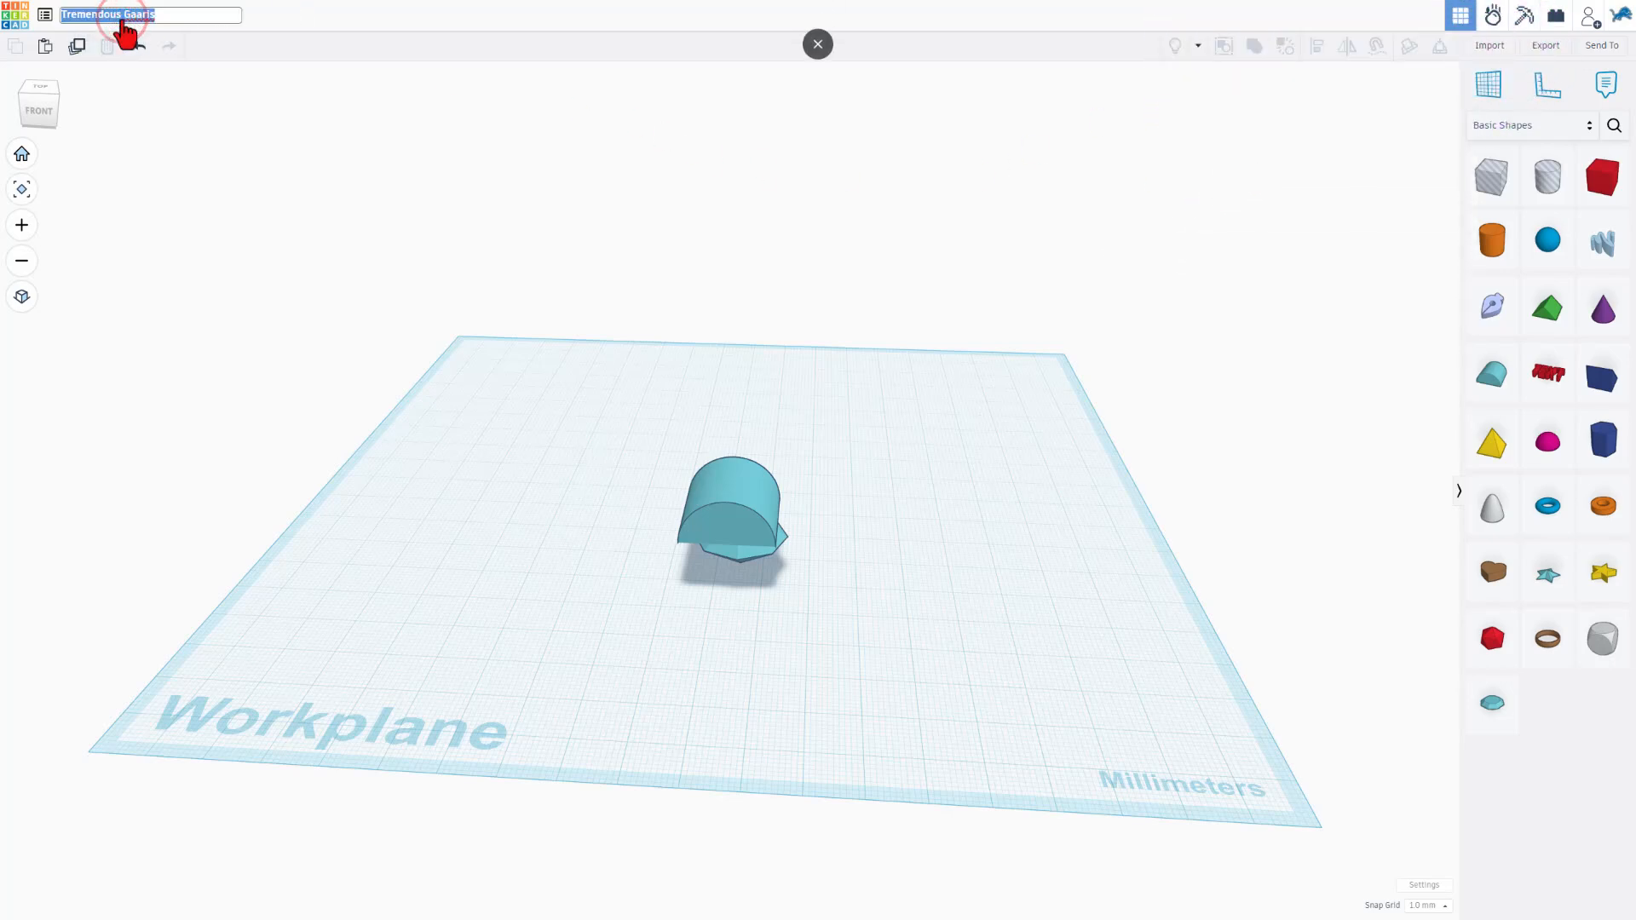
text(silly)
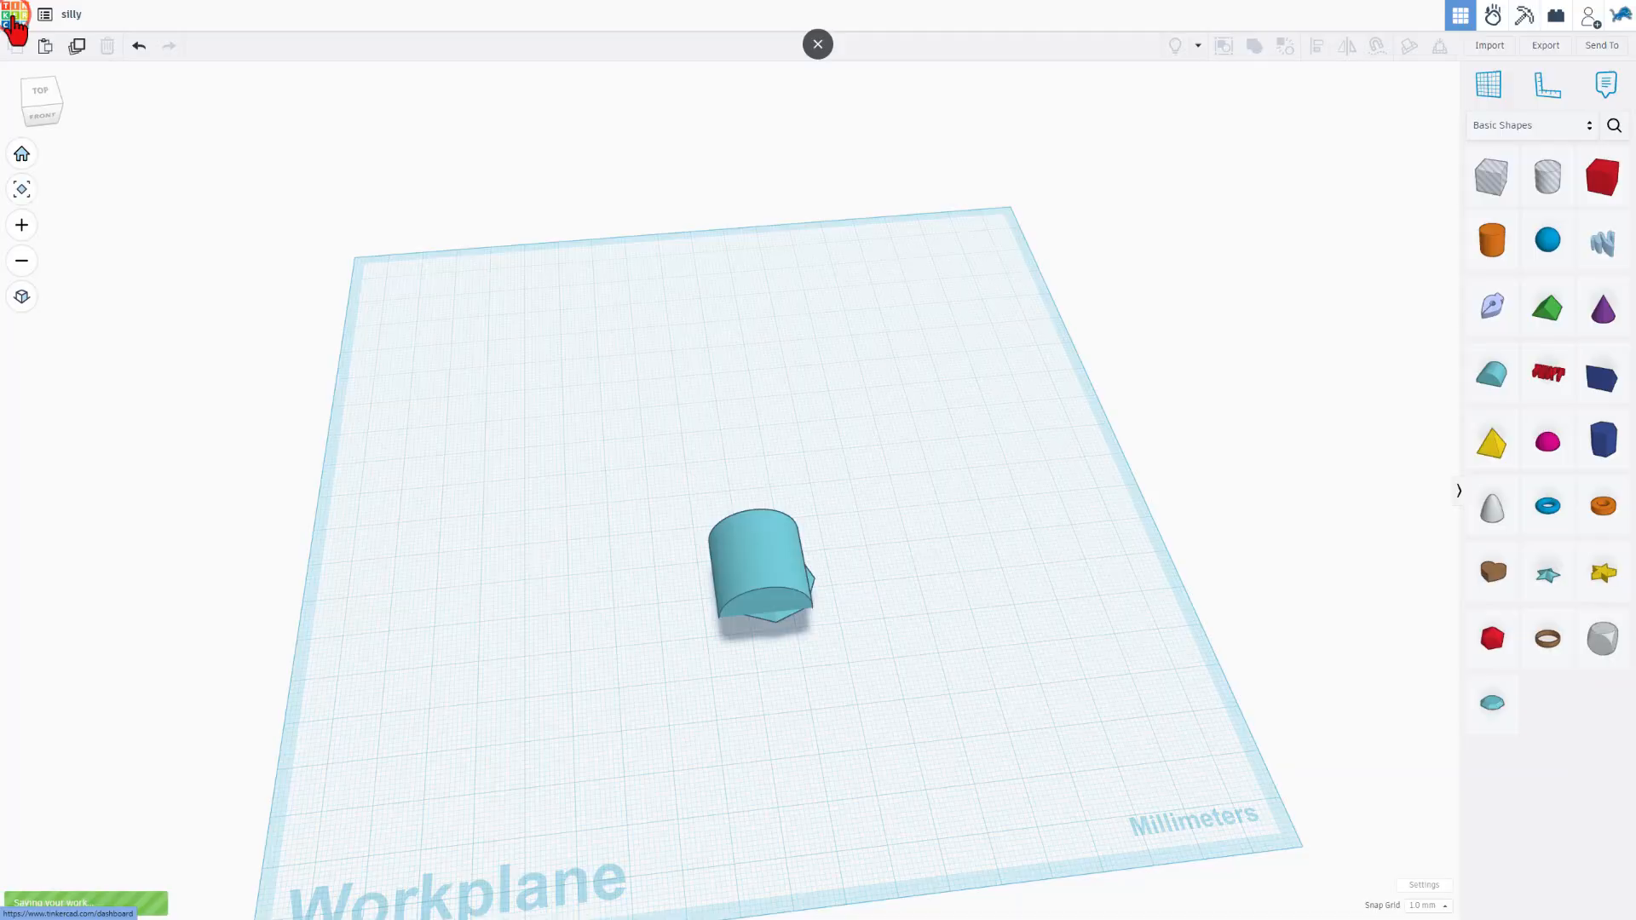
click(816, 43)
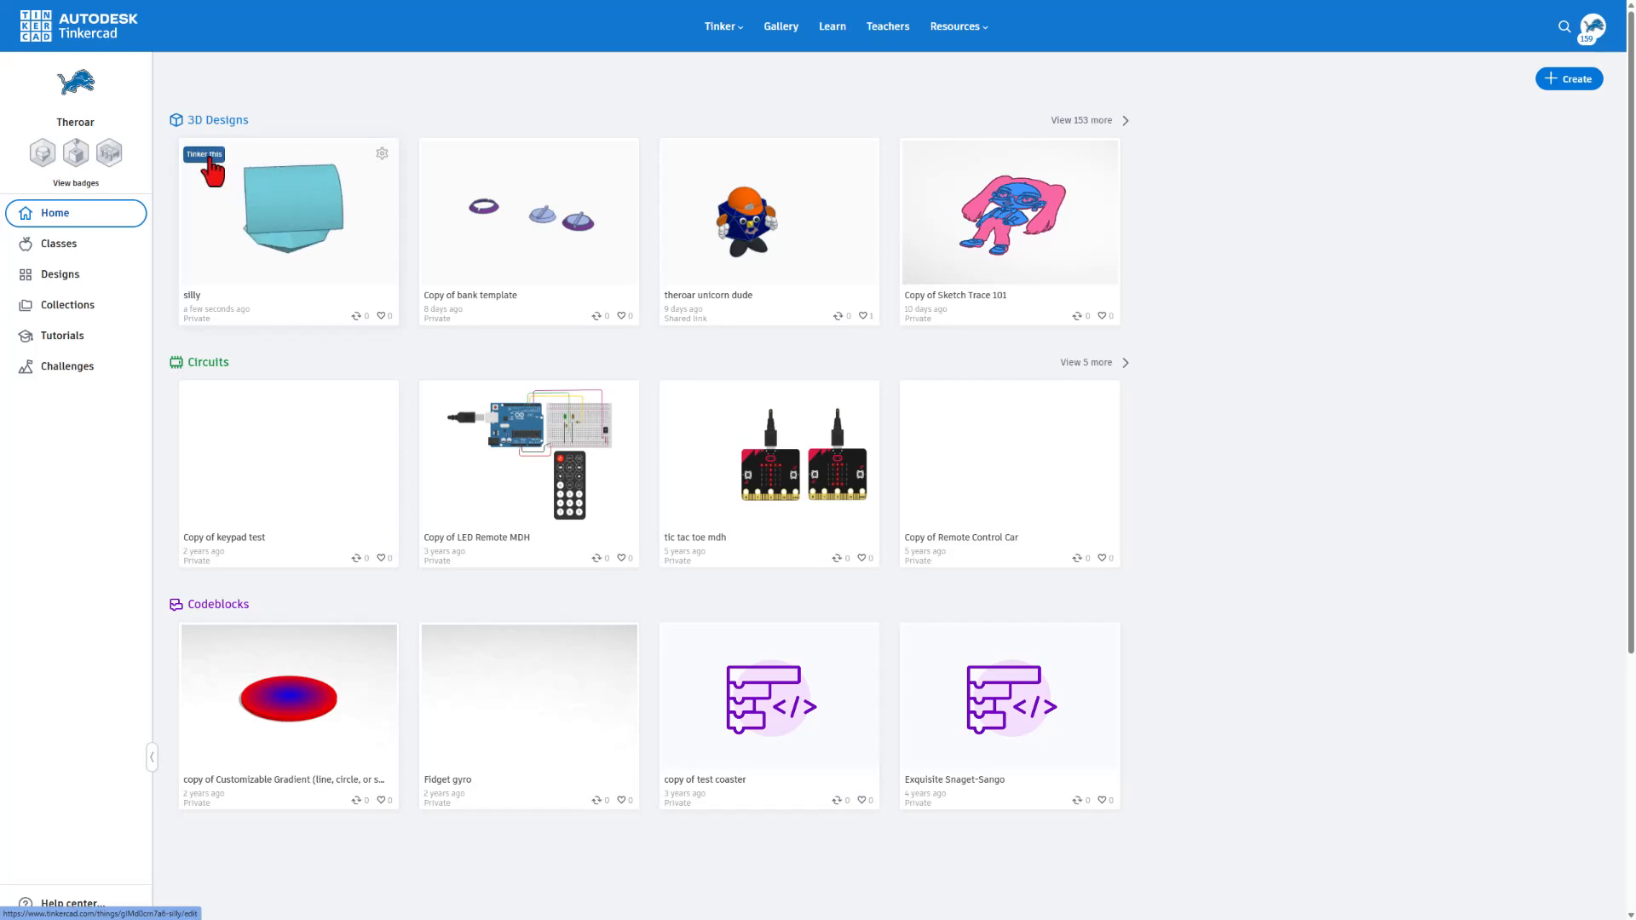
click(204, 155)
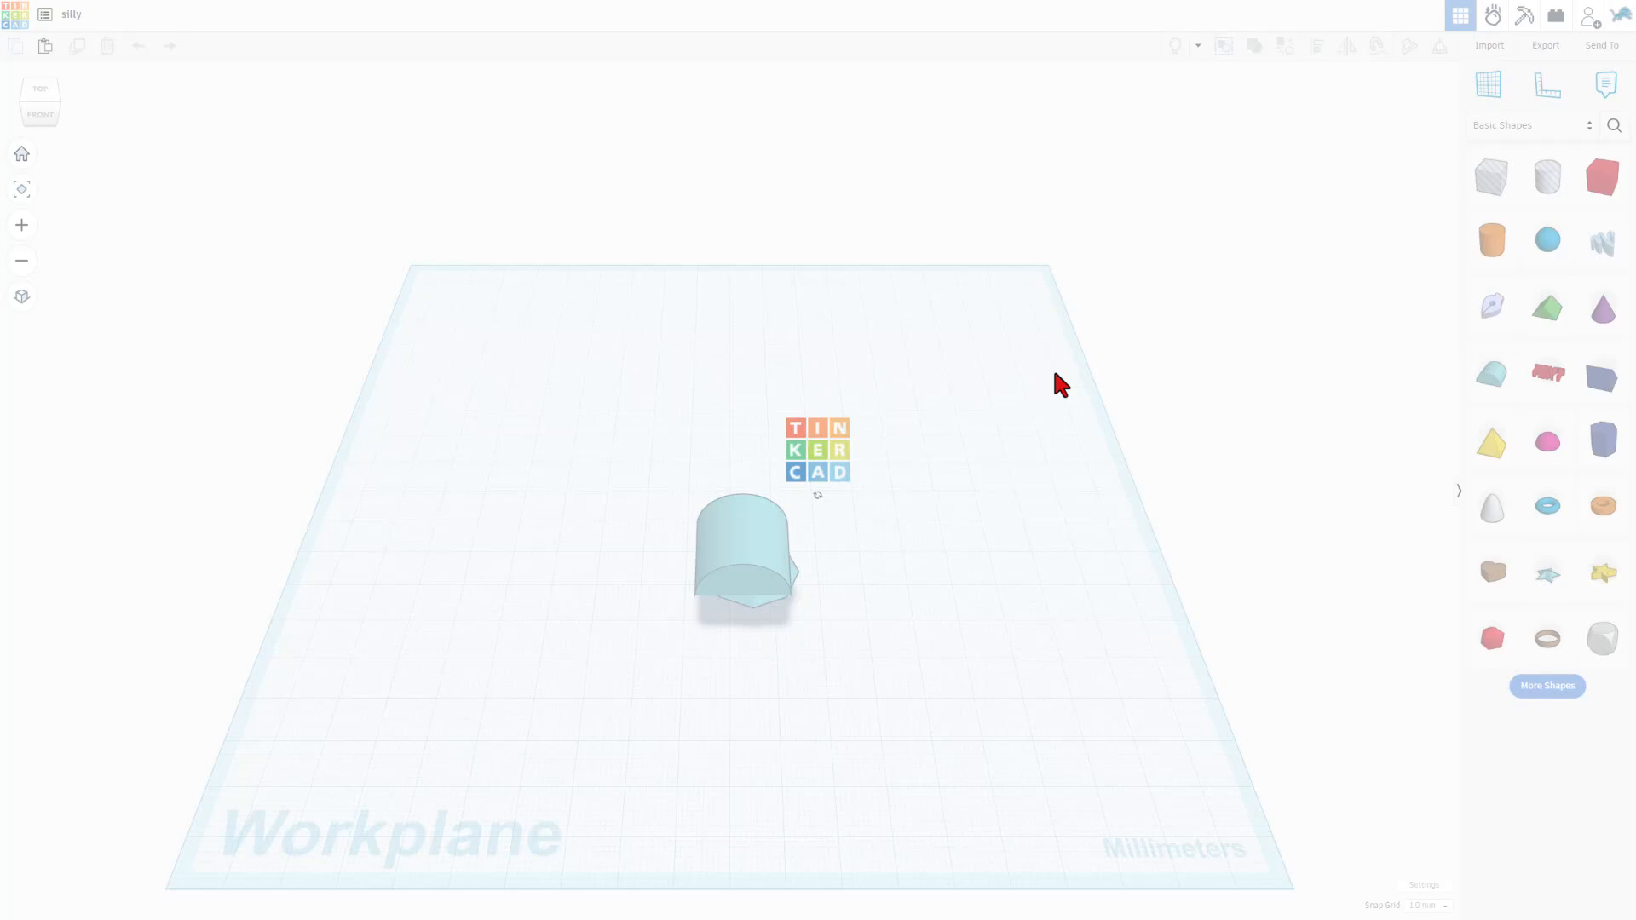
Pick Vehicles & Machines from the Shapes Library and scroll through its shapes.
click(1530, 125)
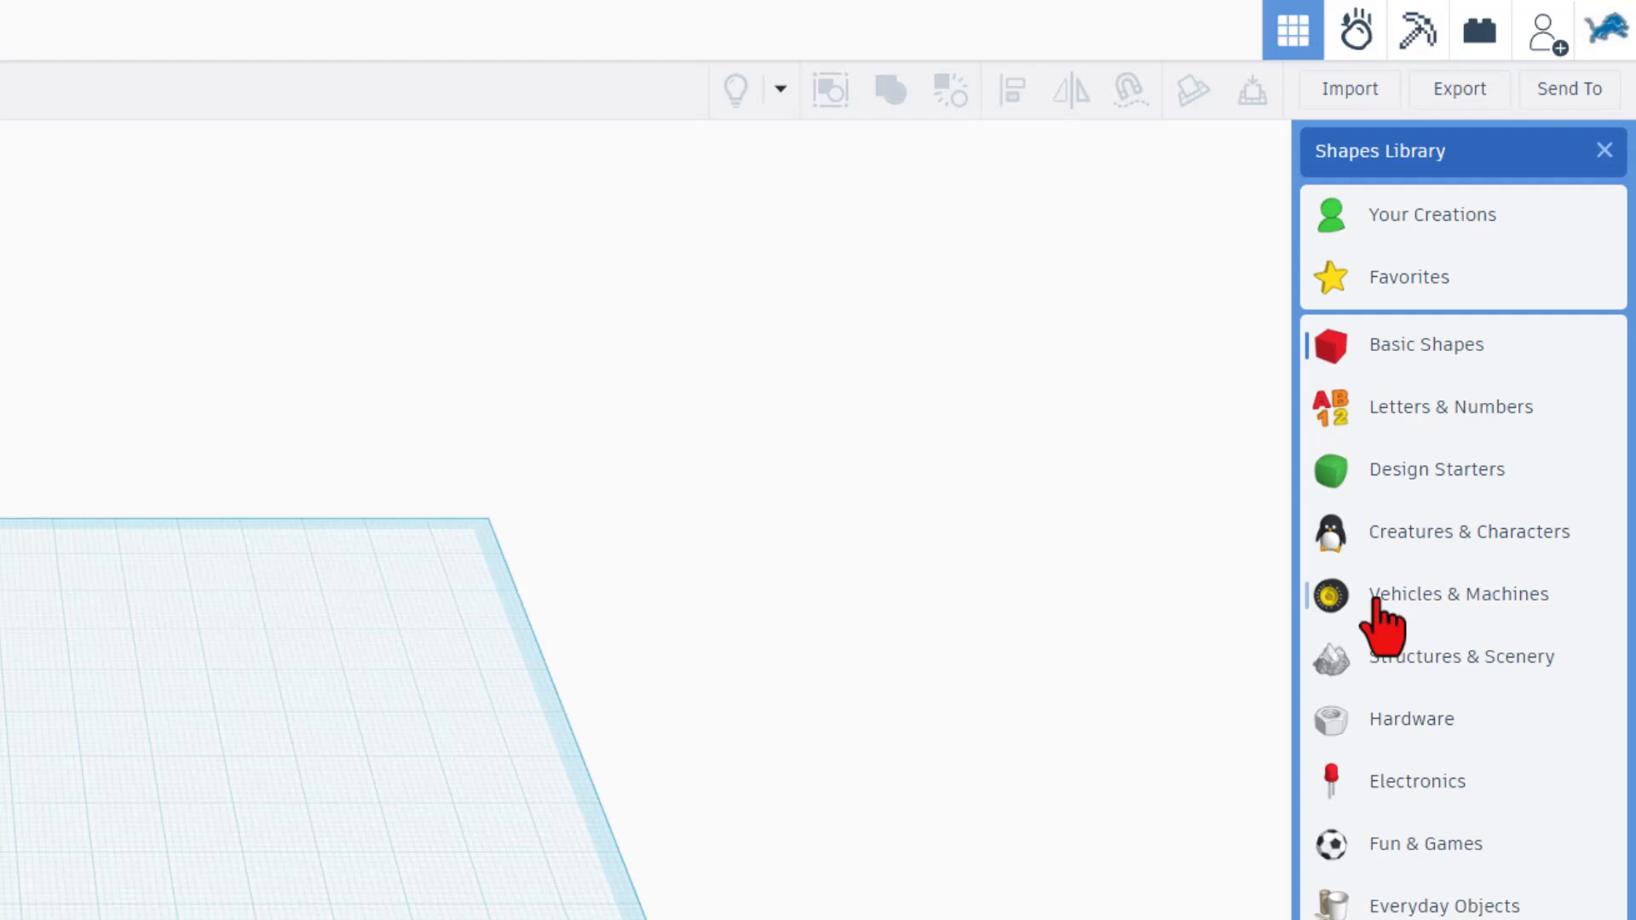
click(1458, 593)
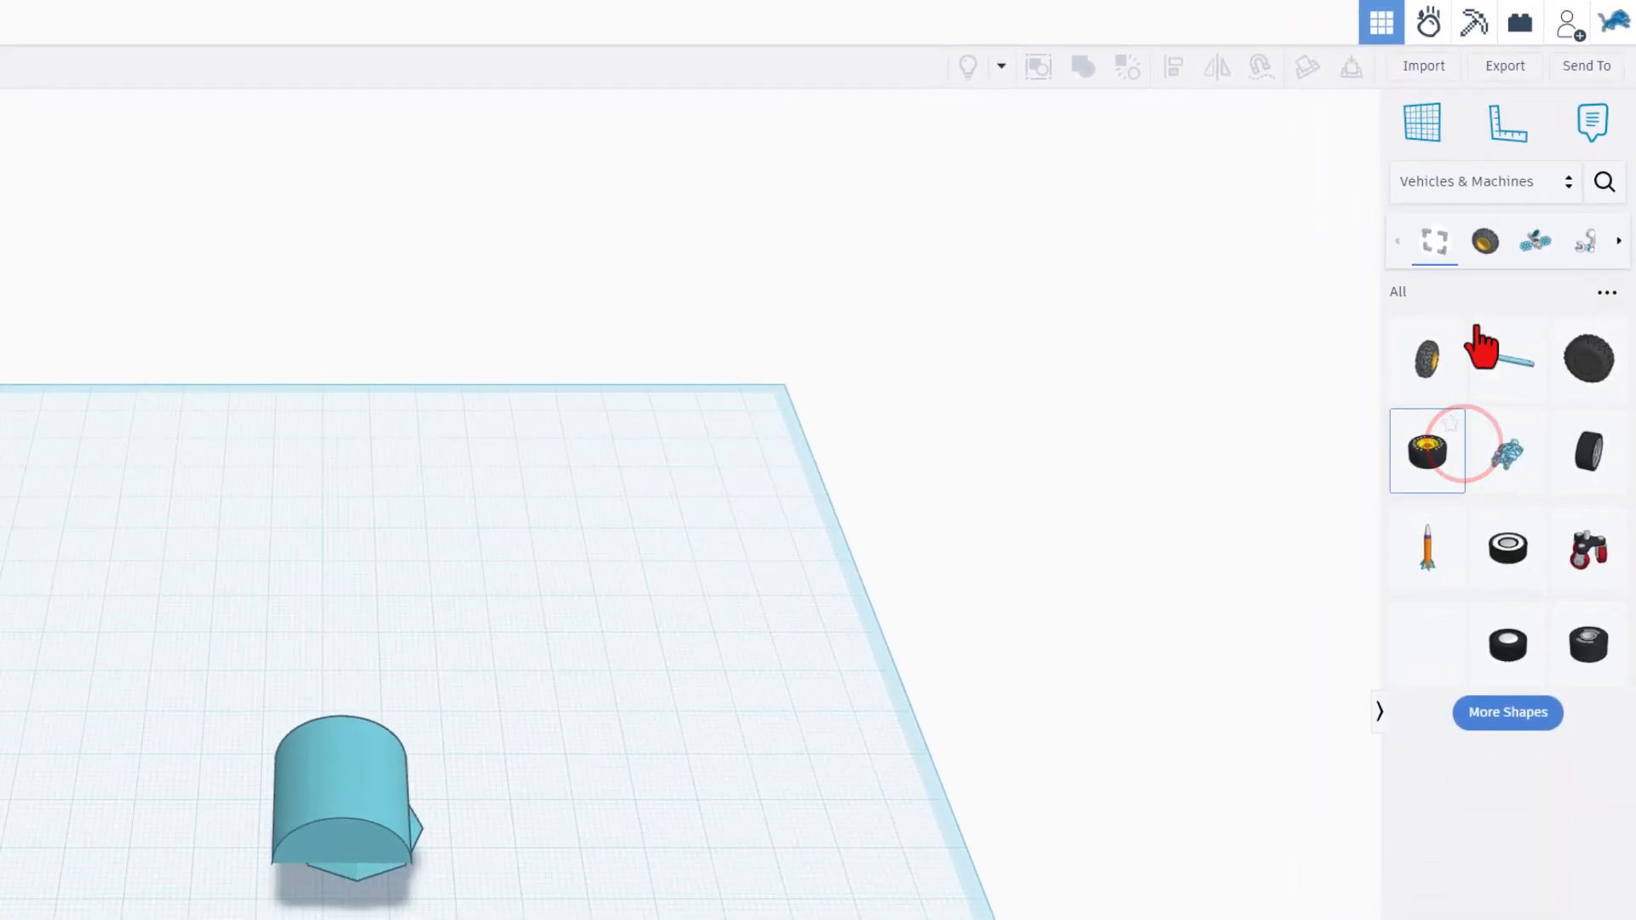
mouse_move(1486, 241)
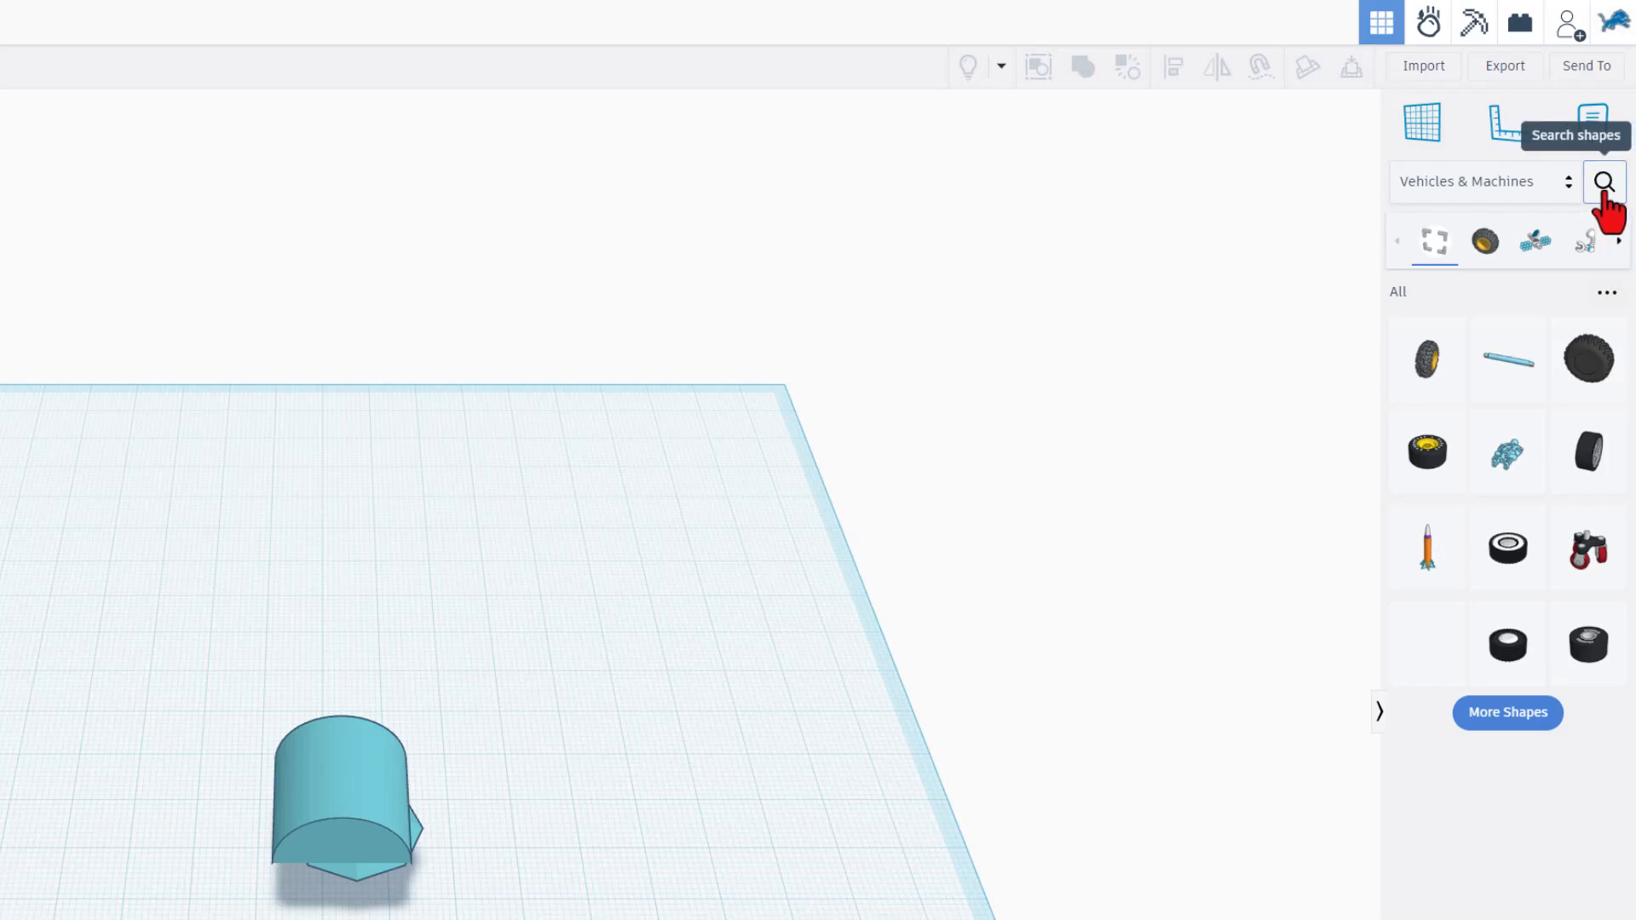
mouse_move(1507, 736)
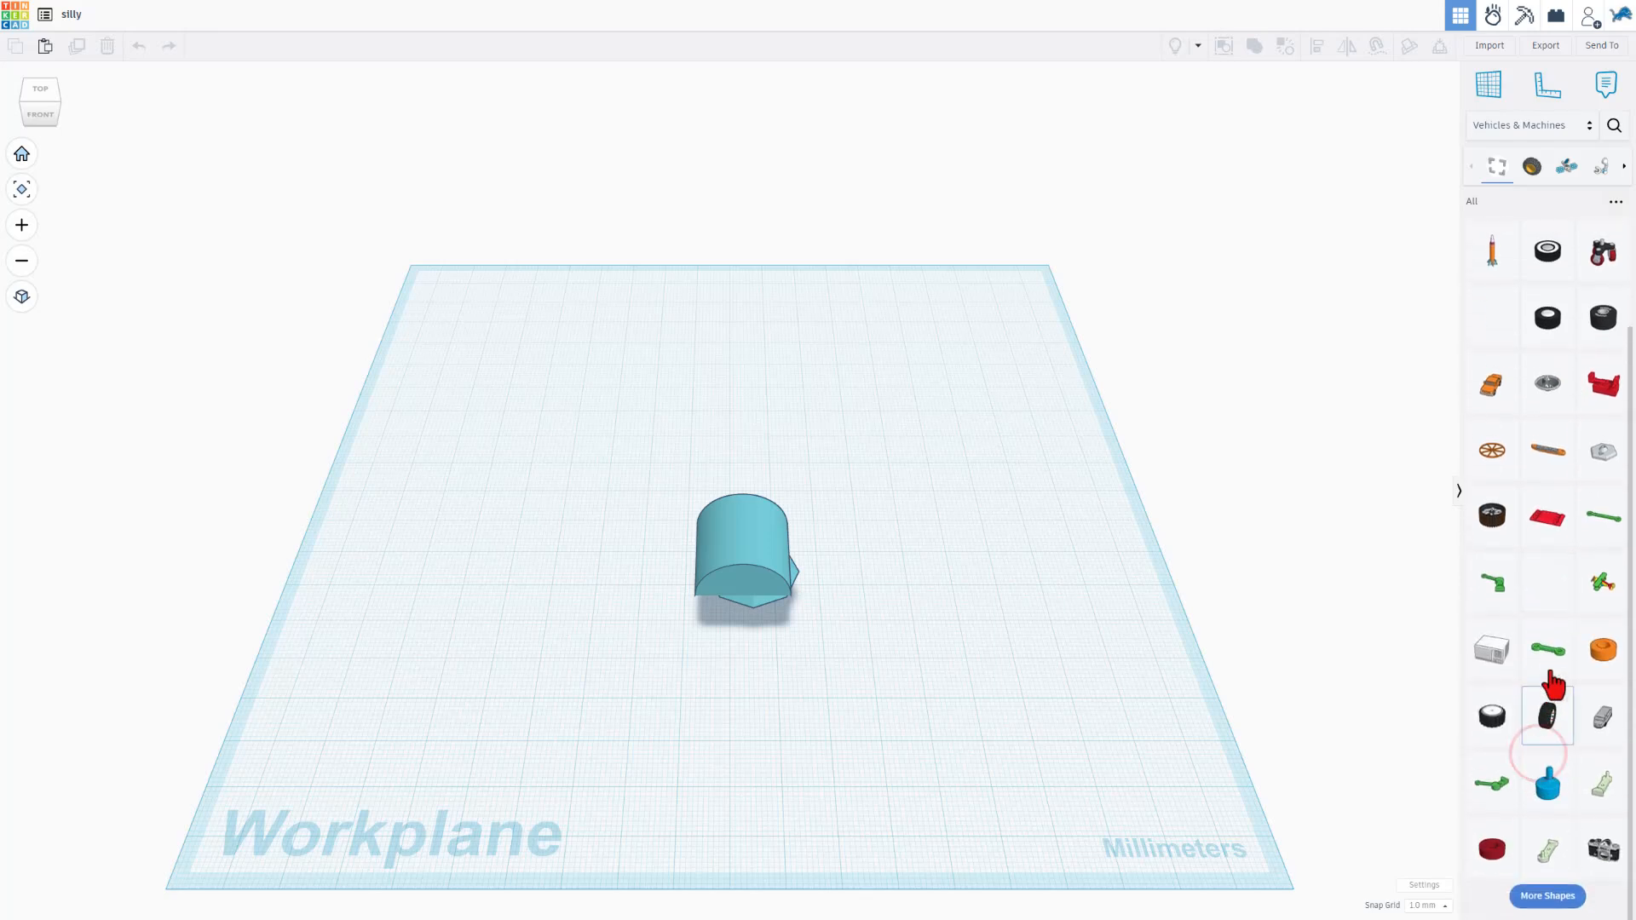
scroll(down, 3)
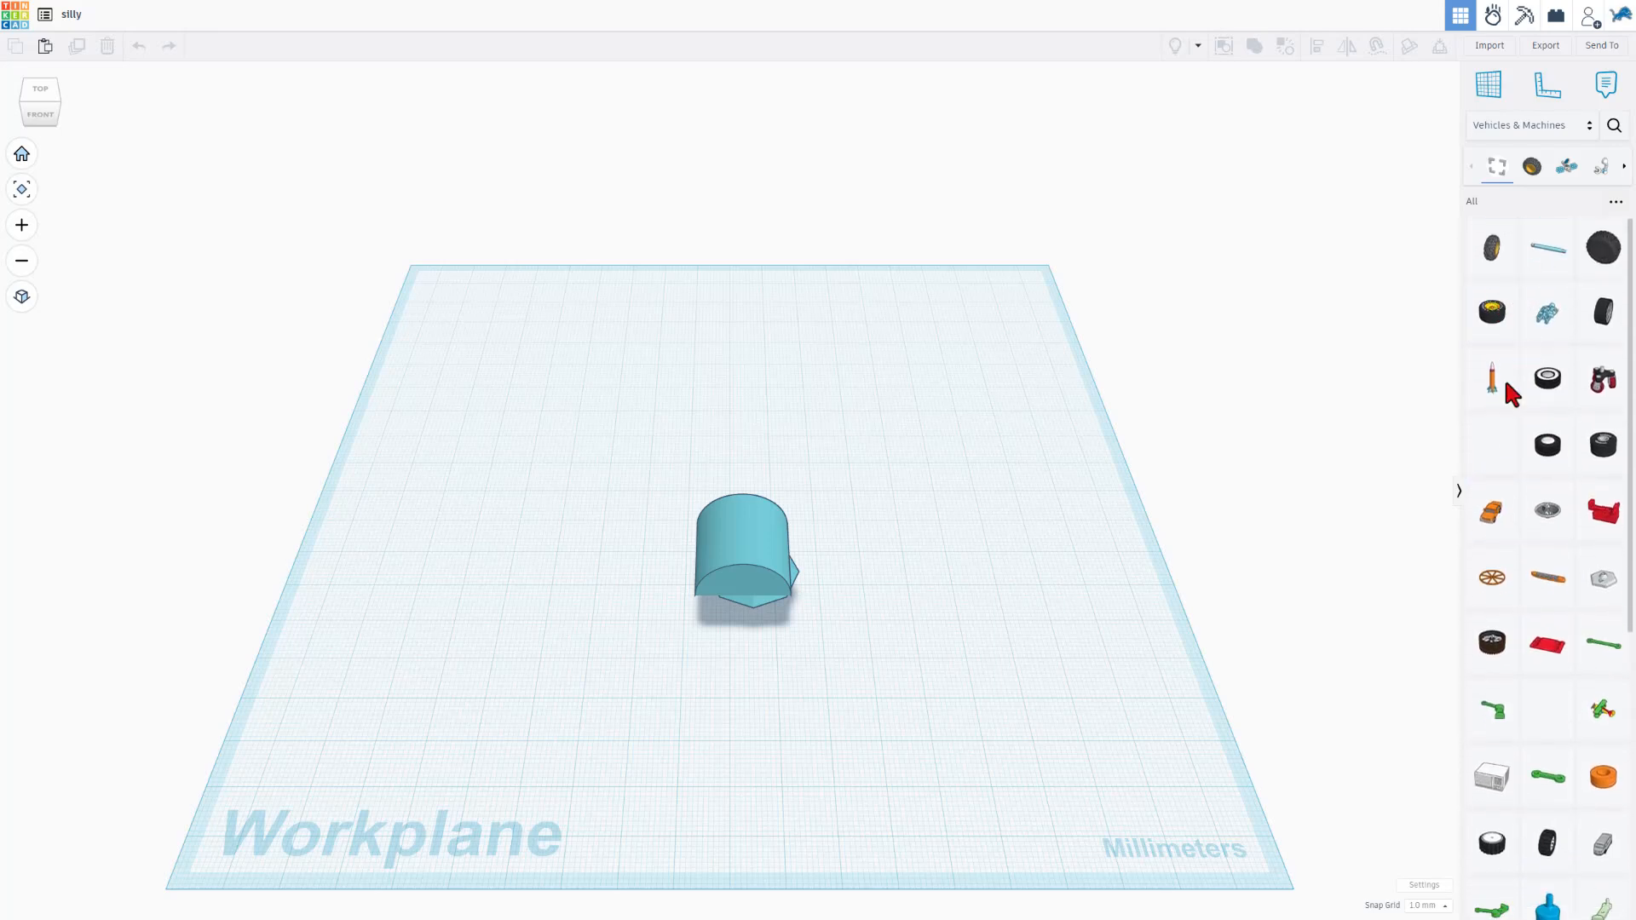
mouse_move(1067, 347)
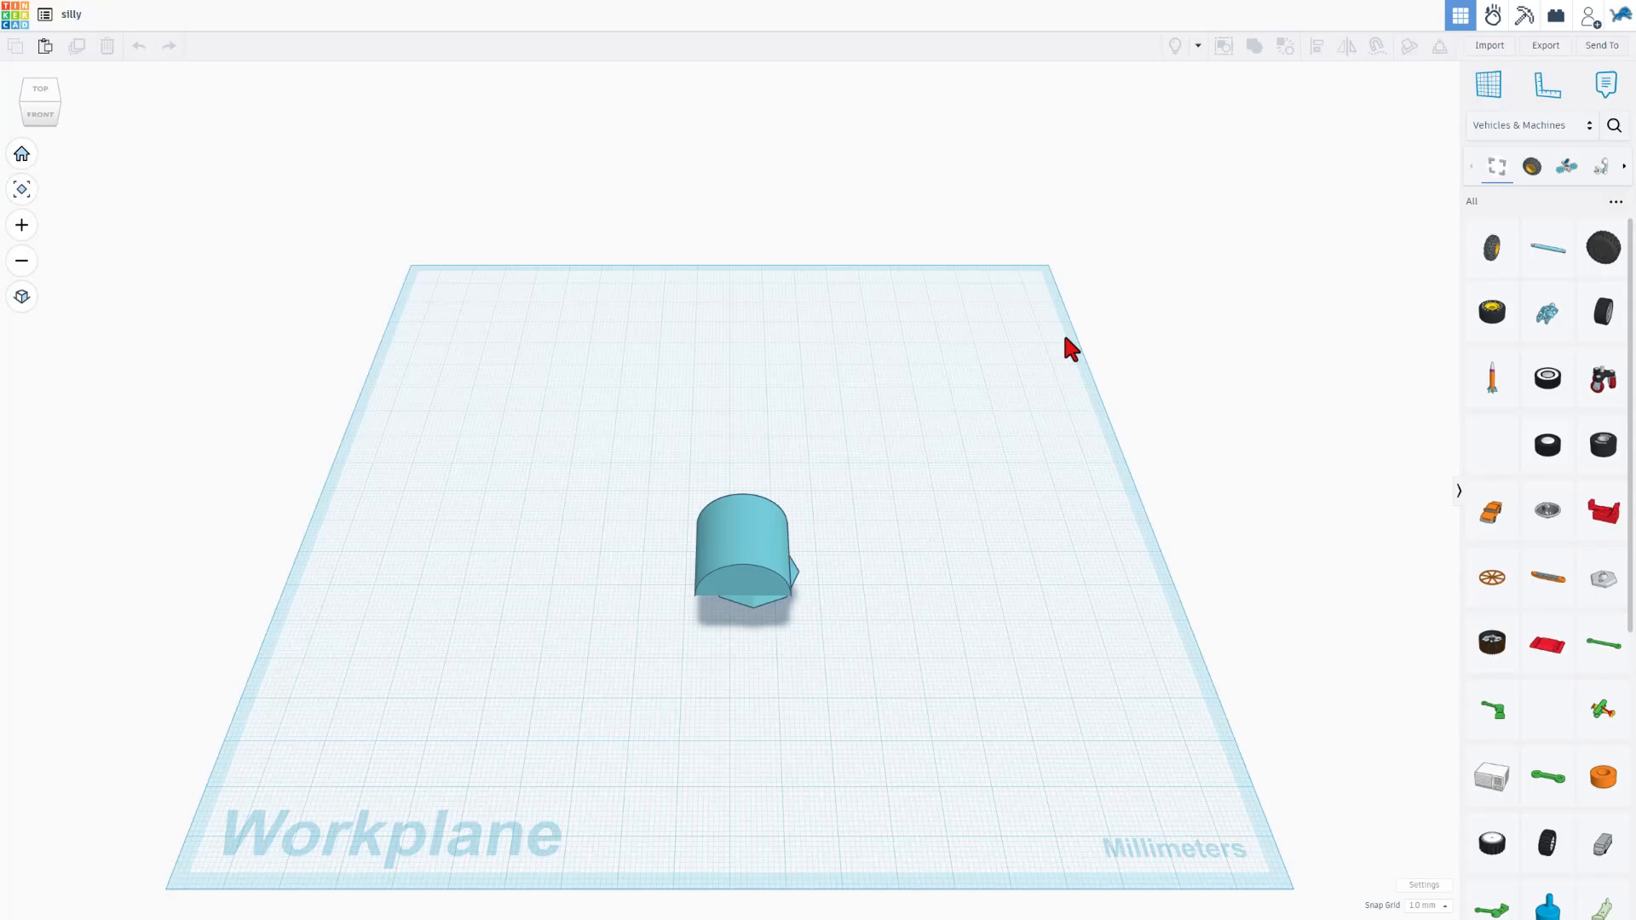
click(226, 13)
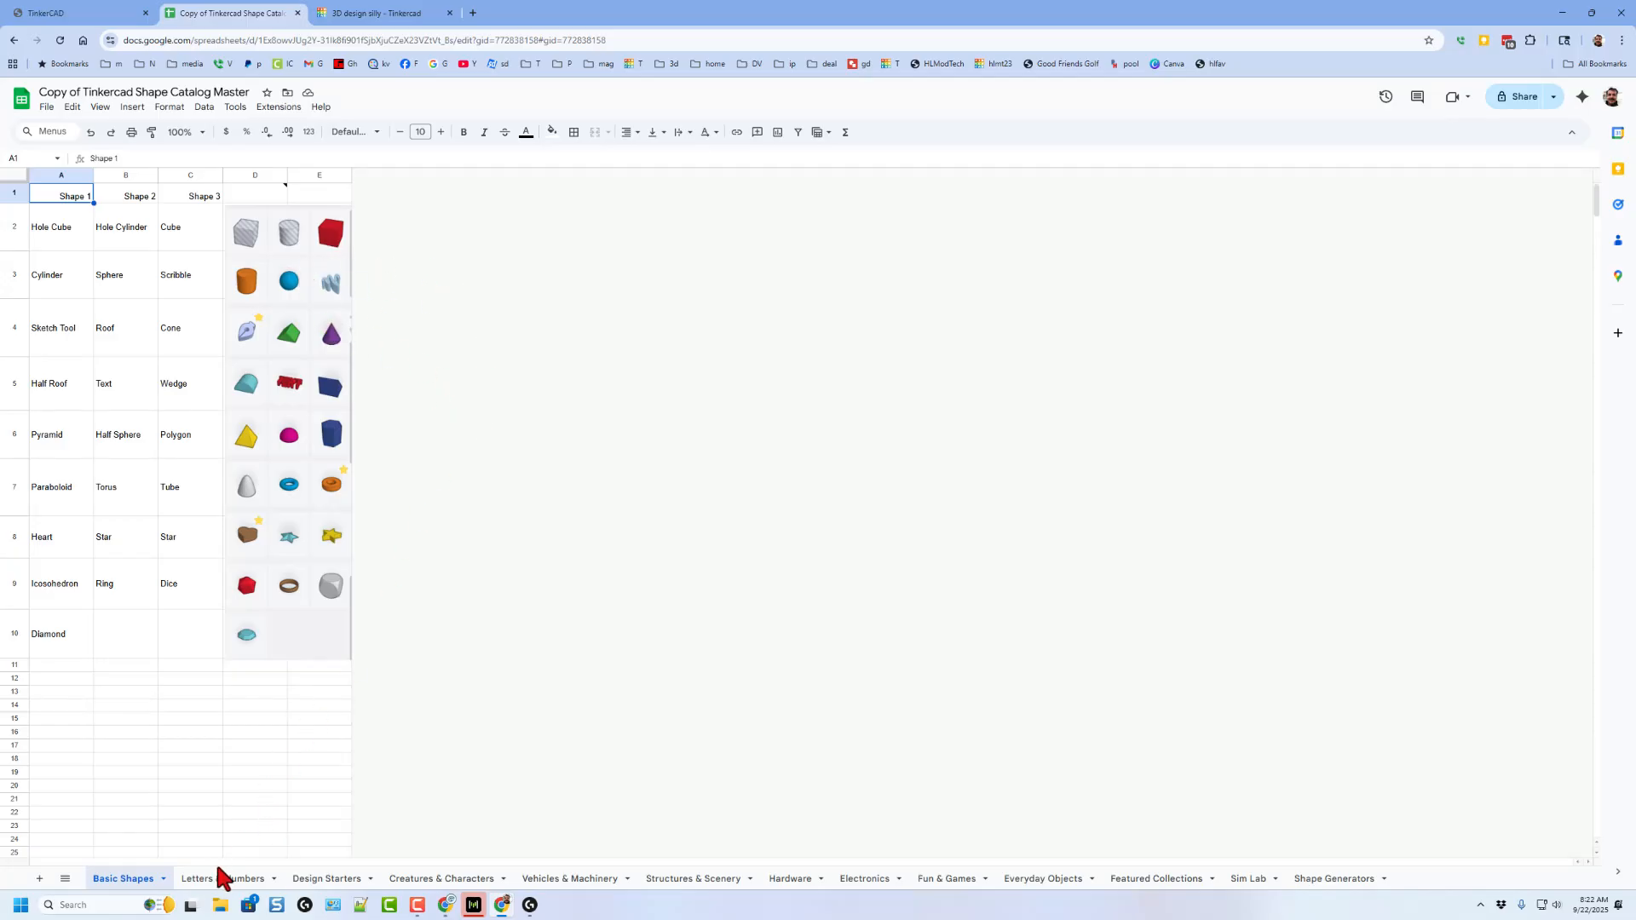
Browse the catalog's Letters & Numbers, Design Starters, and Creatures & Characters sheets.
click(205, 877)
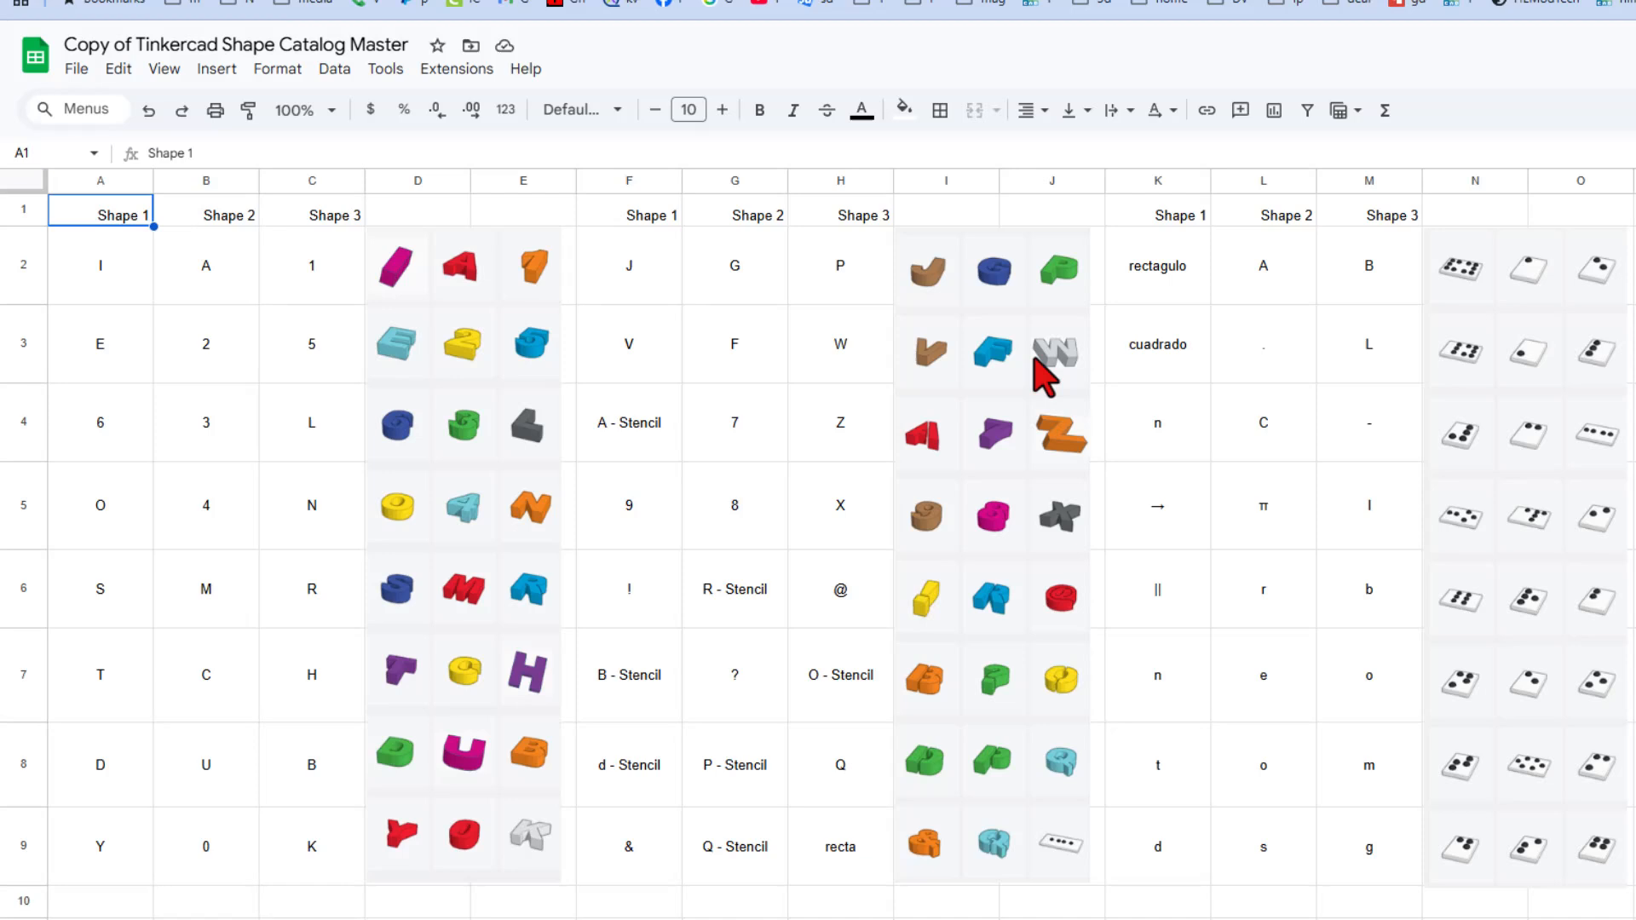
mouse_move(1058, 461)
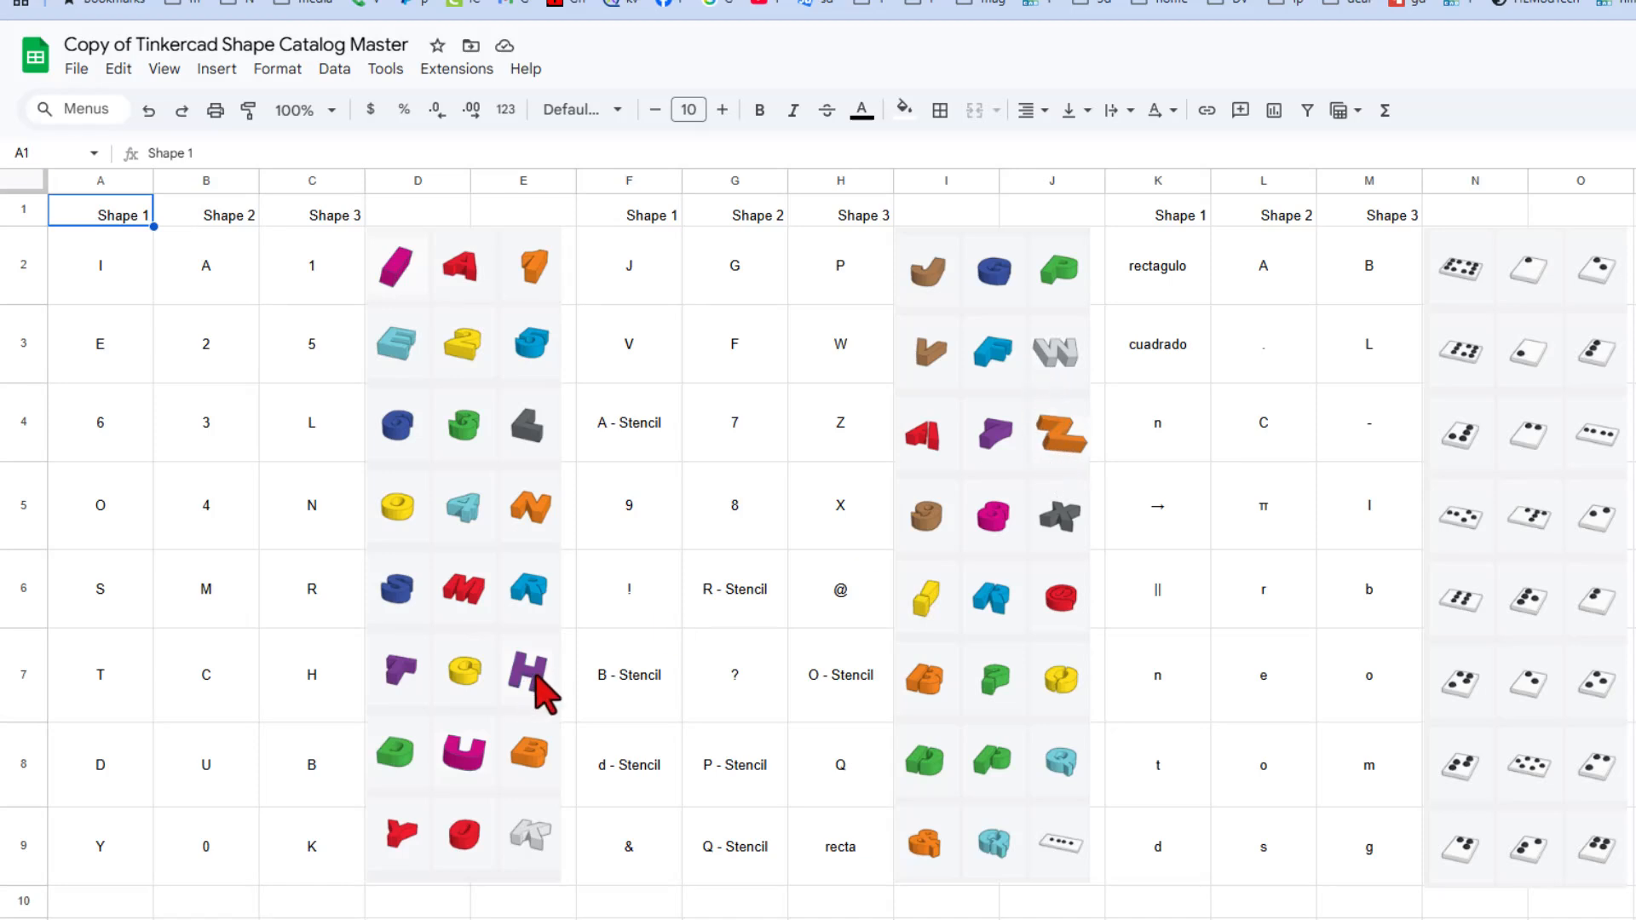
mouse_move(663, 713)
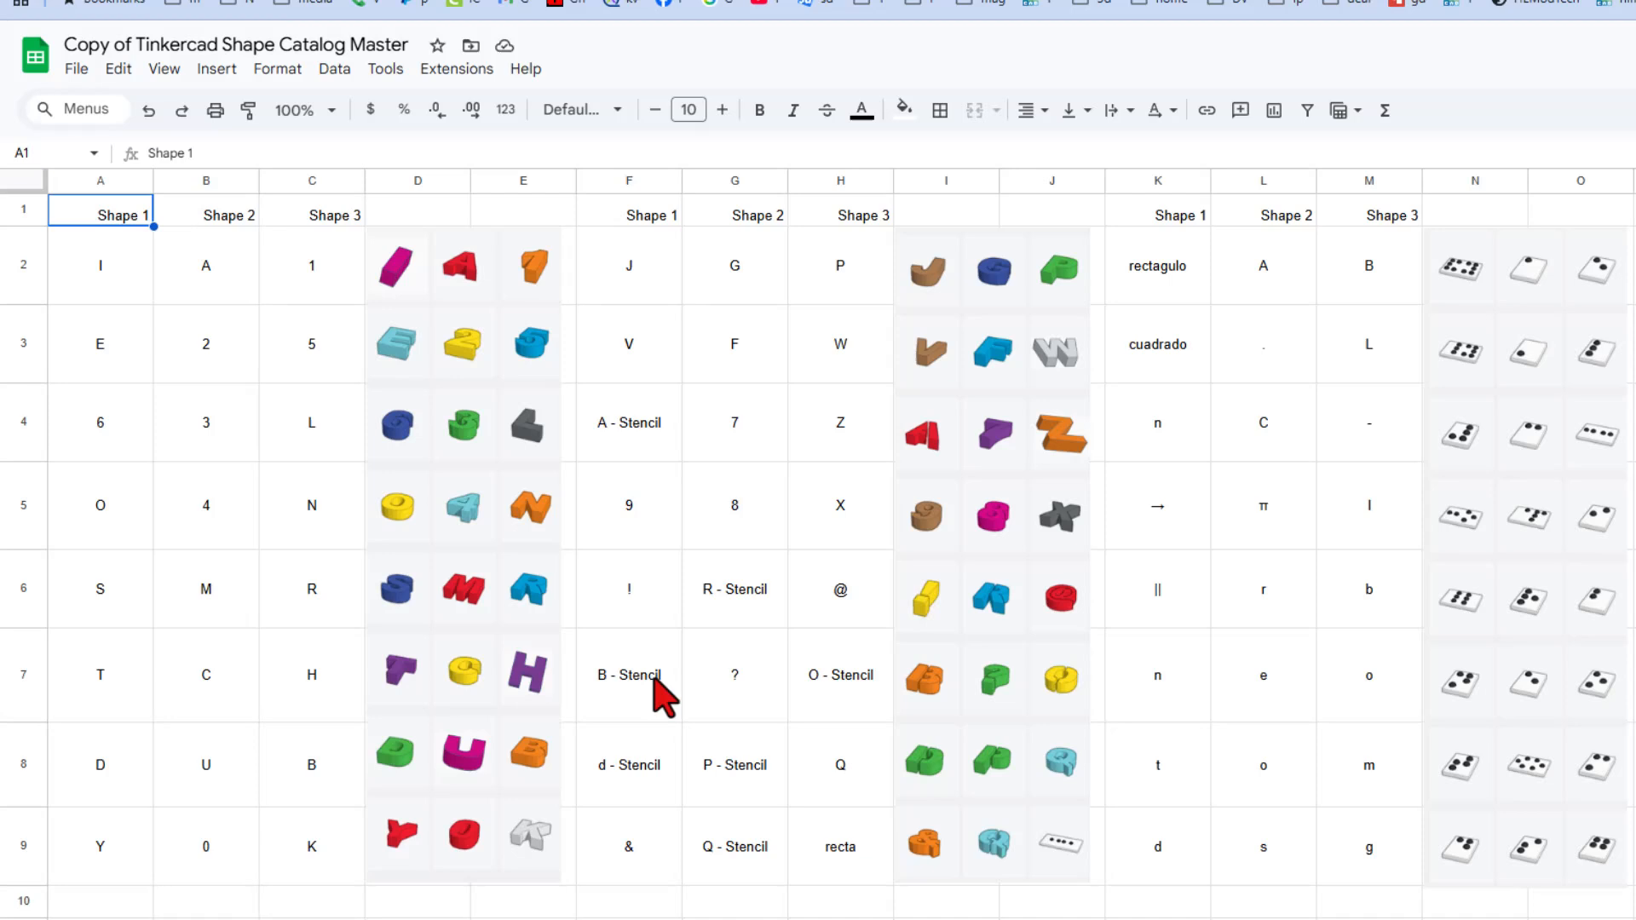
mouse_move(642, 628)
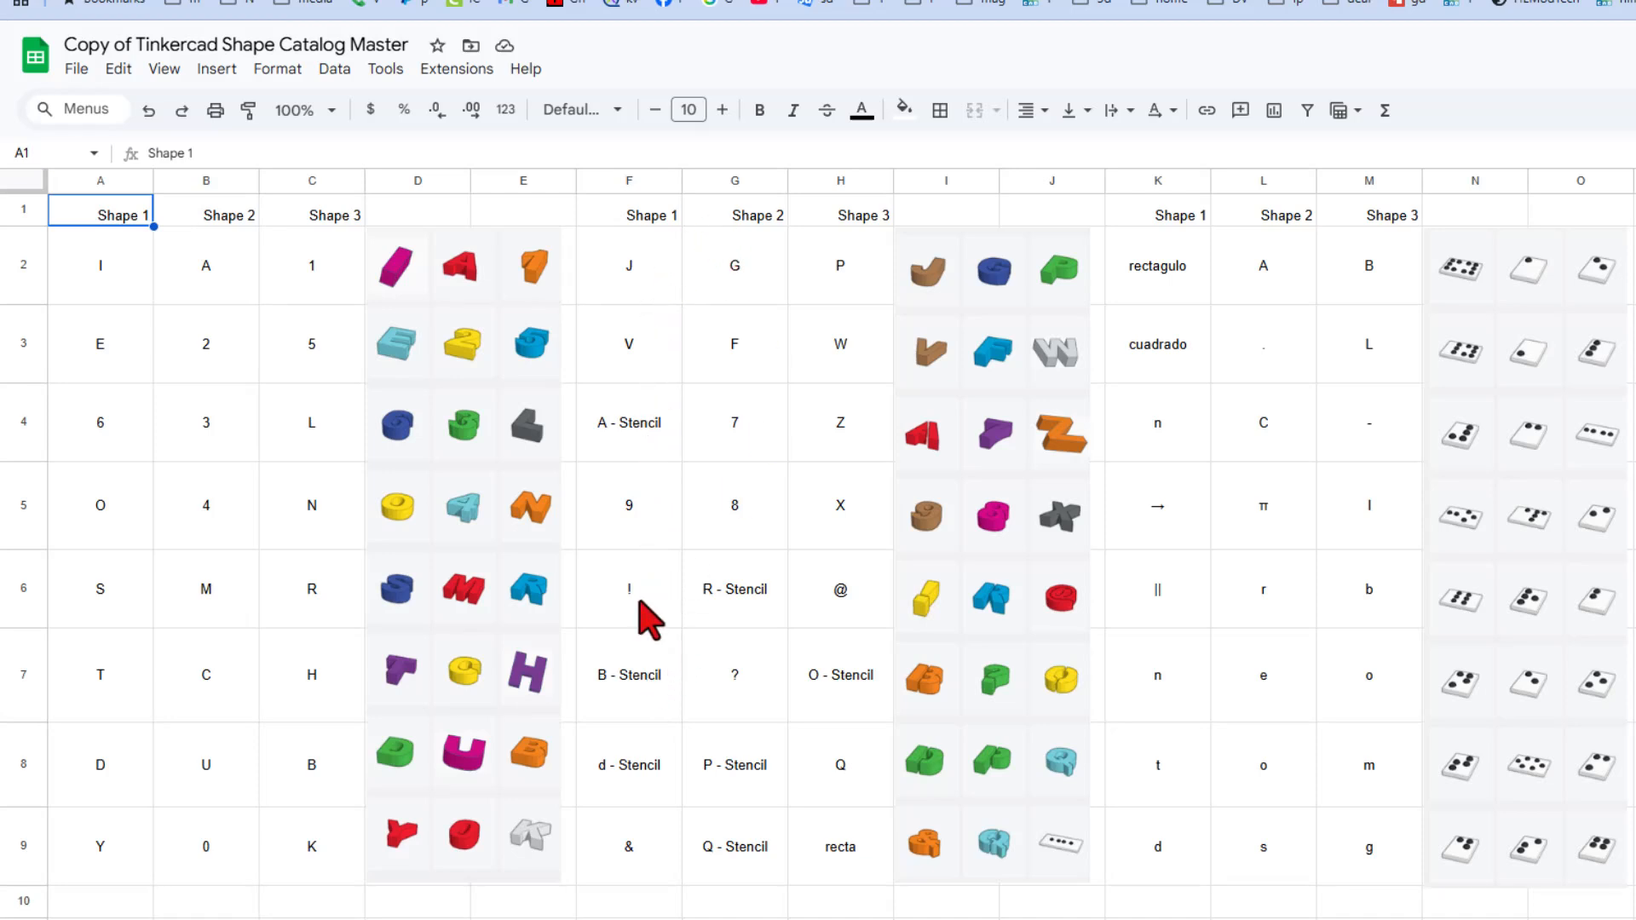
mouse_move(1175, 660)
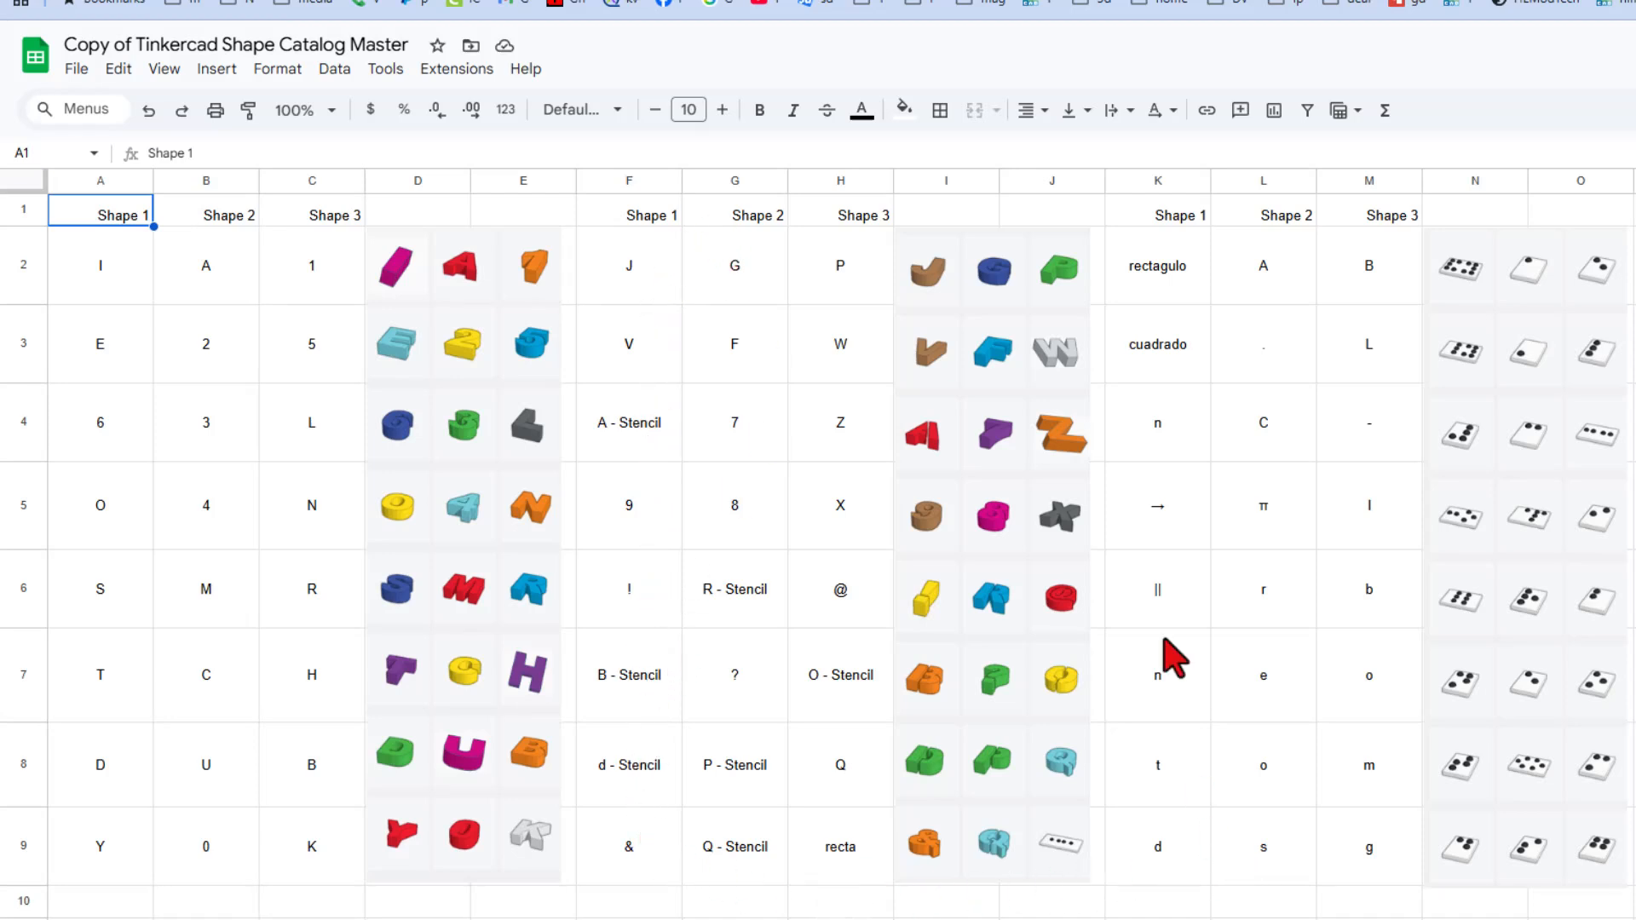
scroll(down, 3)
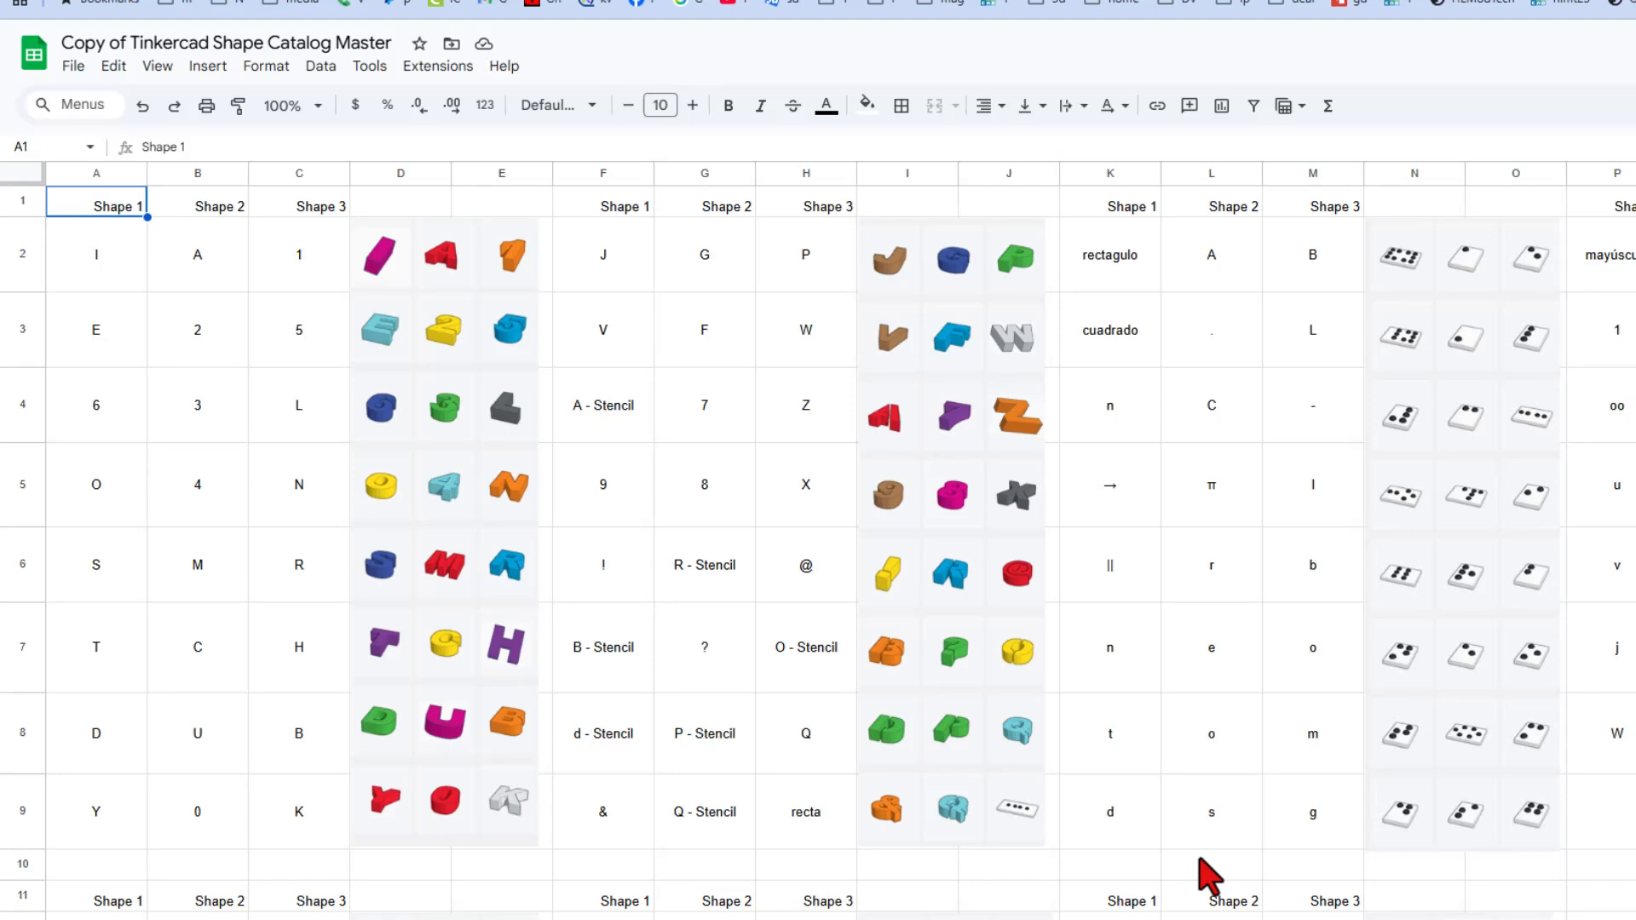
scroll(down, 3)
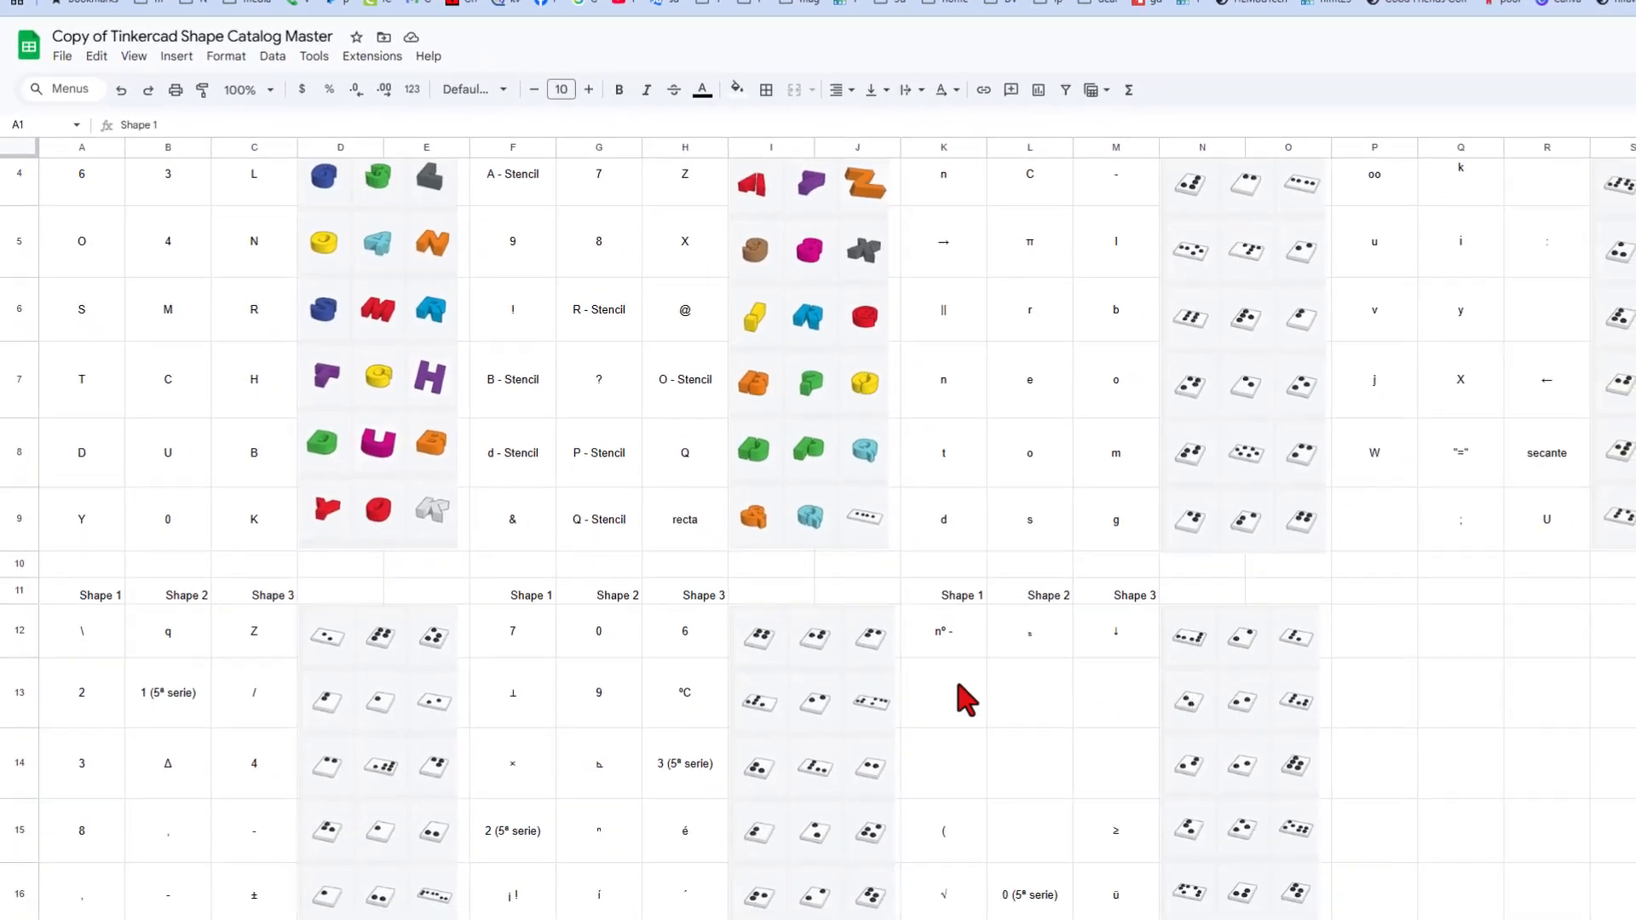
mouse_move(1022, 731)
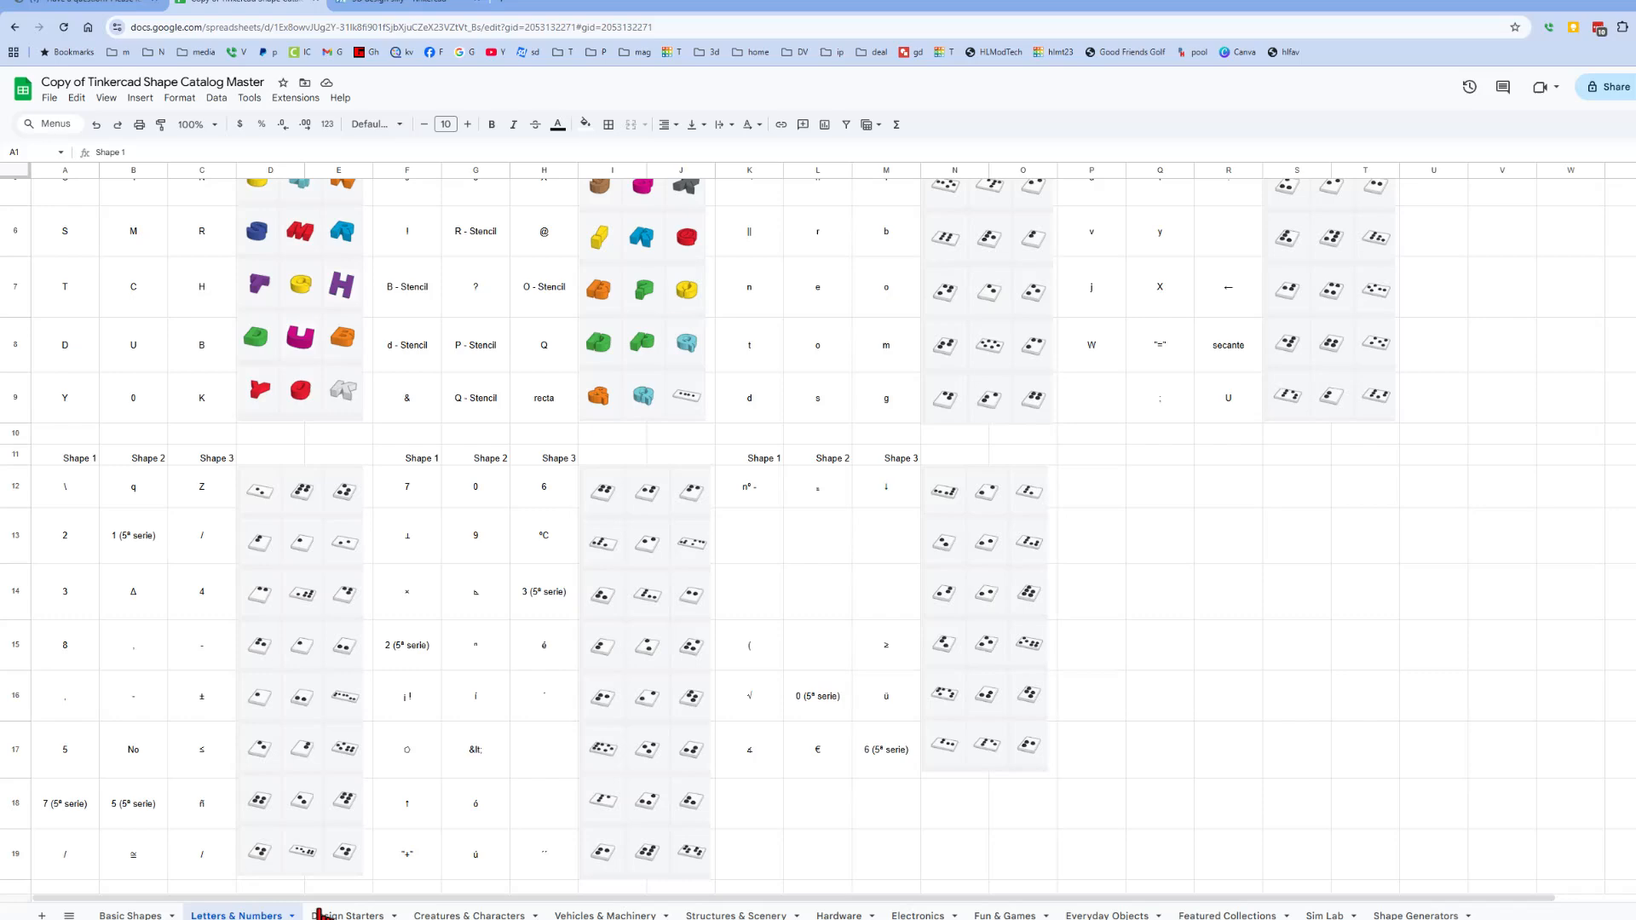
click(351, 915)
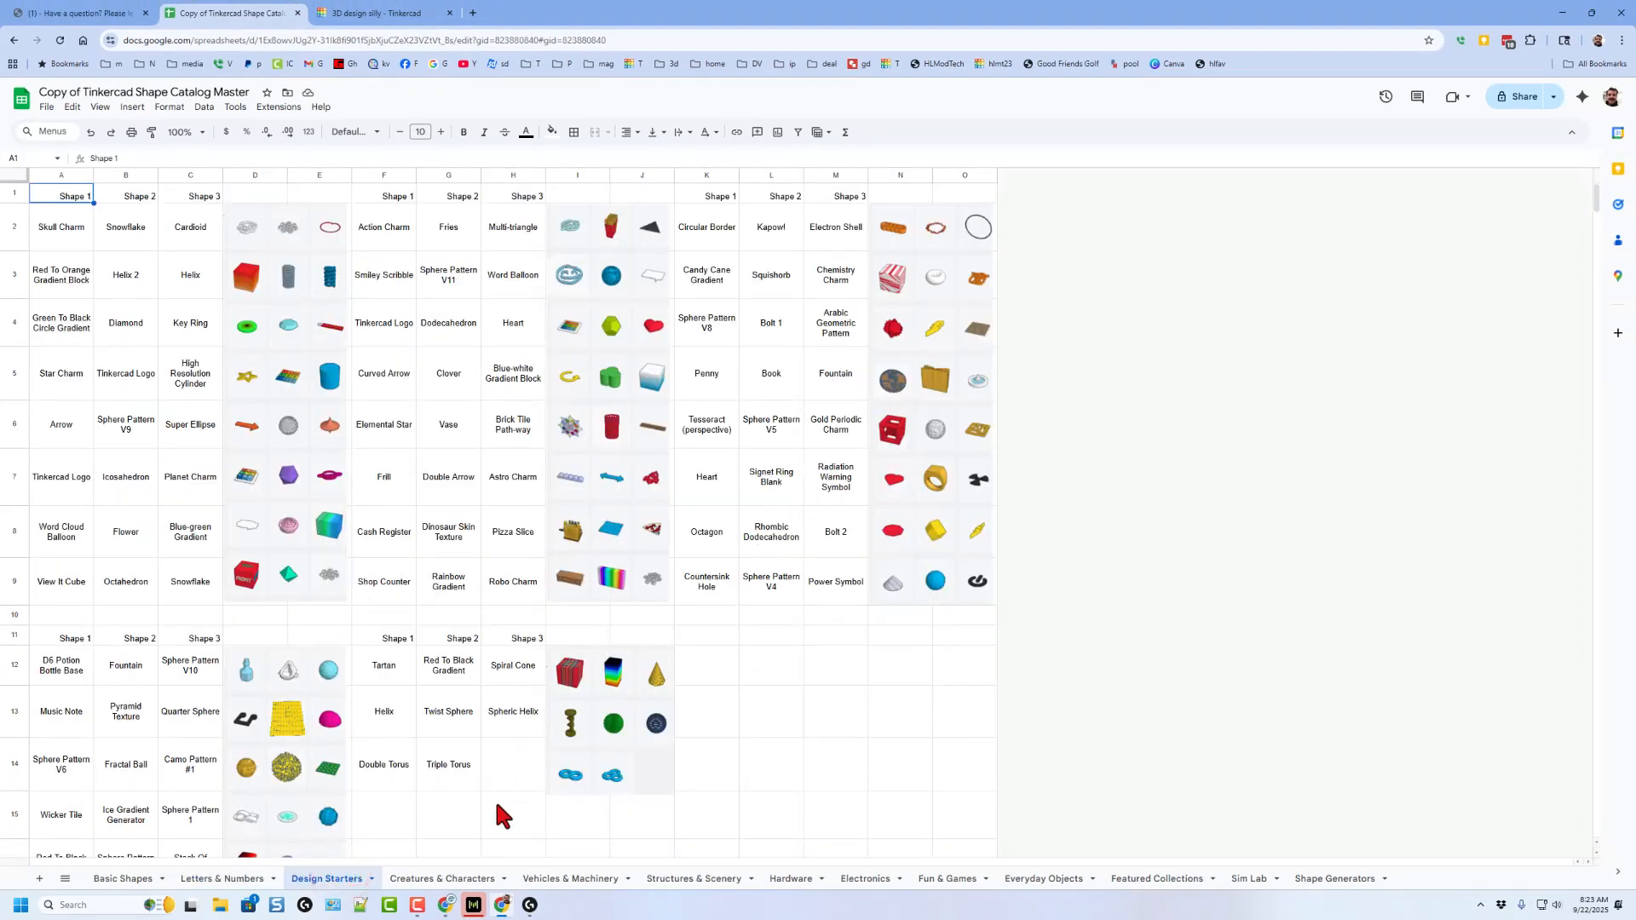
click(440, 878)
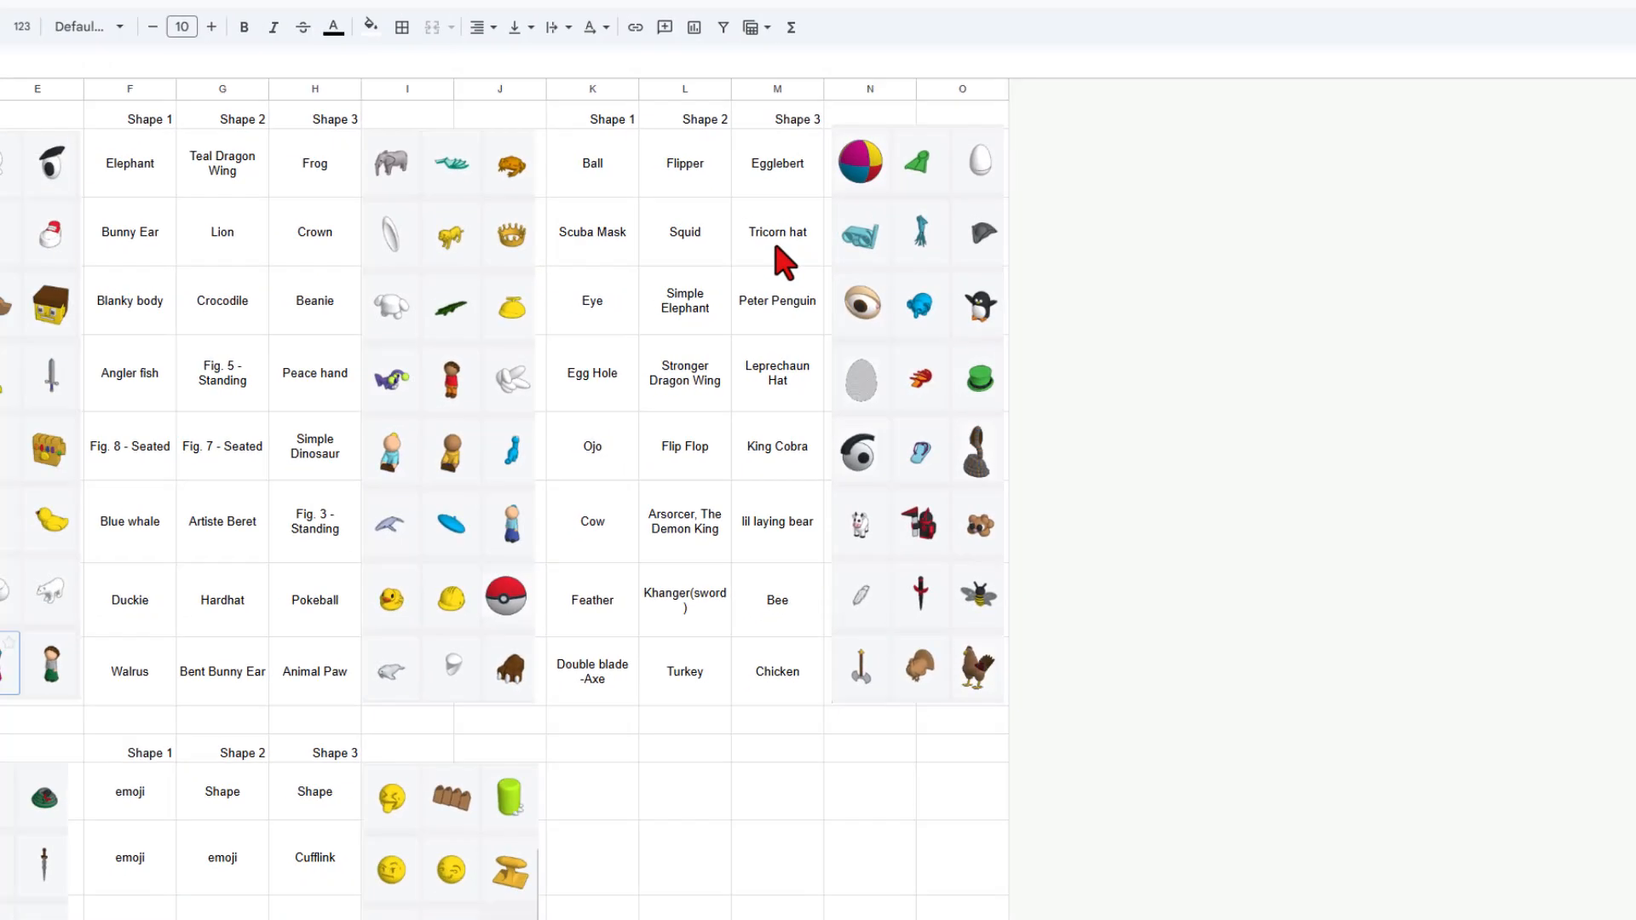
click(377, 14)
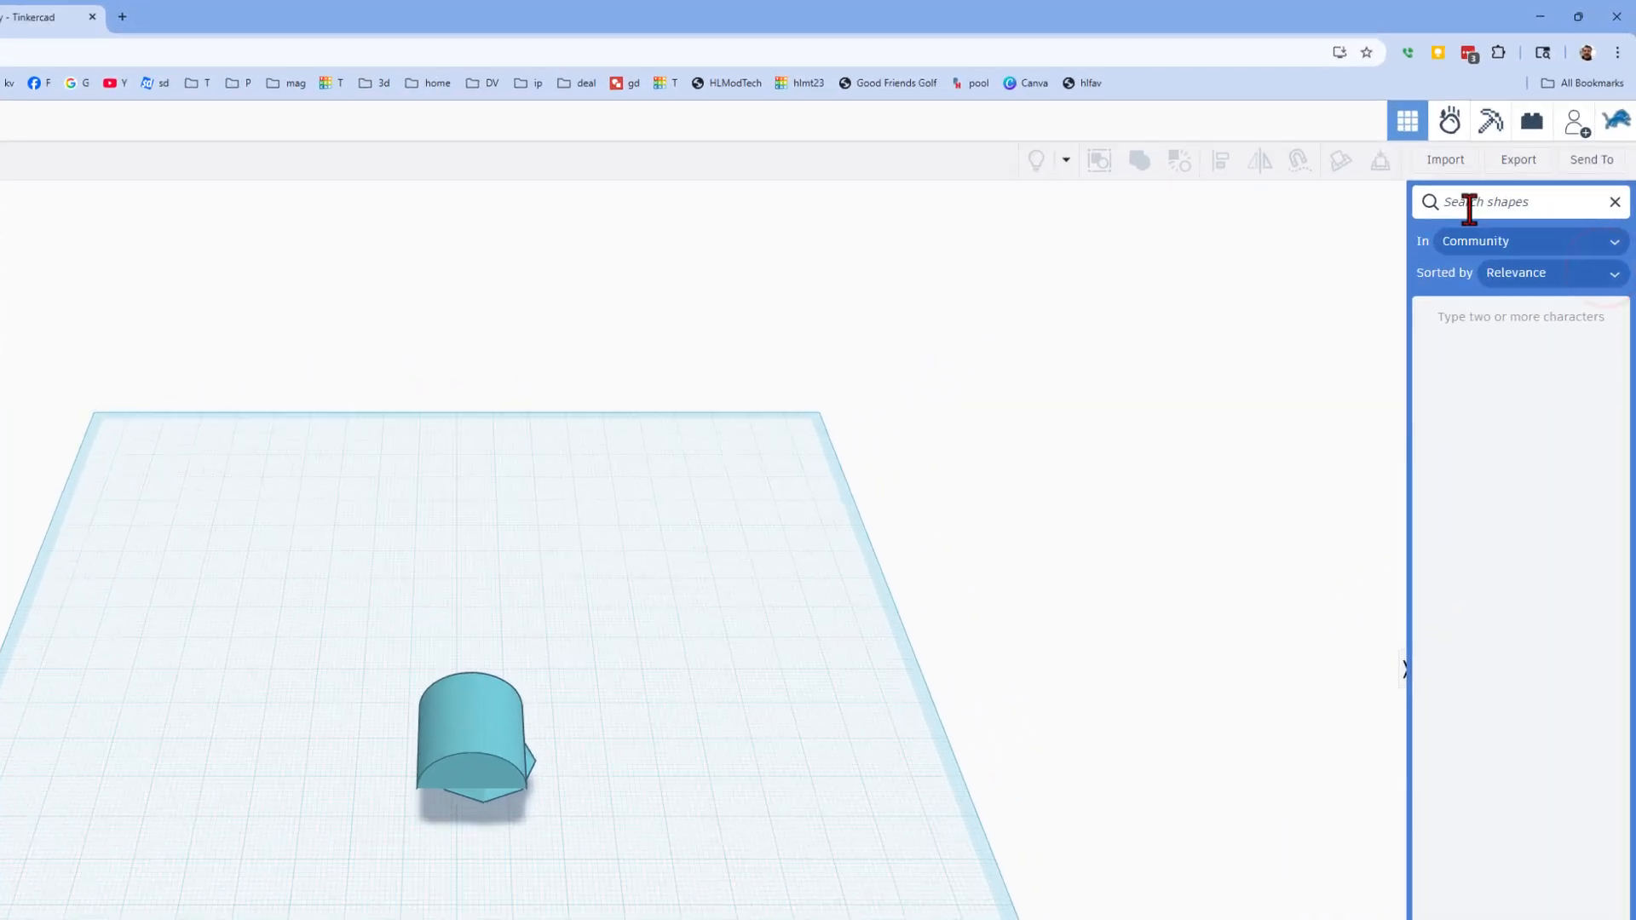
Search Community shapes for 'tricorn' and place the Tricorn hat on the workplane.
text(tri)
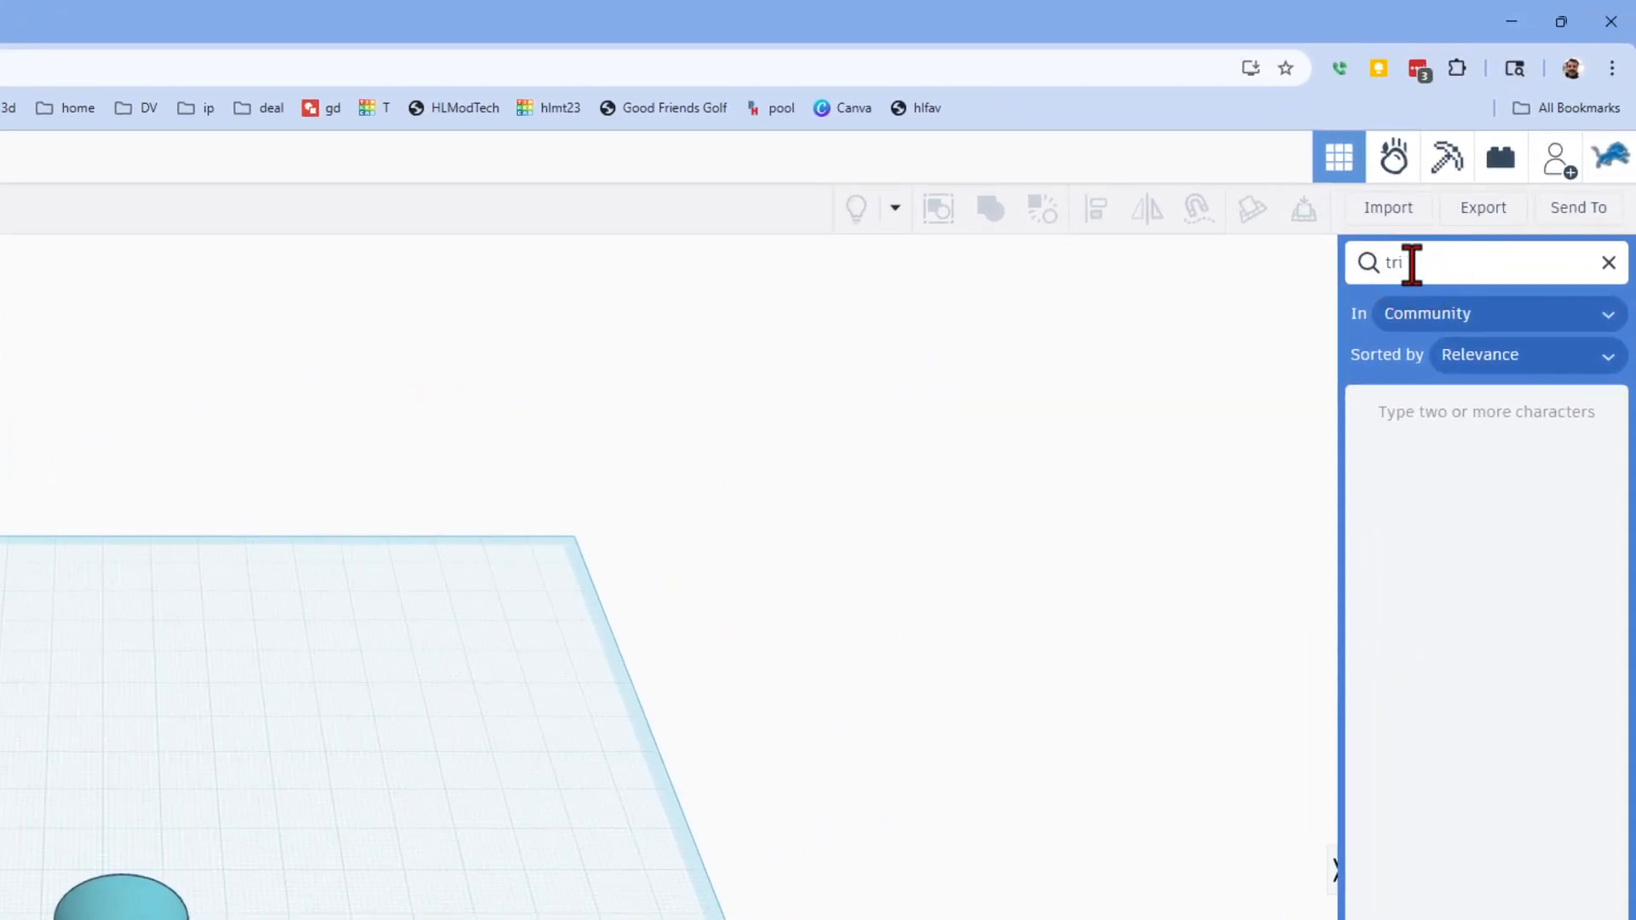
text(tri)
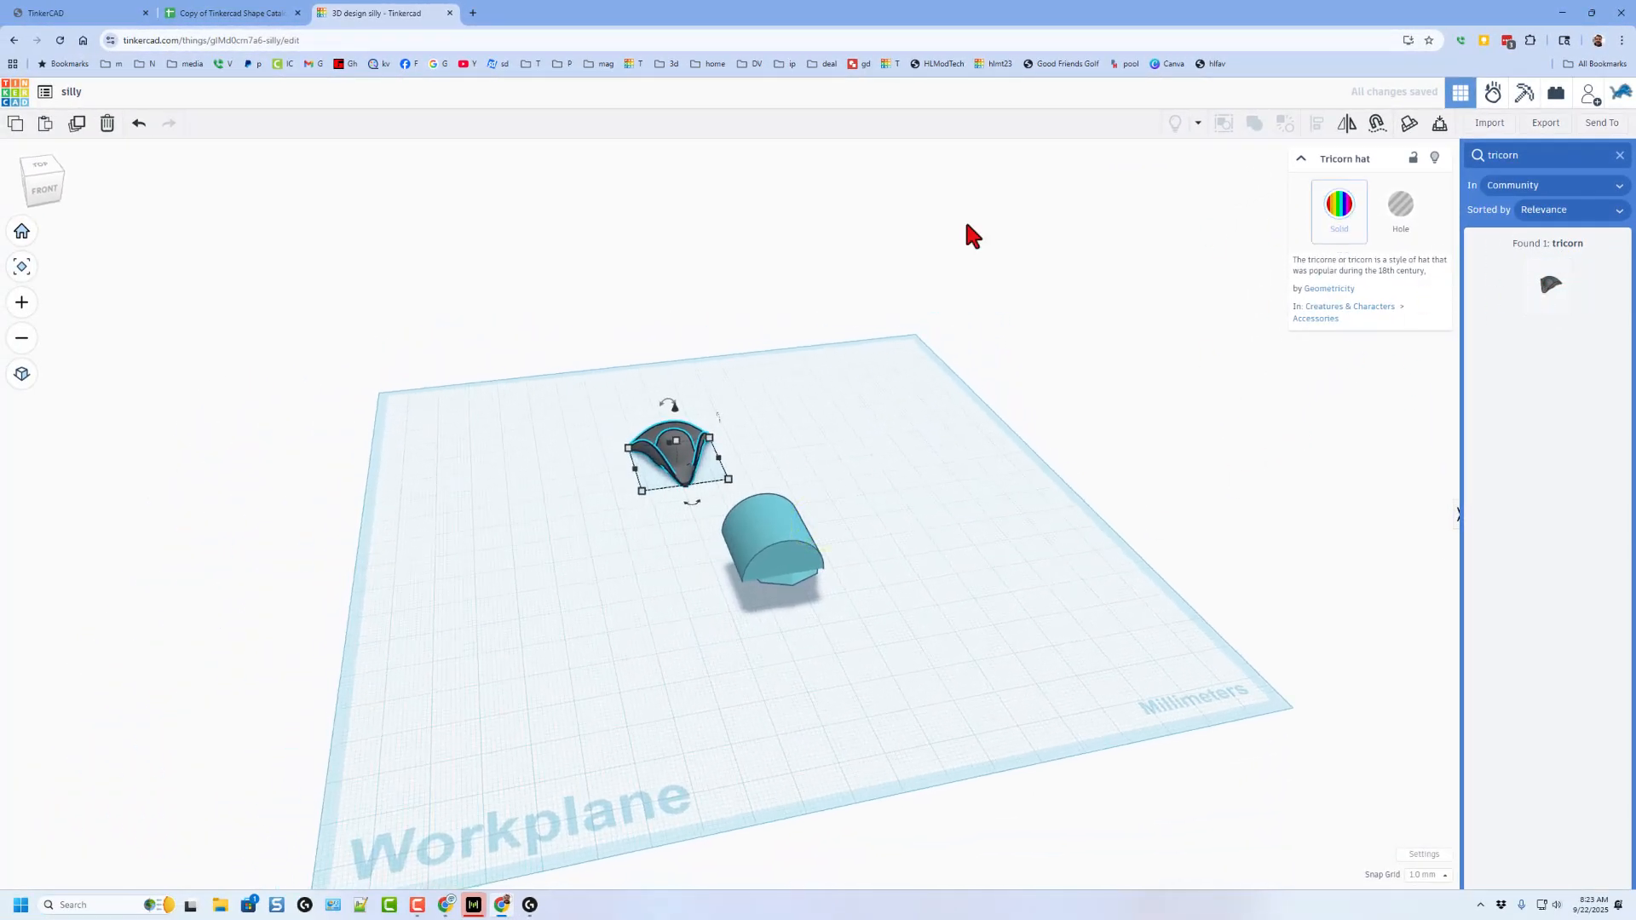
click(228, 13)
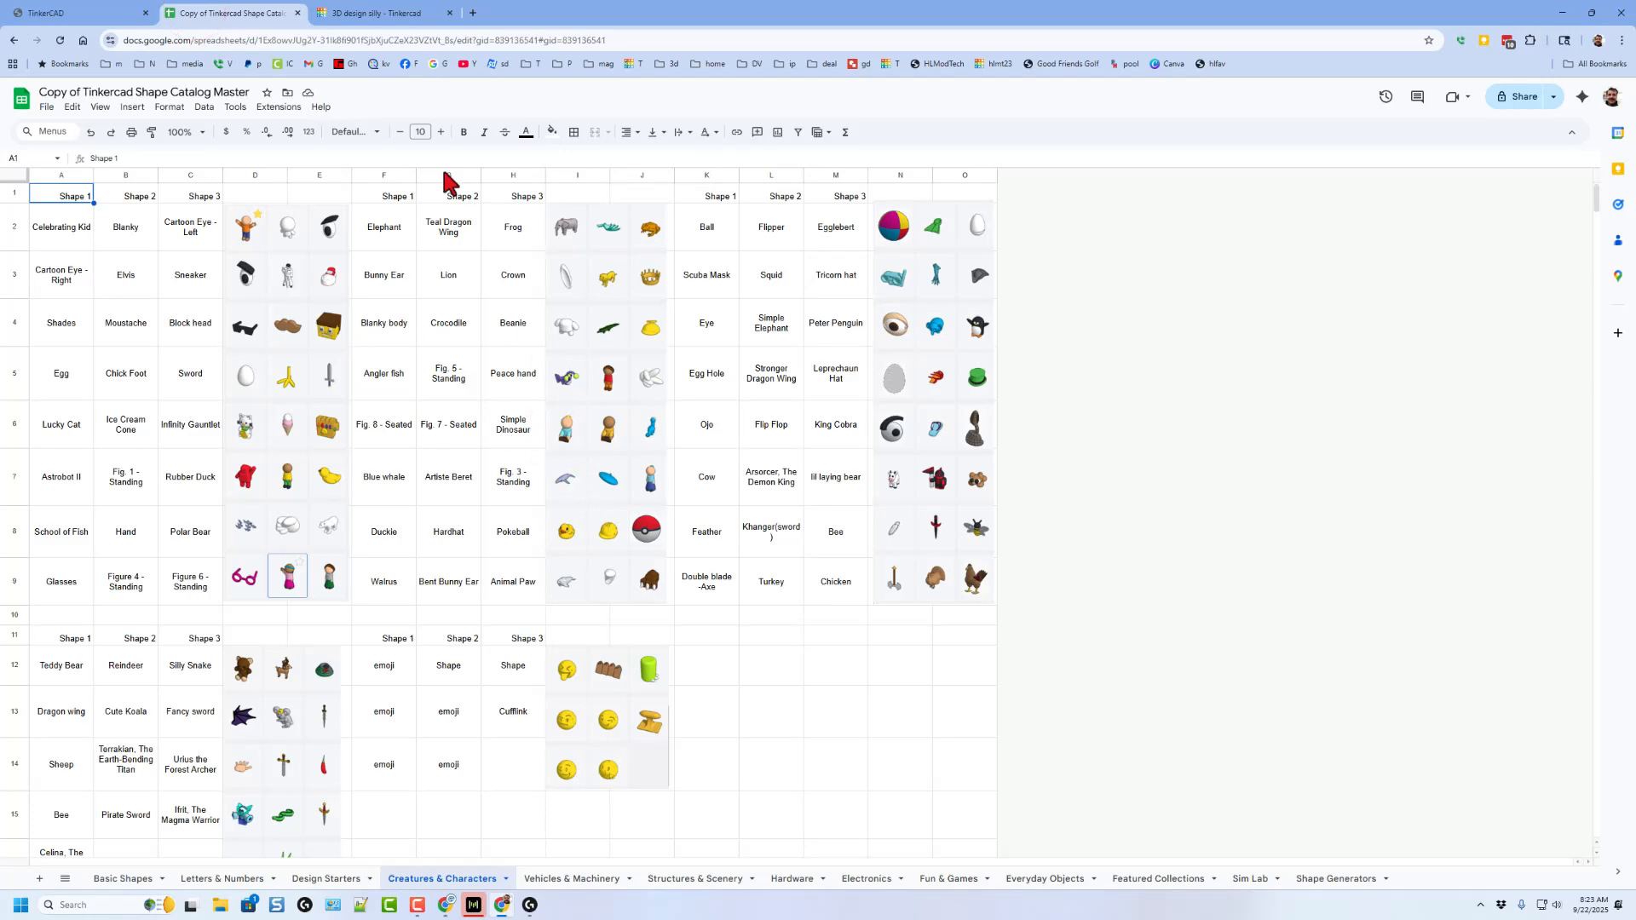
Search Community shapes for 'angler' and drop the Angler fish onto the workplane.
click(374, 14)
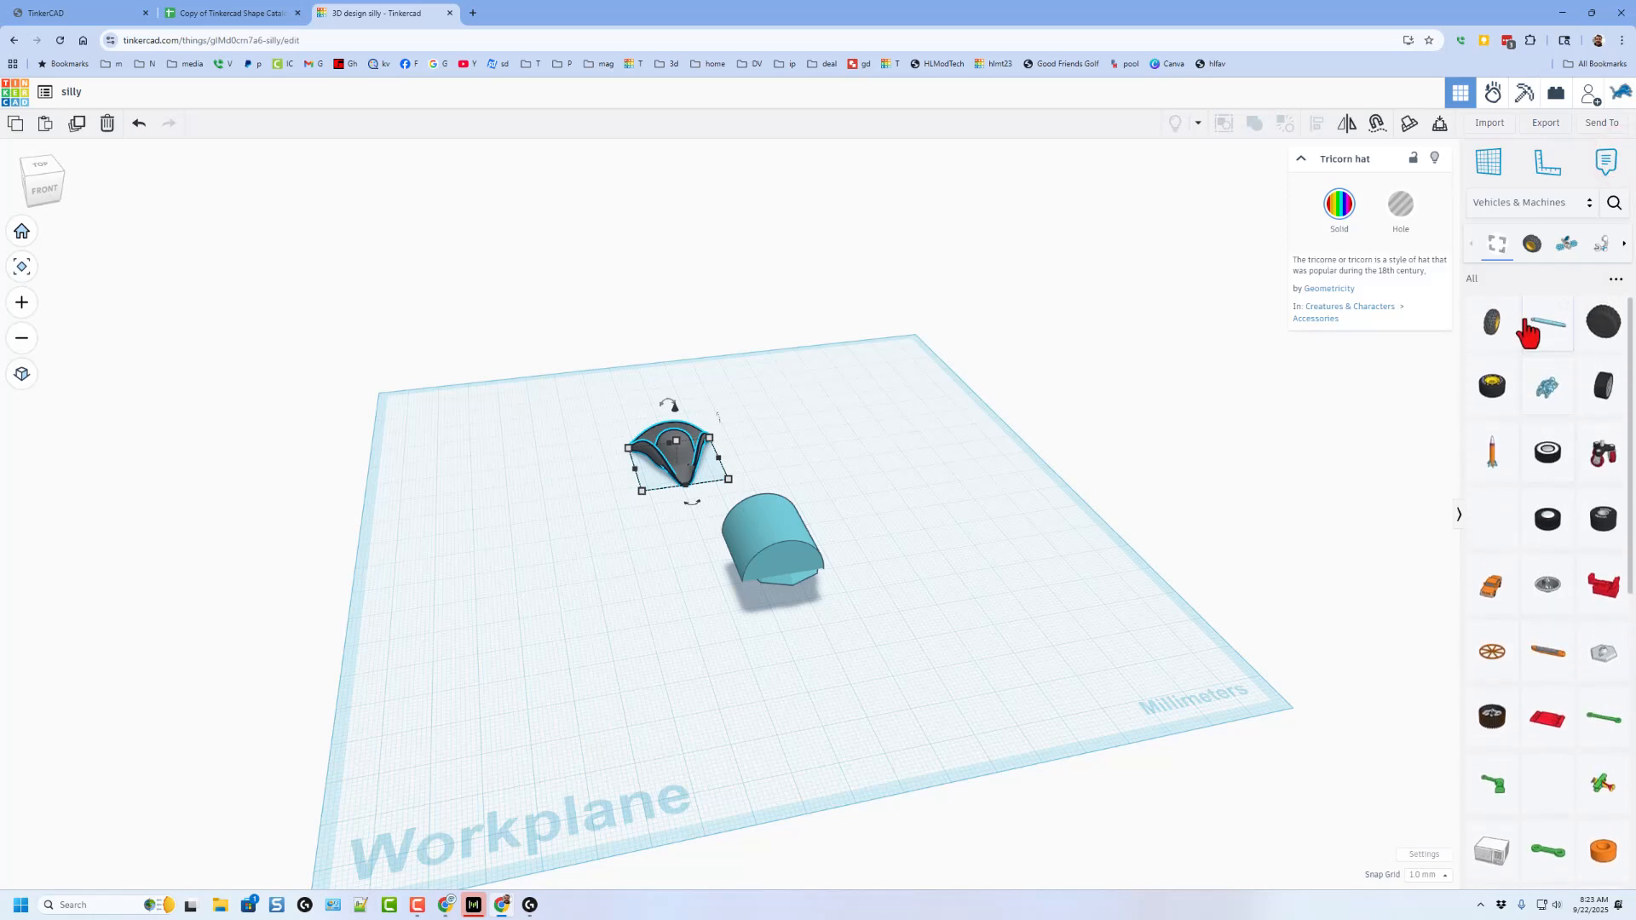
click(1615, 203)
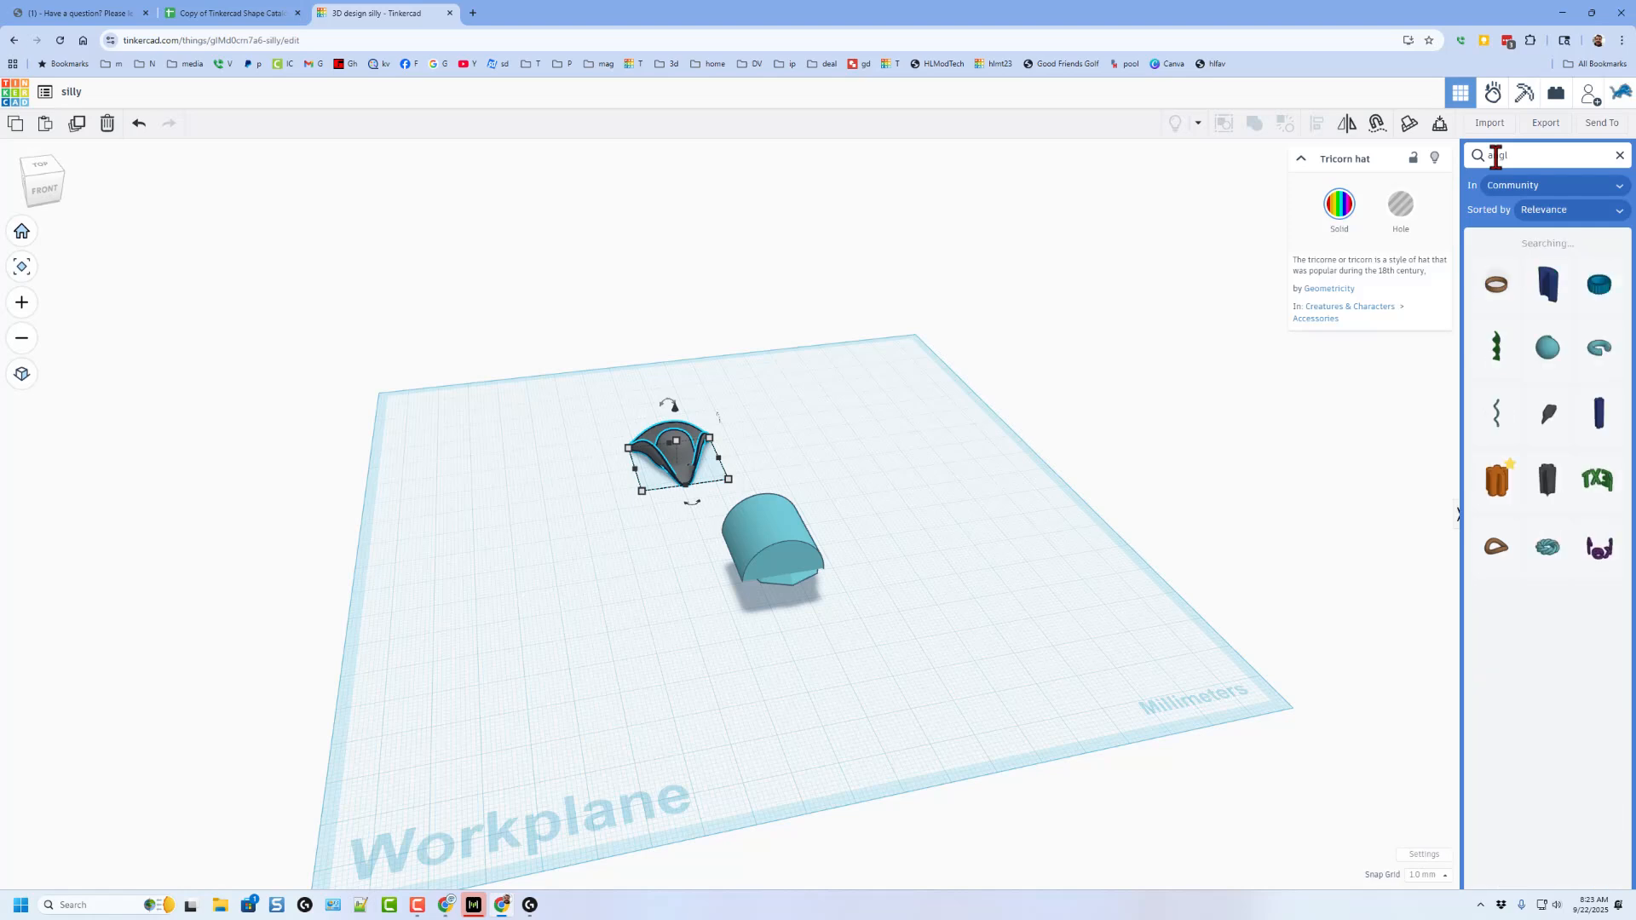
text(angl)
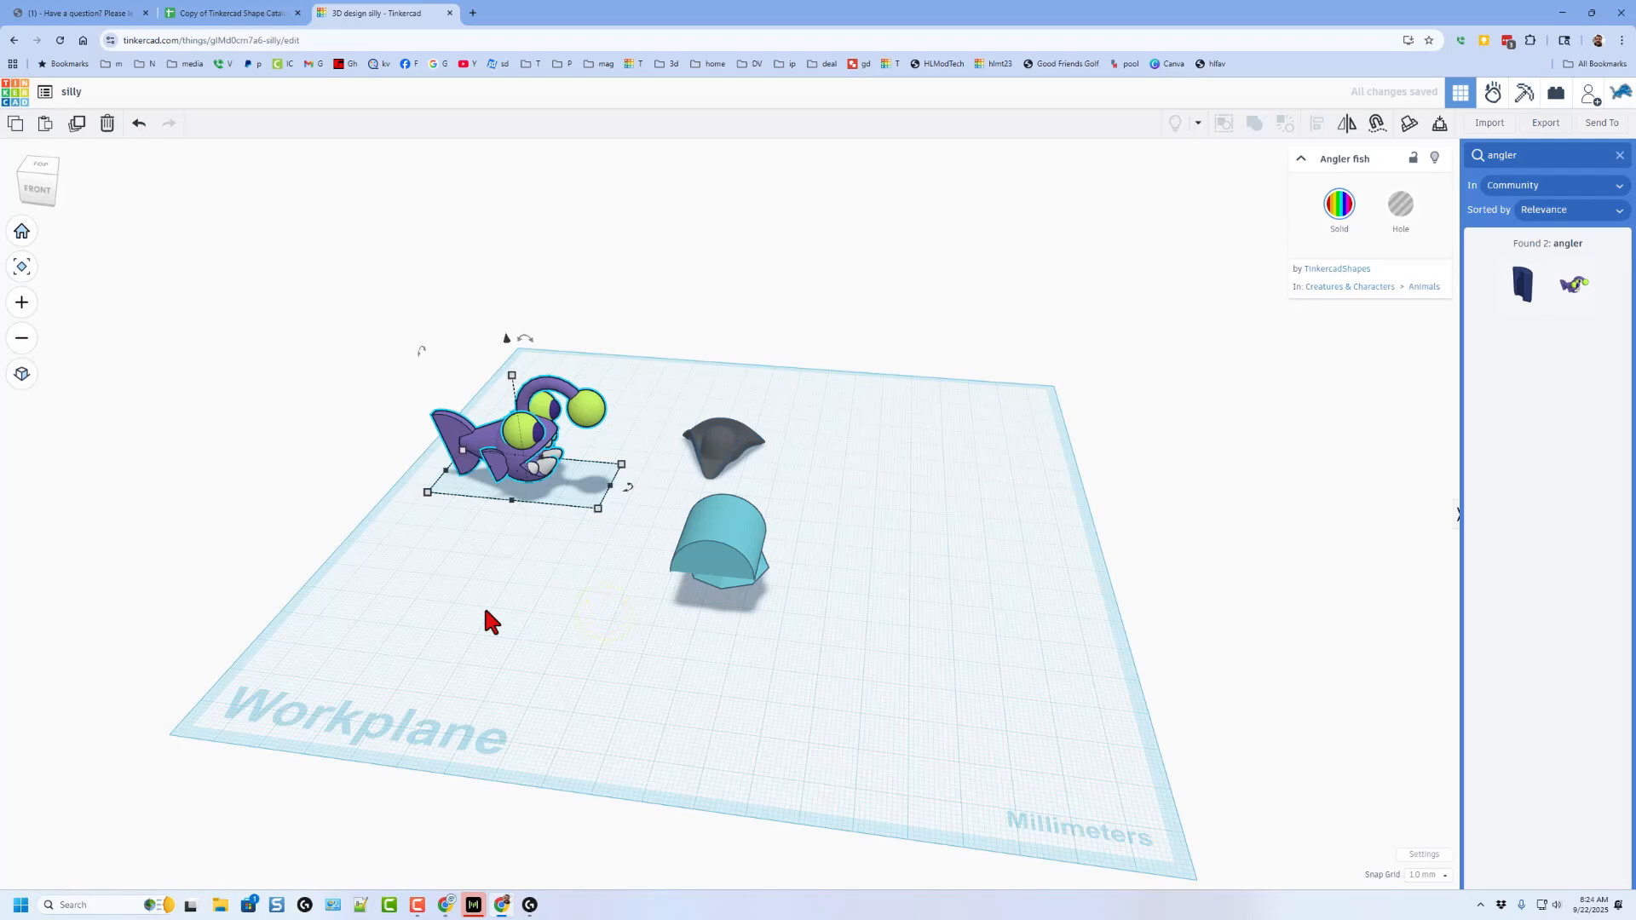
Return to the catalog spreadsheet and open the context menu on the Scuba Mask cell.
click(239, 14)
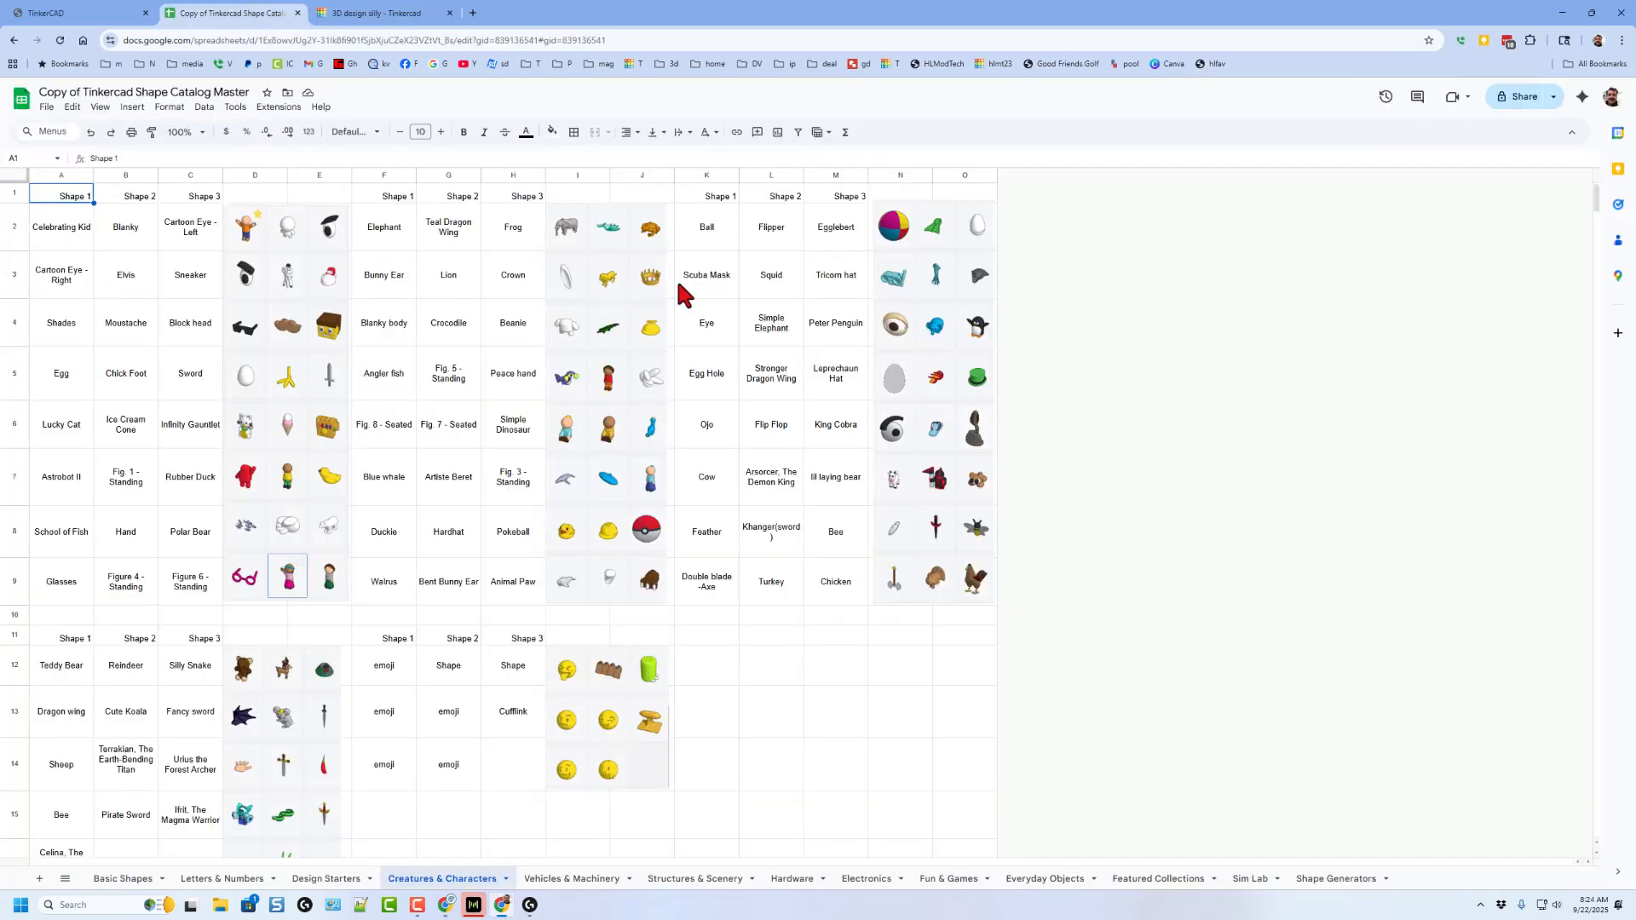
right_click(706, 276)
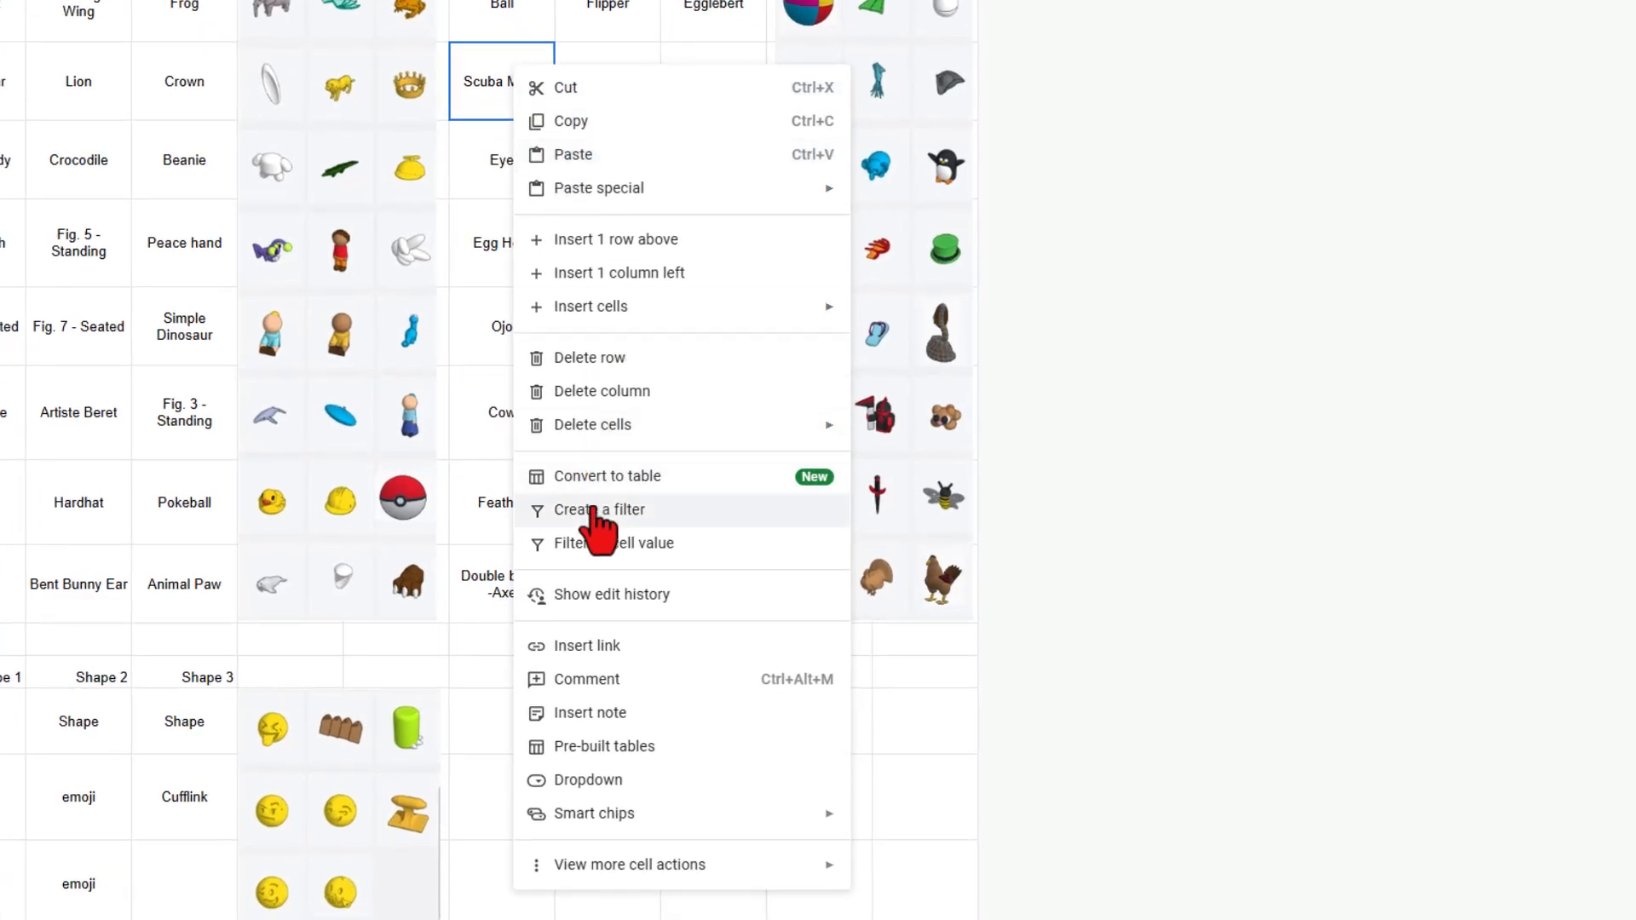
mouse_move(586, 695)
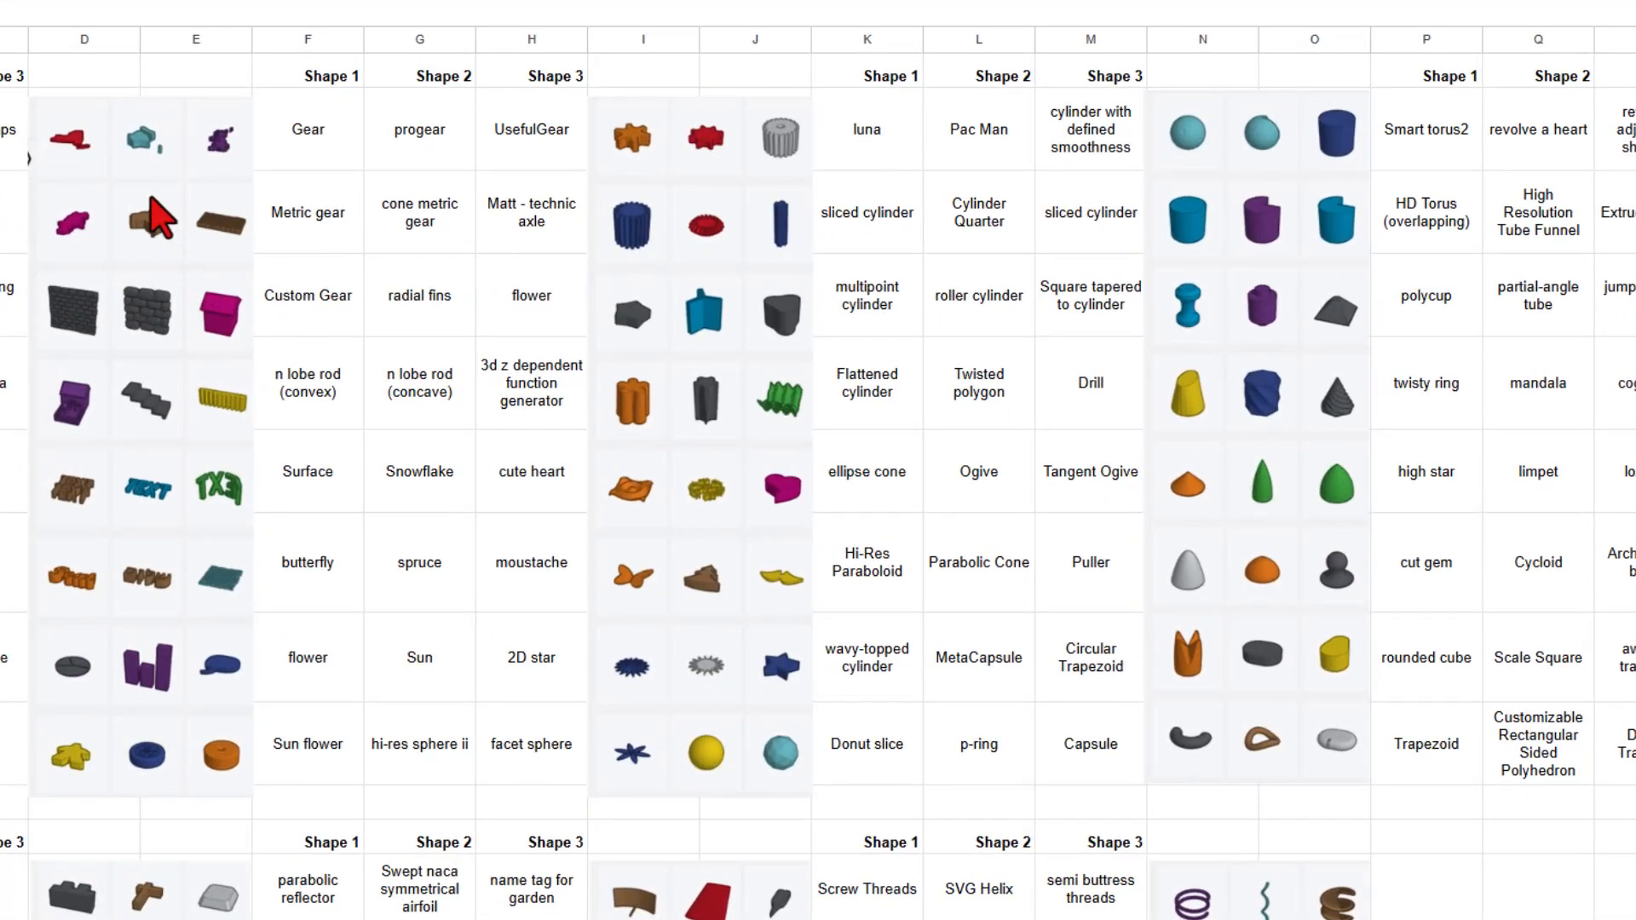
mouse_move(649, 338)
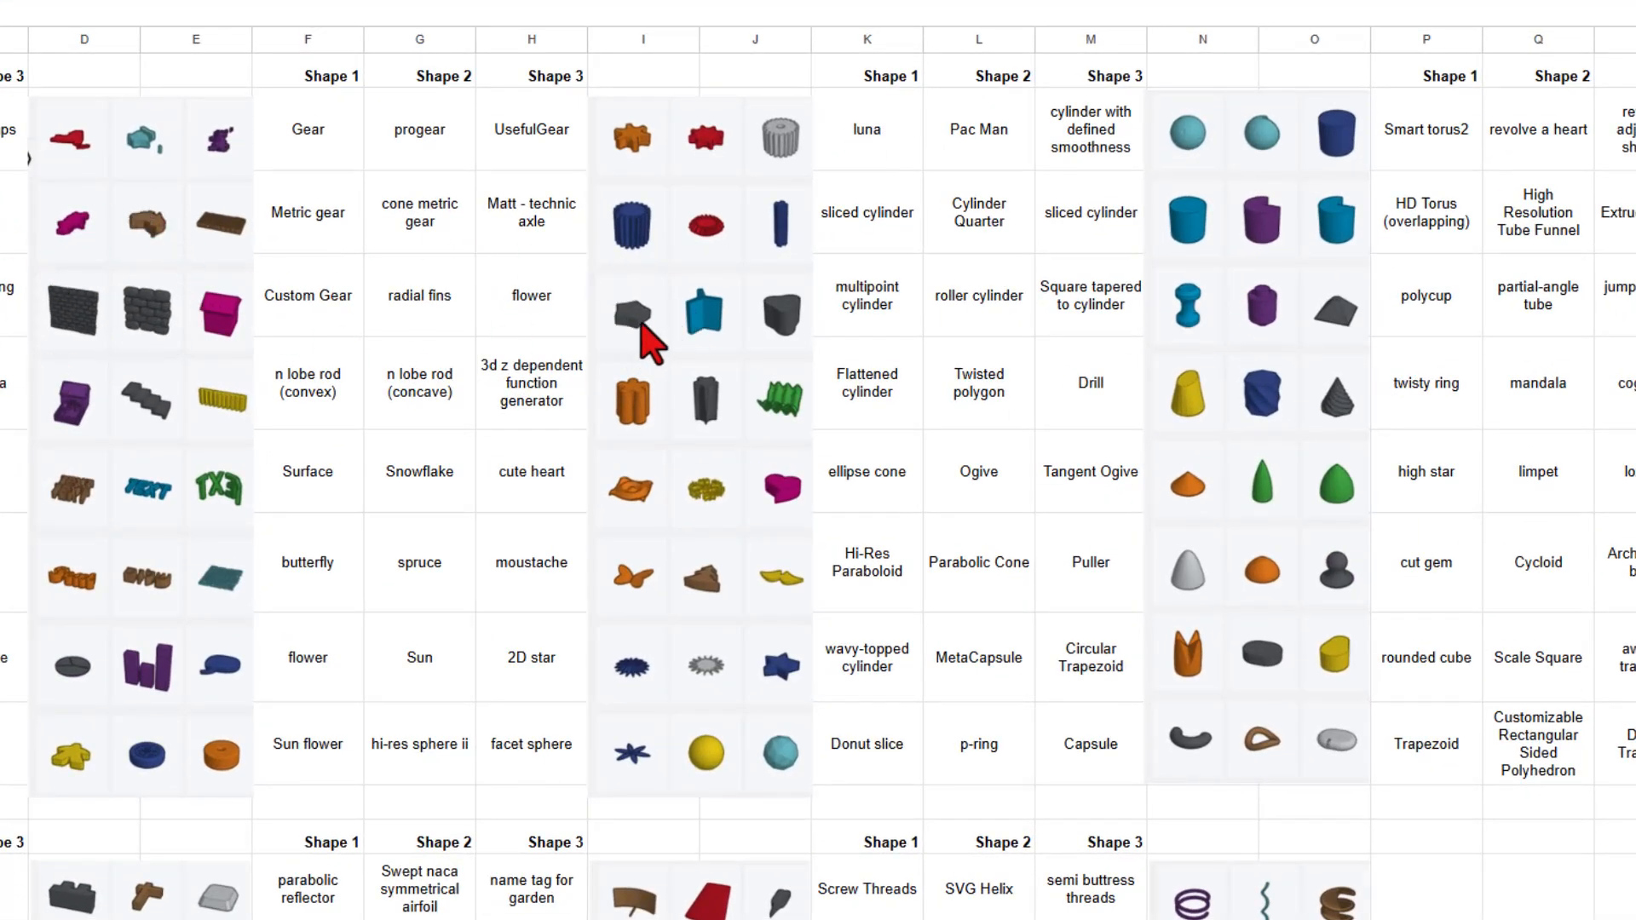
scroll(down, 3)
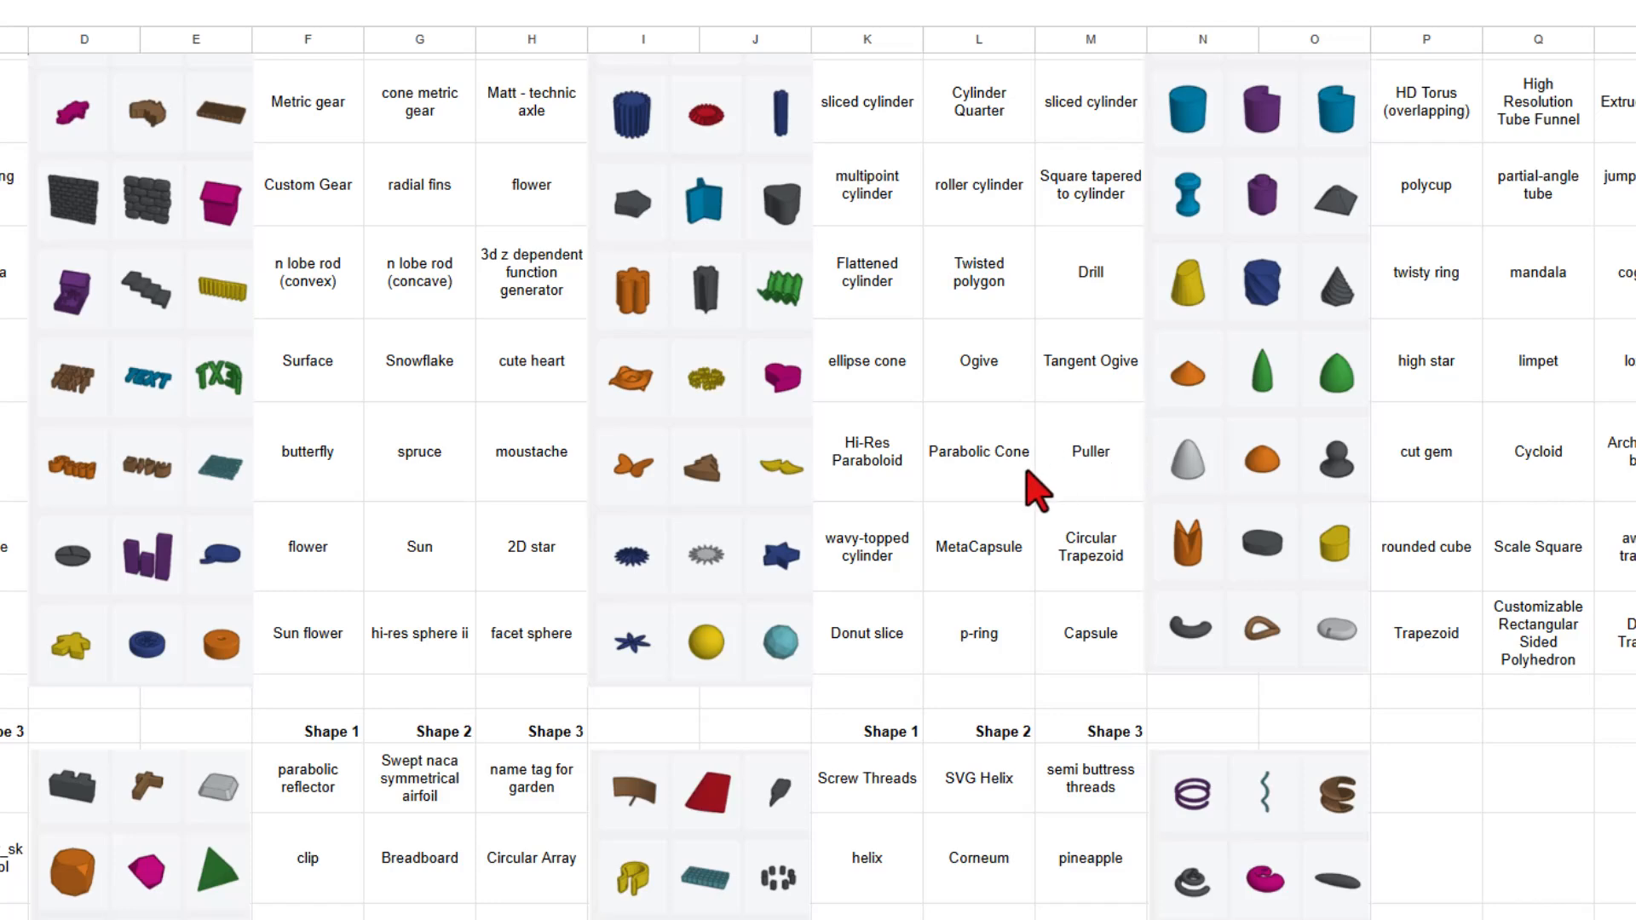
scroll(down, 3)
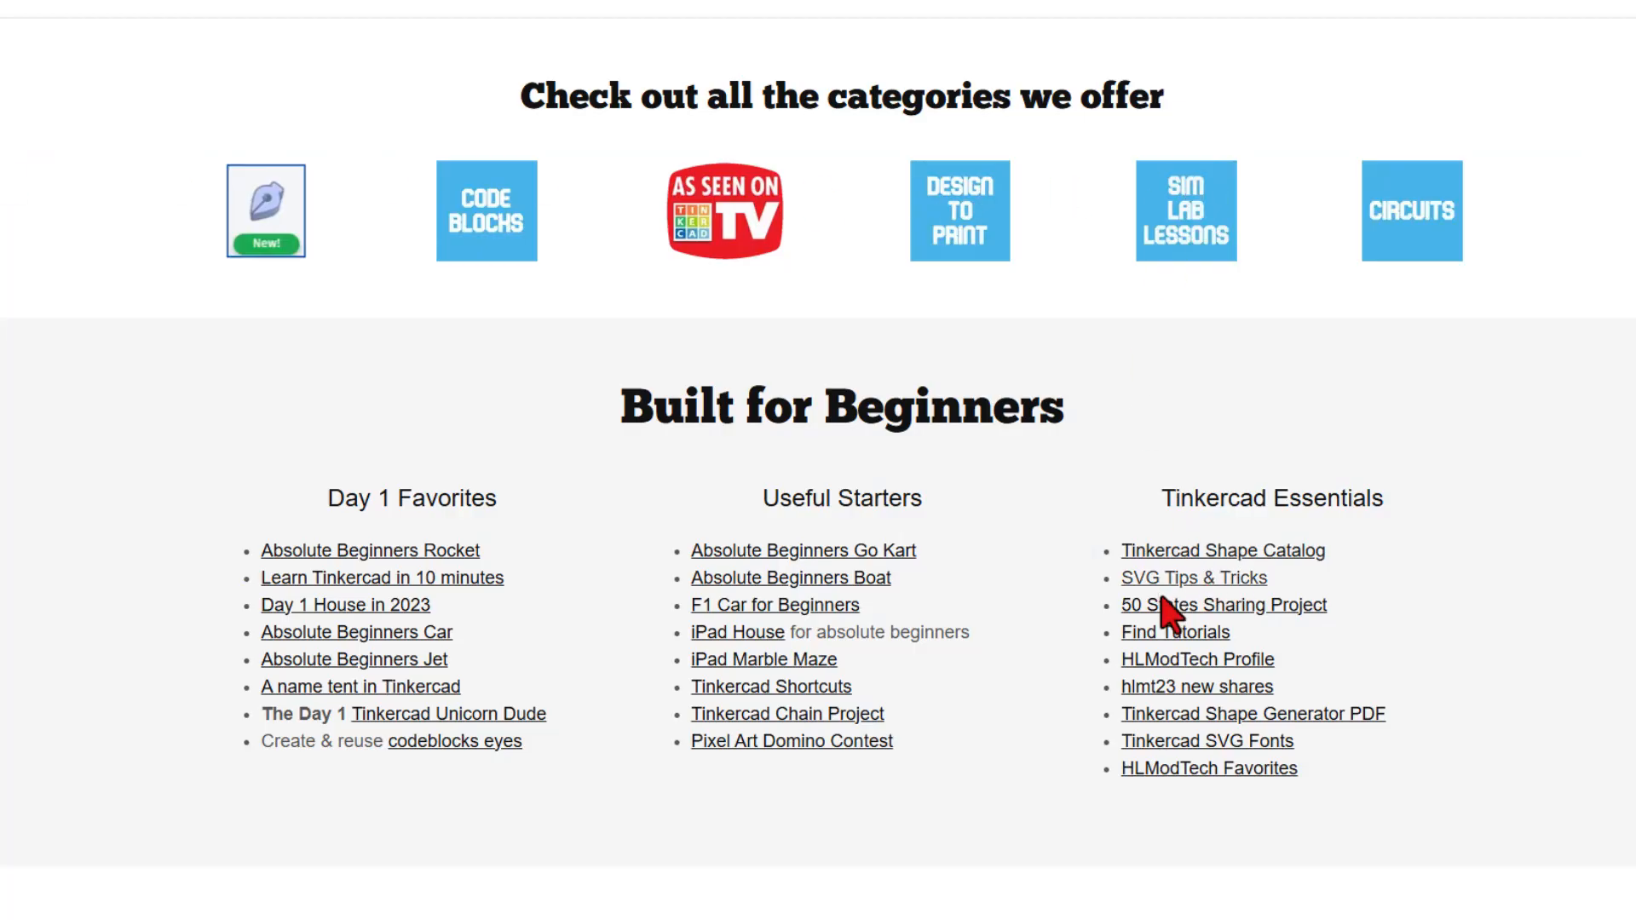
mouse_move(1216, 749)
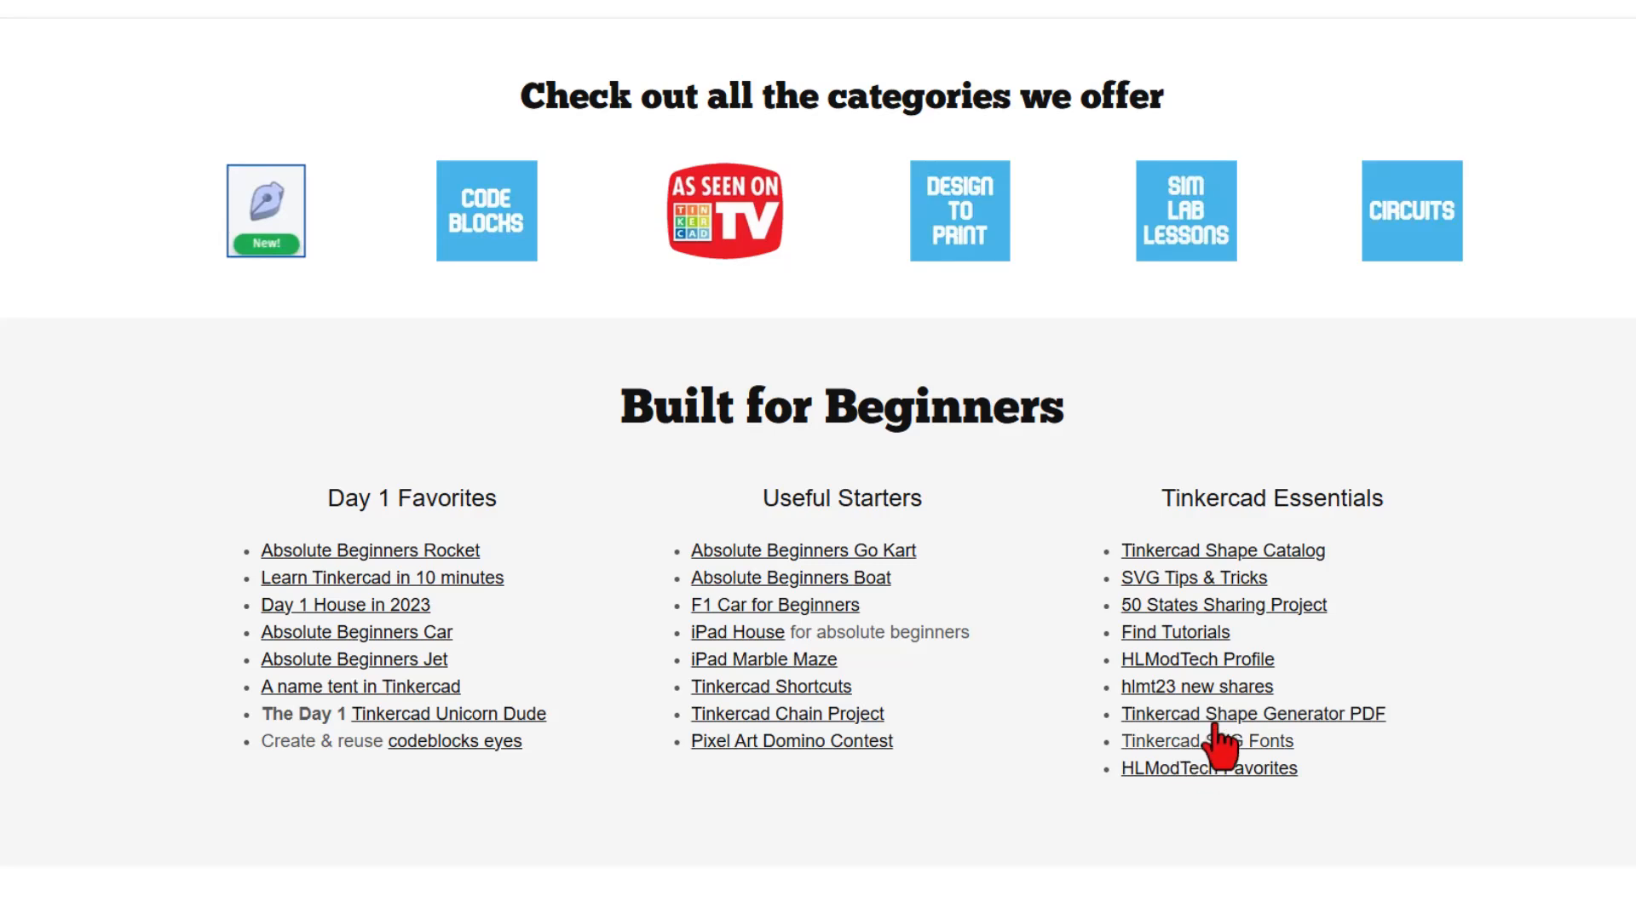
Open HLModTech's Tinkercad Shape Generator PDF and scroll through its pages.
click(1252, 714)
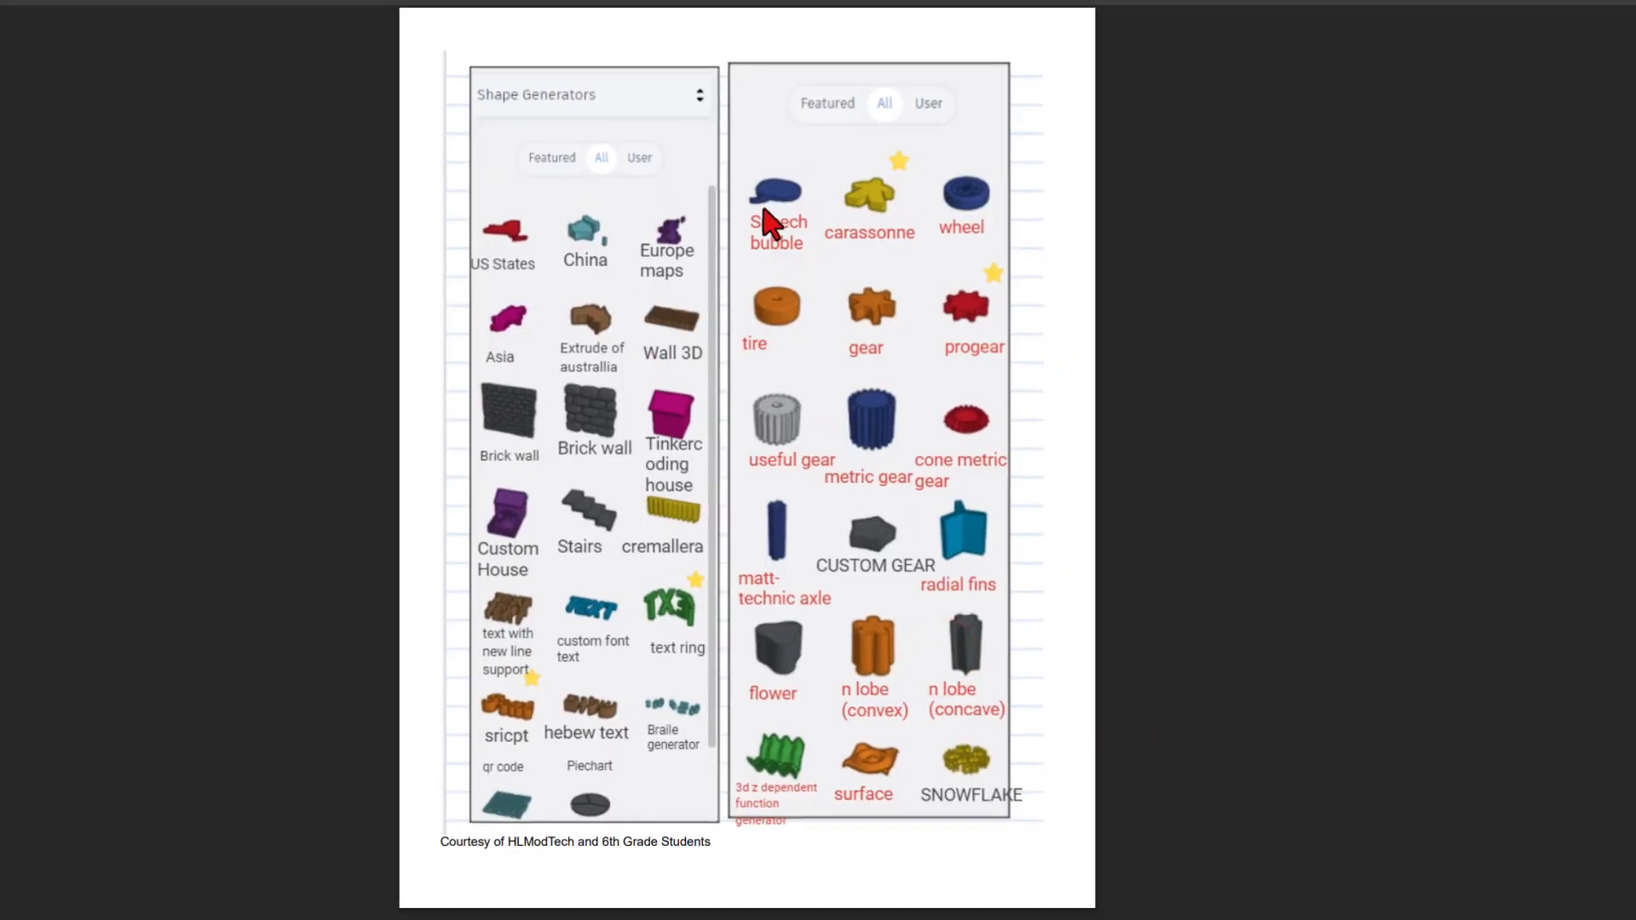
scroll(down, 3)
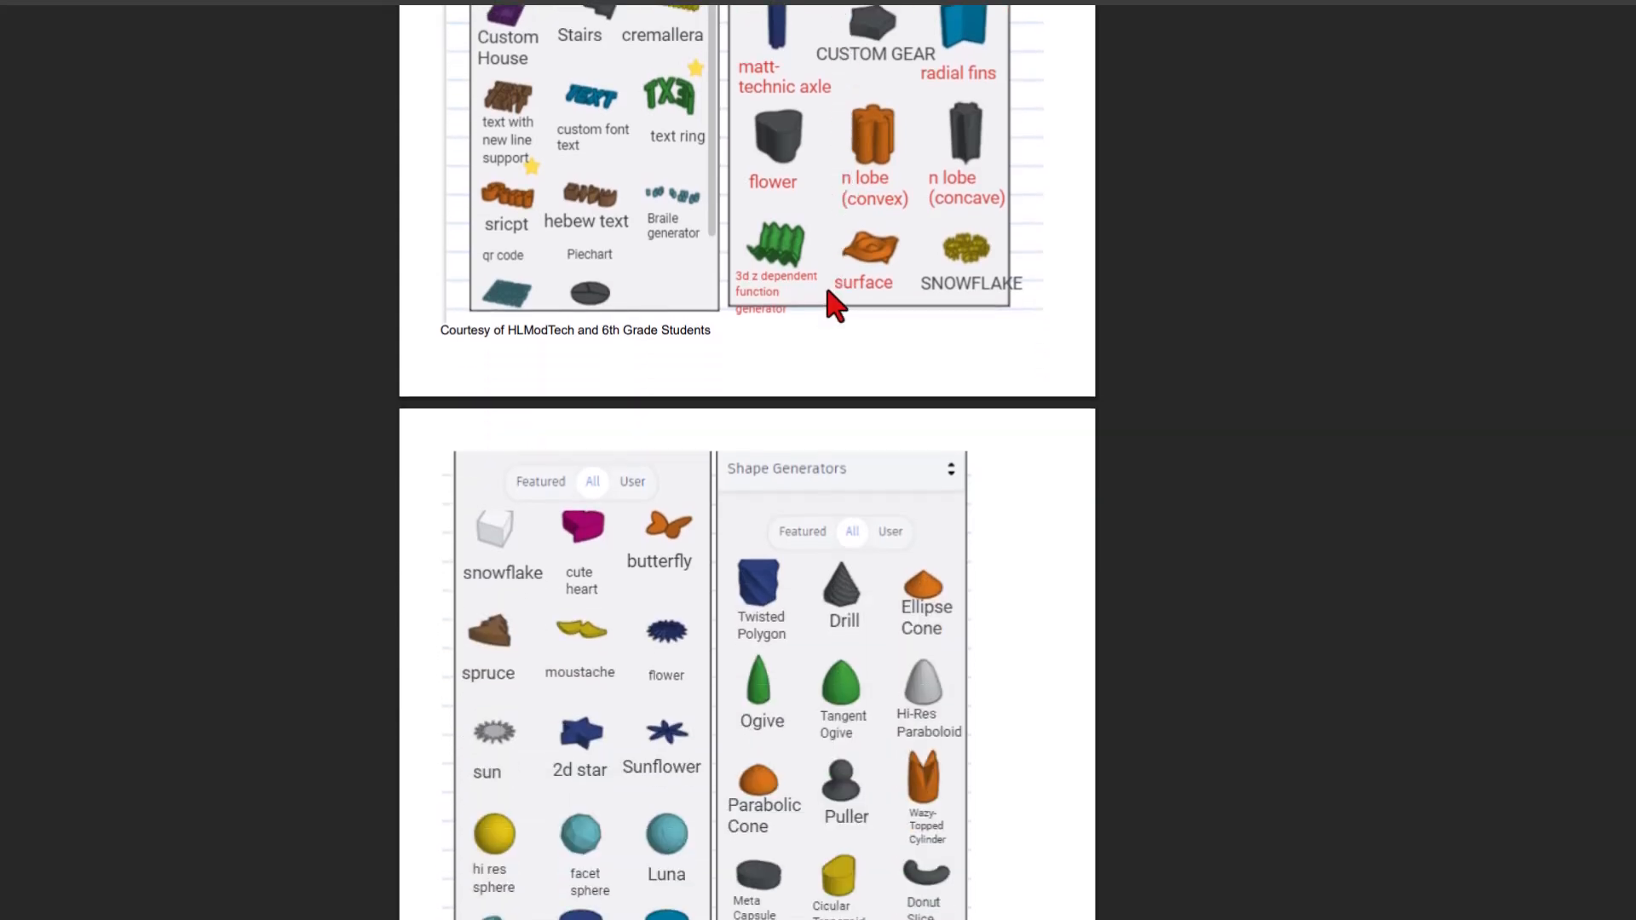
scroll(down, 3)
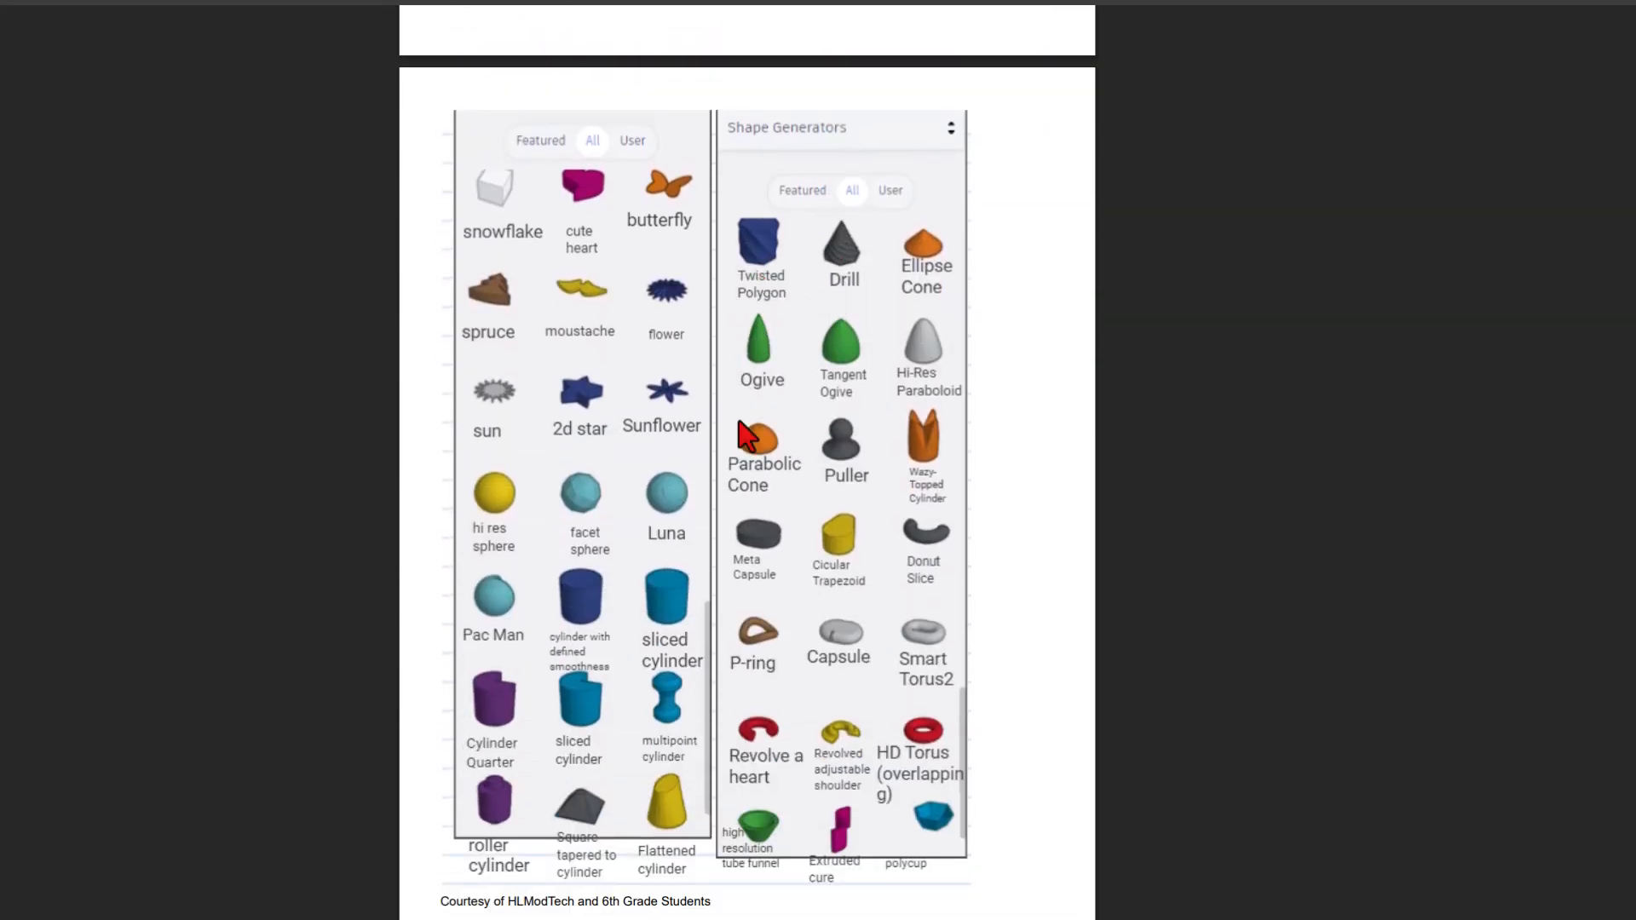
scroll(down, 3)
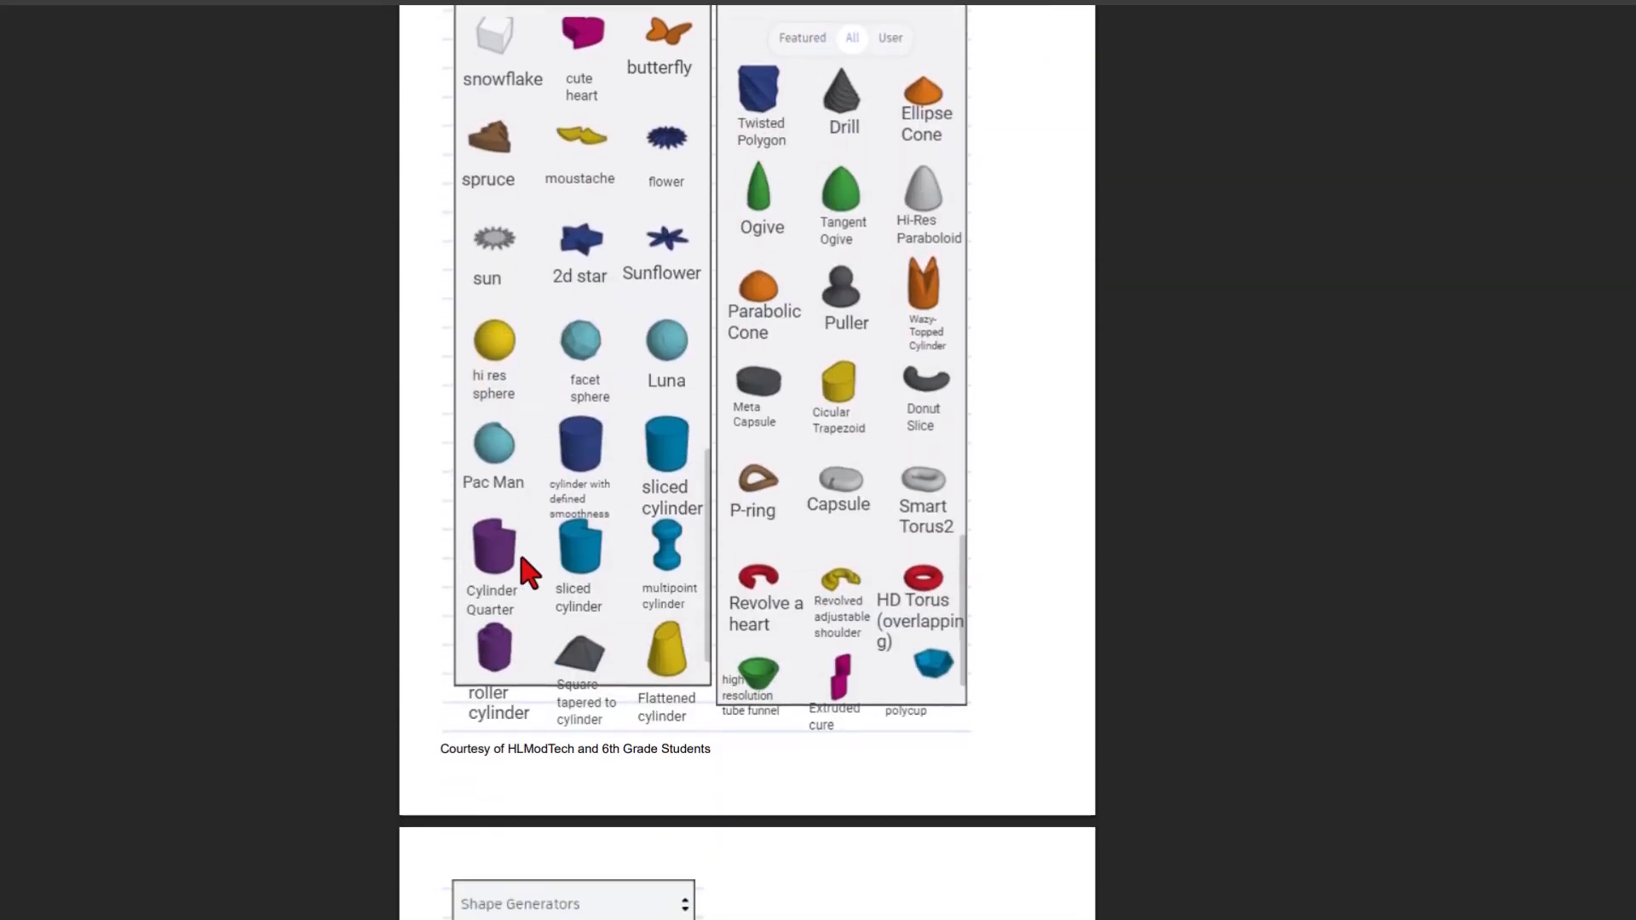
scroll(down, 3)
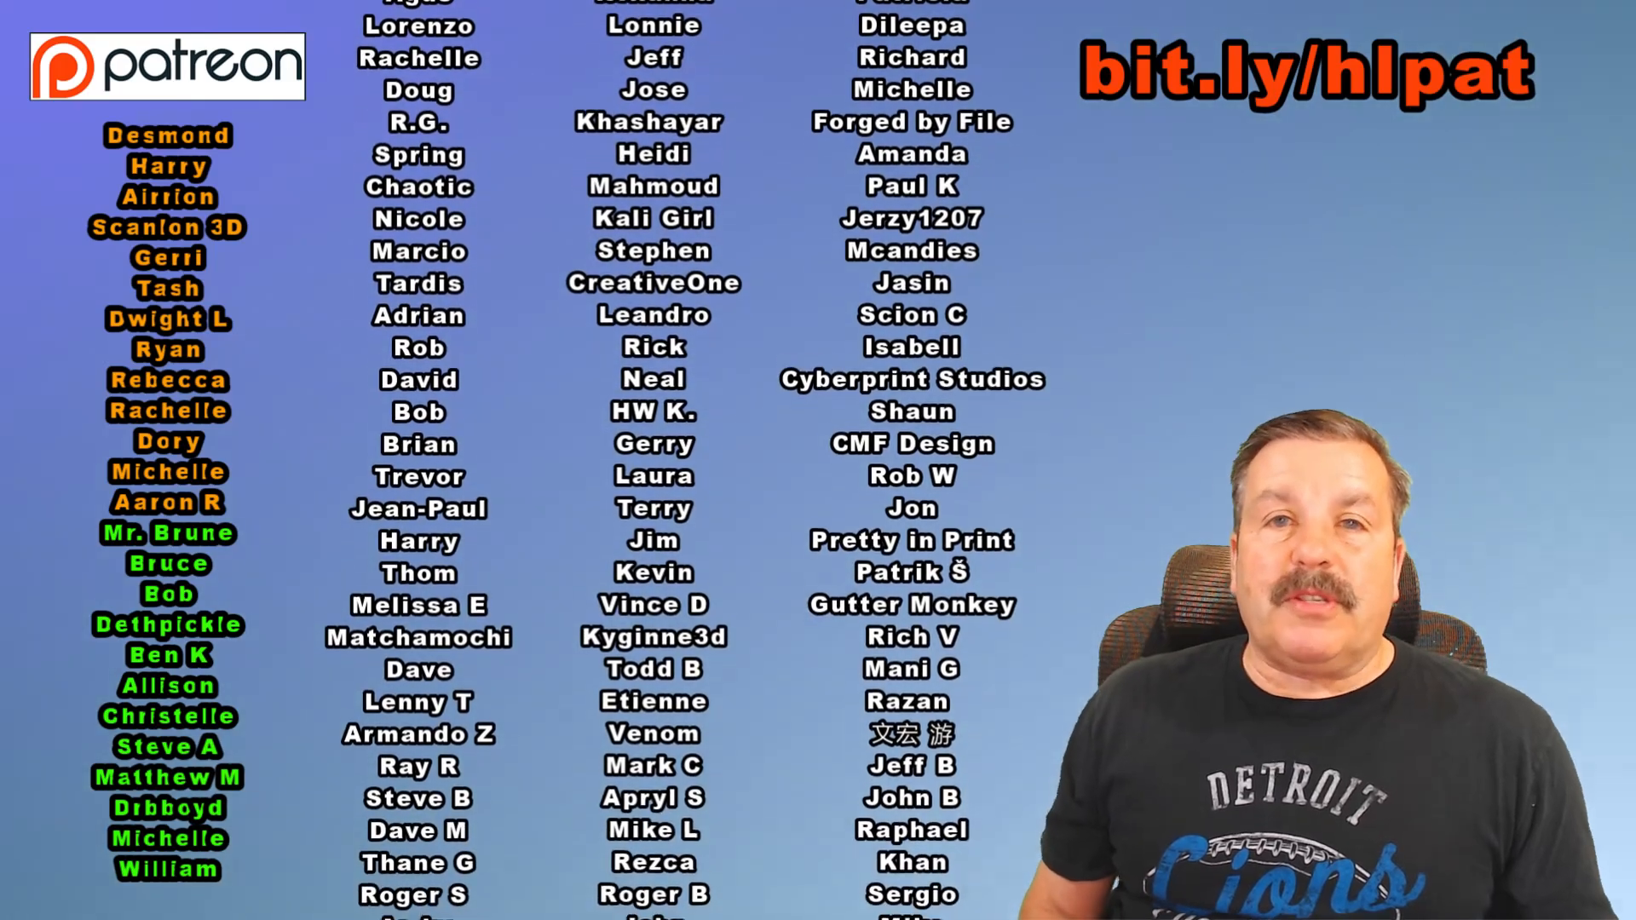
scroll(down, 3)
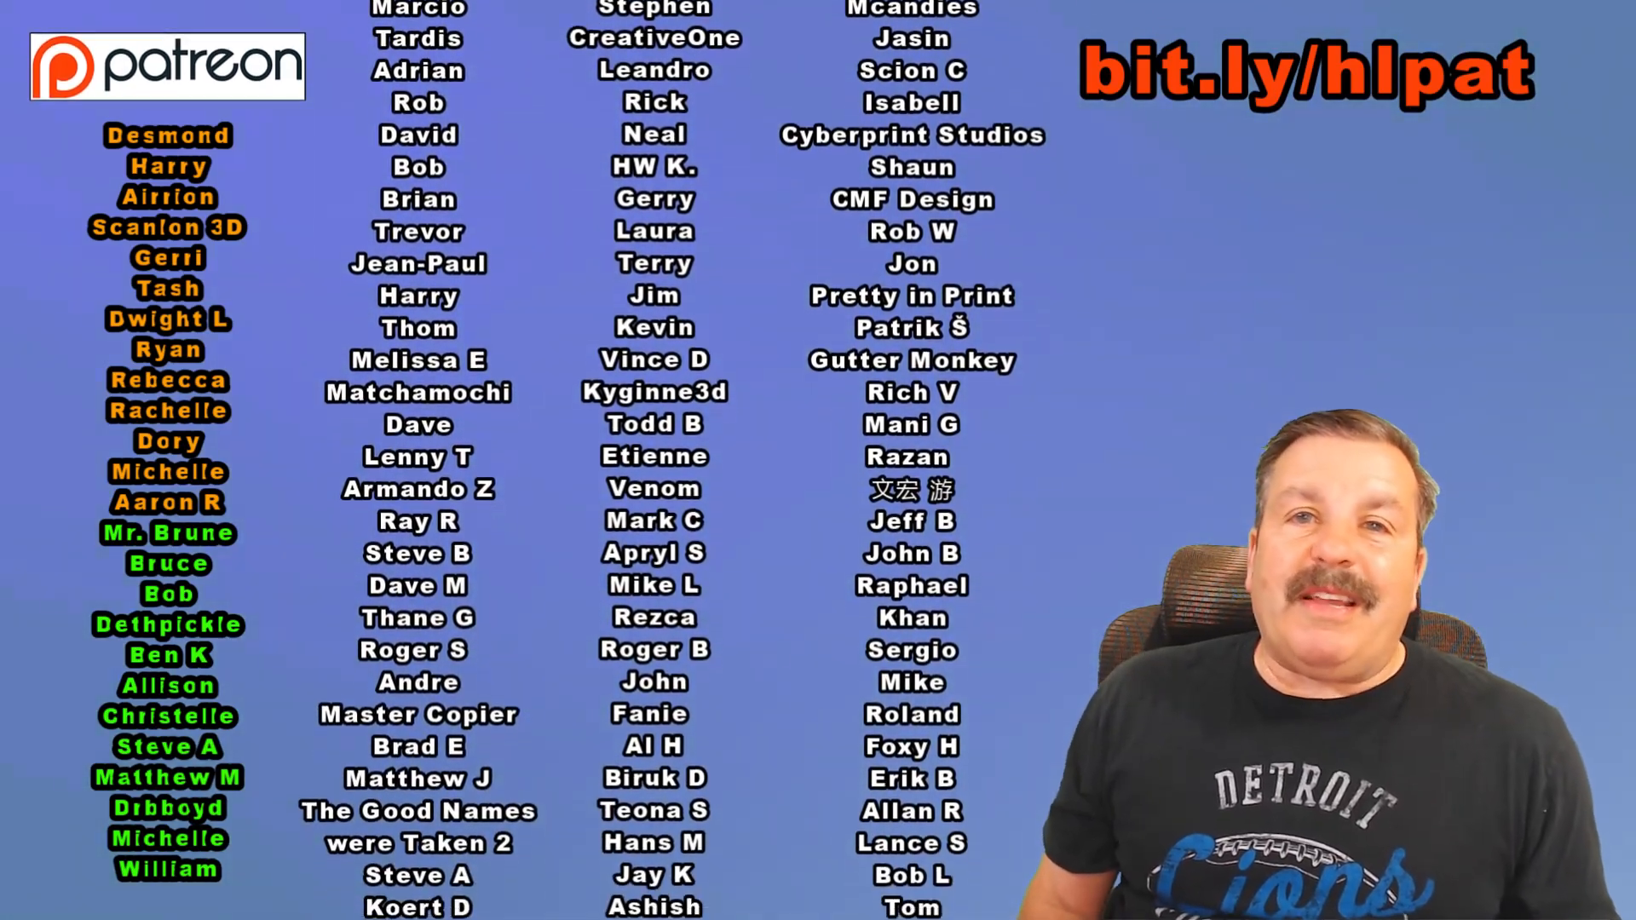
scroll(down, 3)
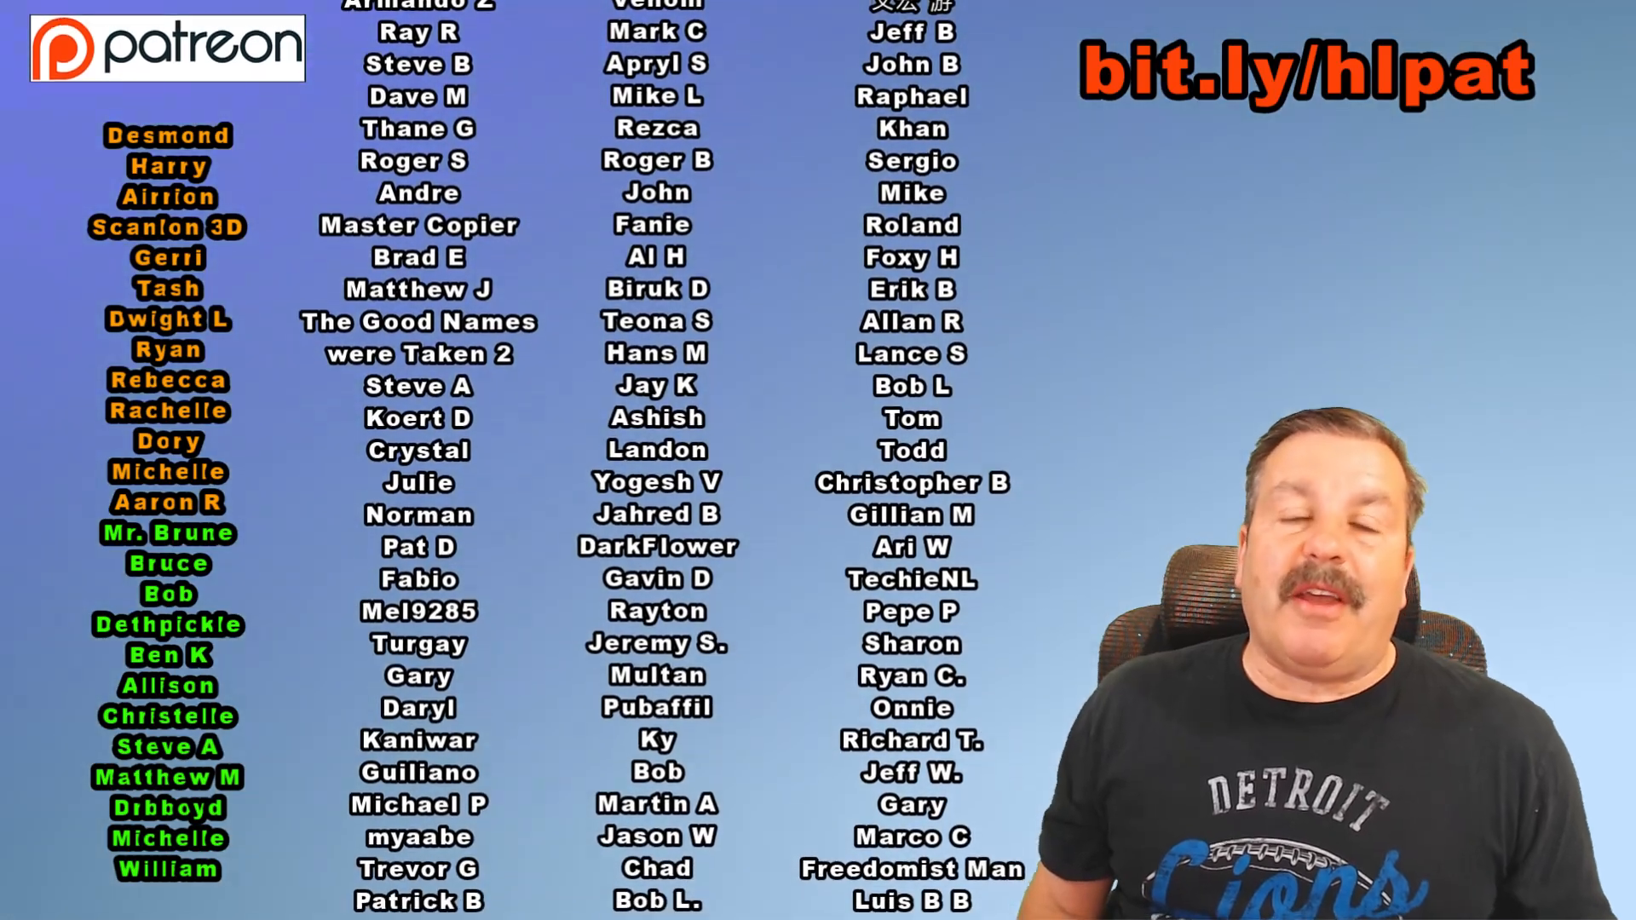
scroll(down, 3)
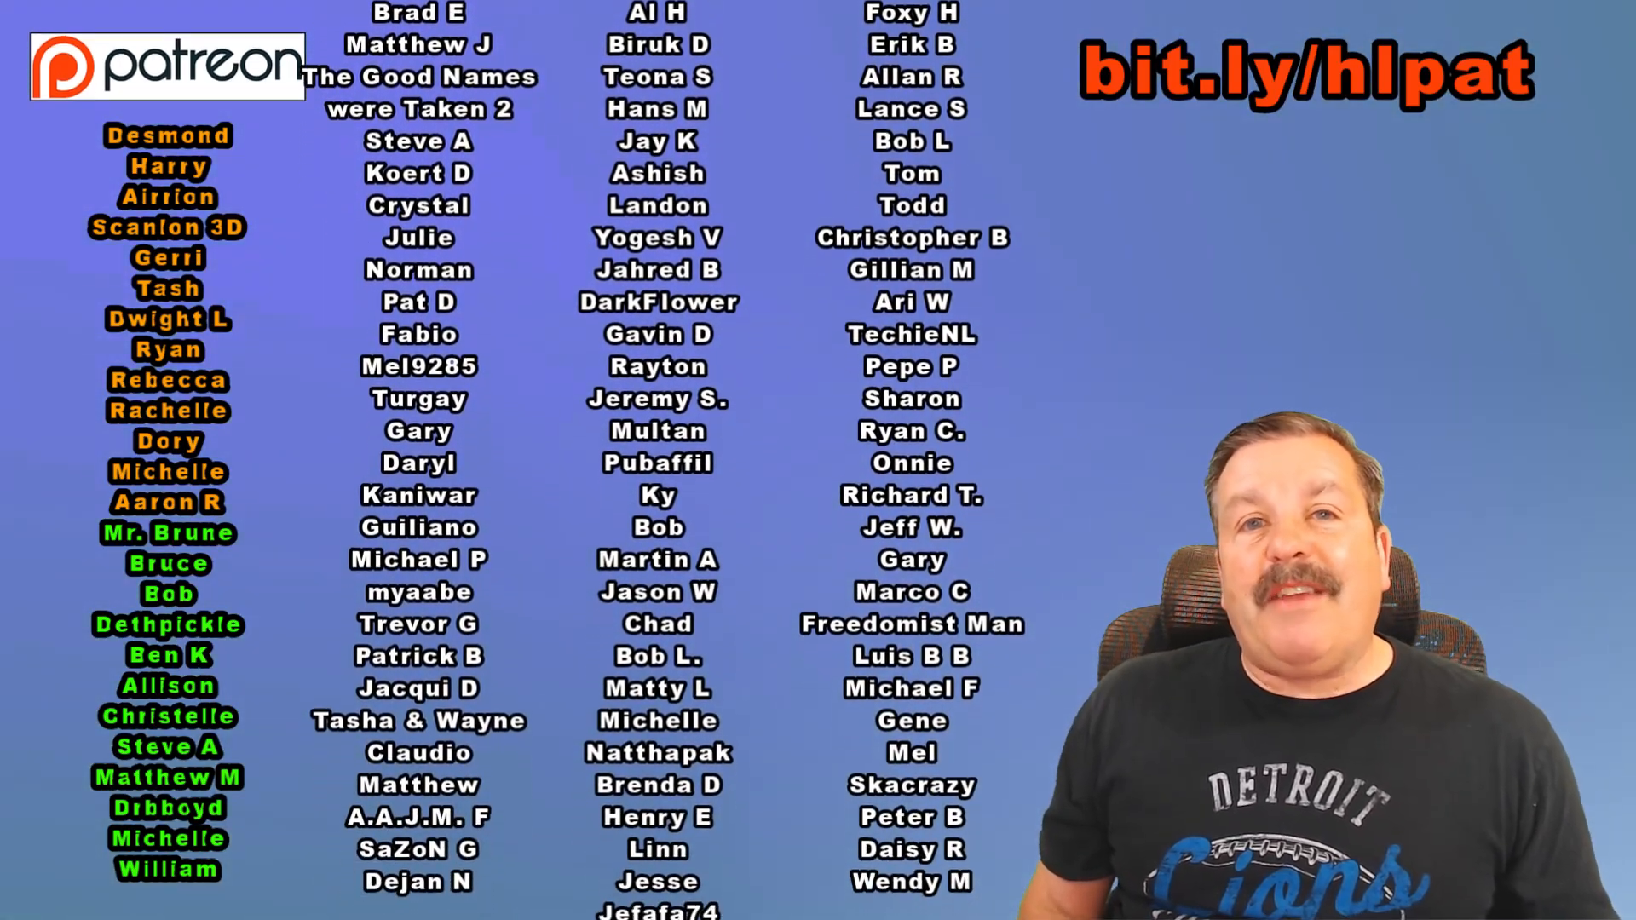